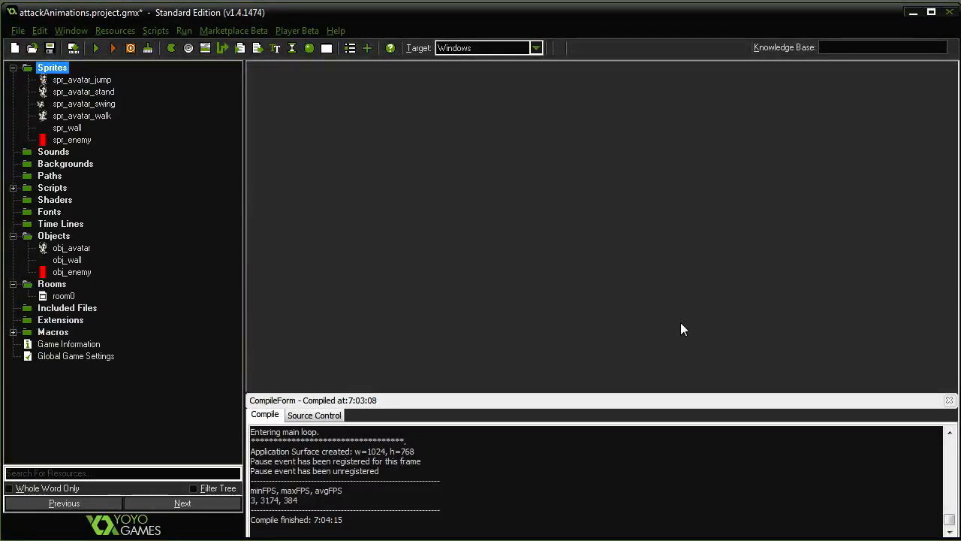
mouse_move(691, 325)
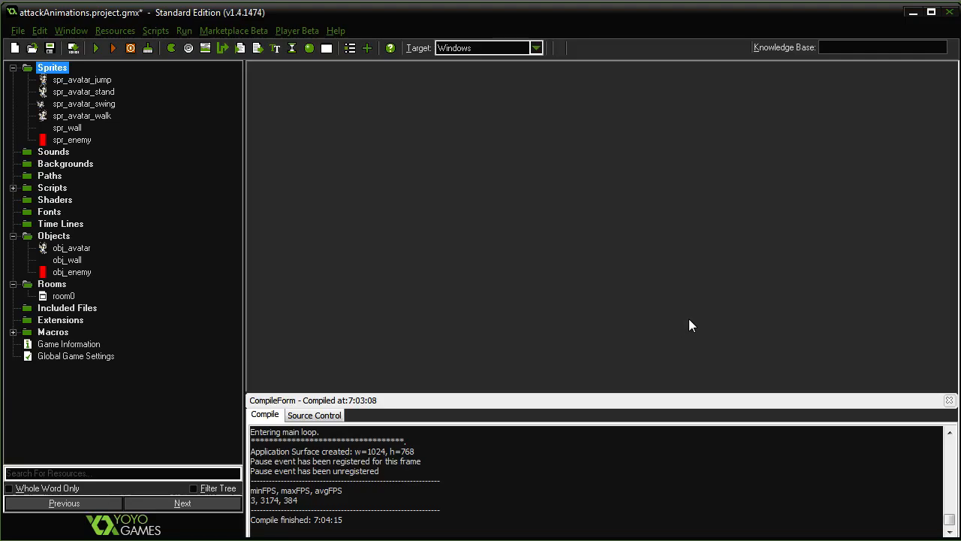
mouse_move(622, 267)
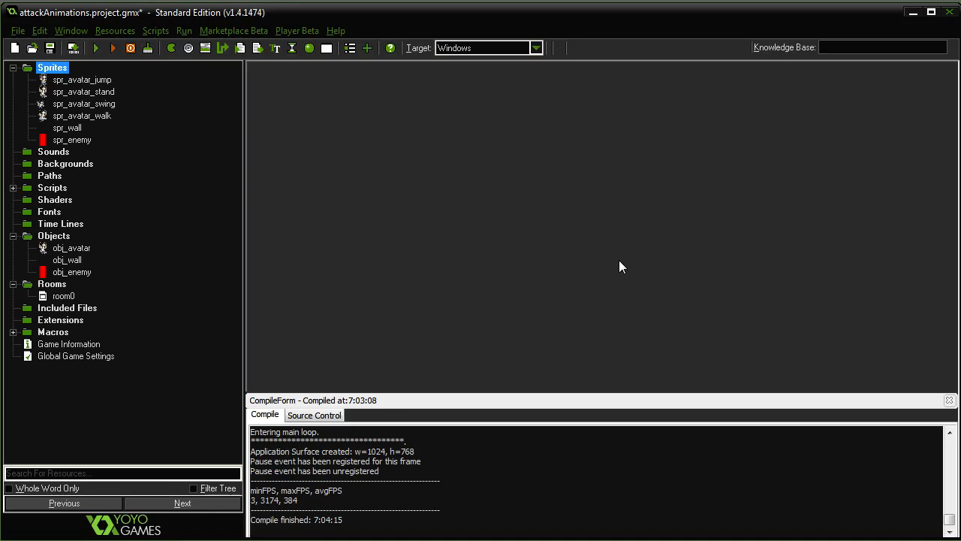
mouse_move(459, 202)
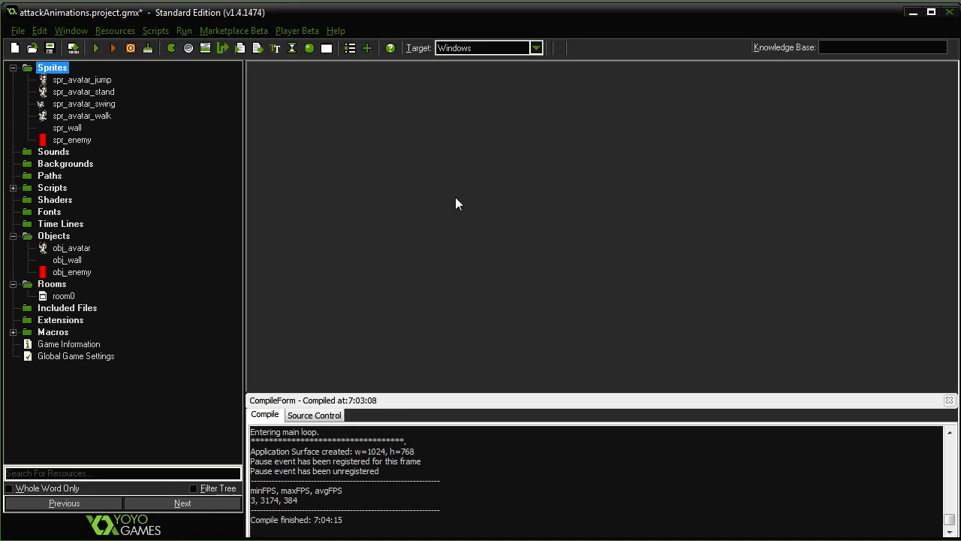
mouse_move(445, 199)
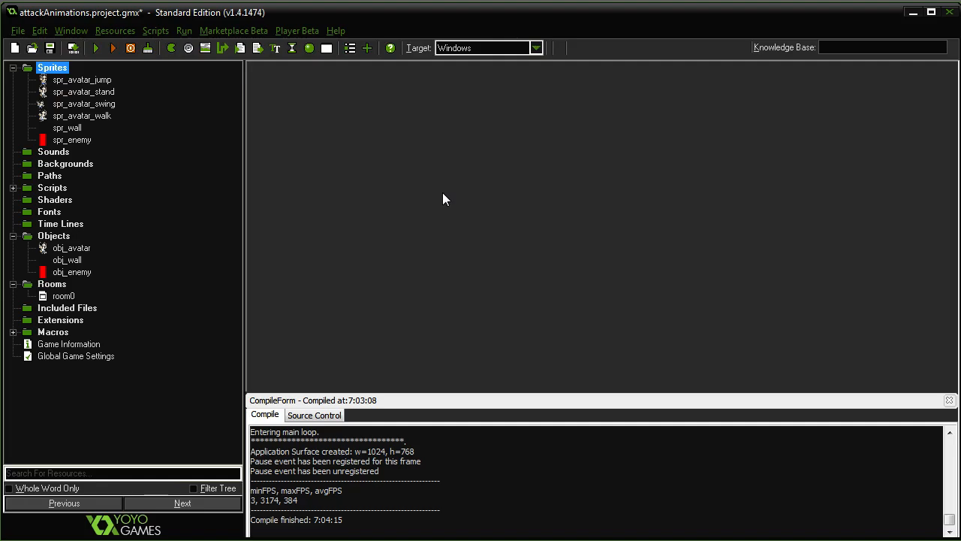
mouse_move(39, 28)
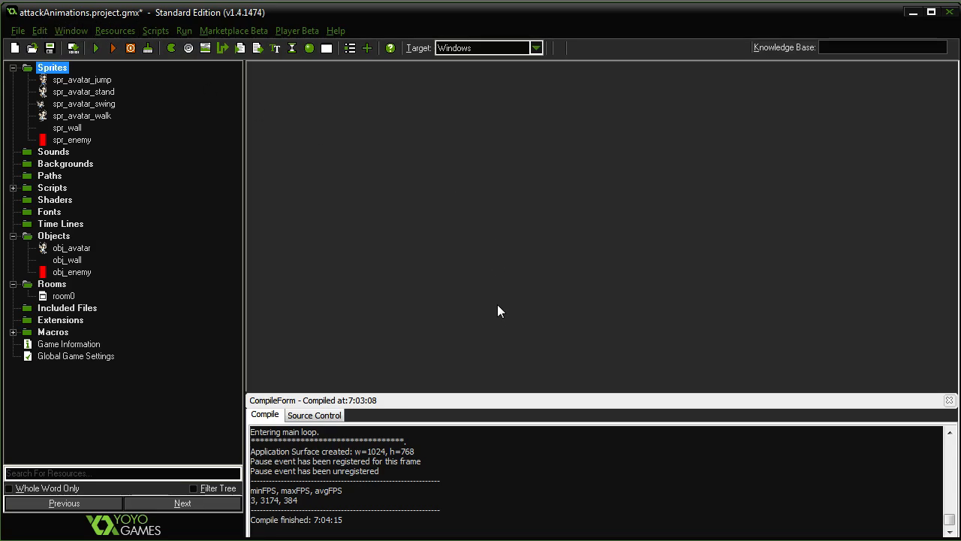
mouse_move(499, 339)
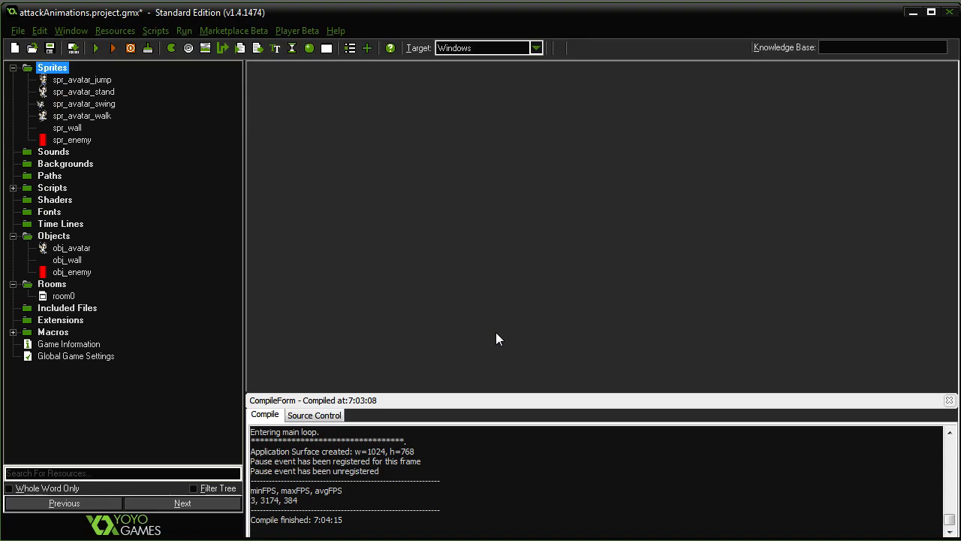
Save the project and run the game to see the avatar near the red enemy block.
left_click(72, 272)
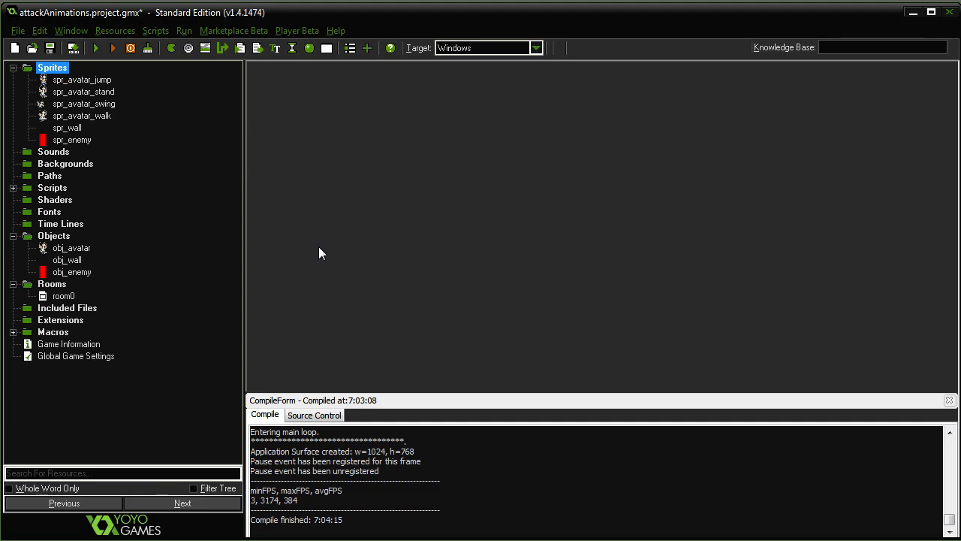
mouse_move(316, 264)
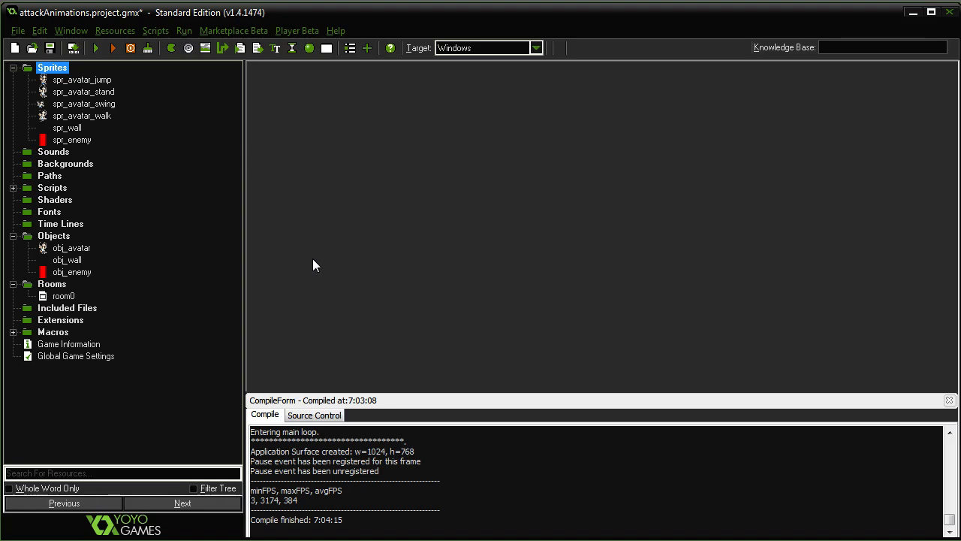
mouse_move(292, 275)
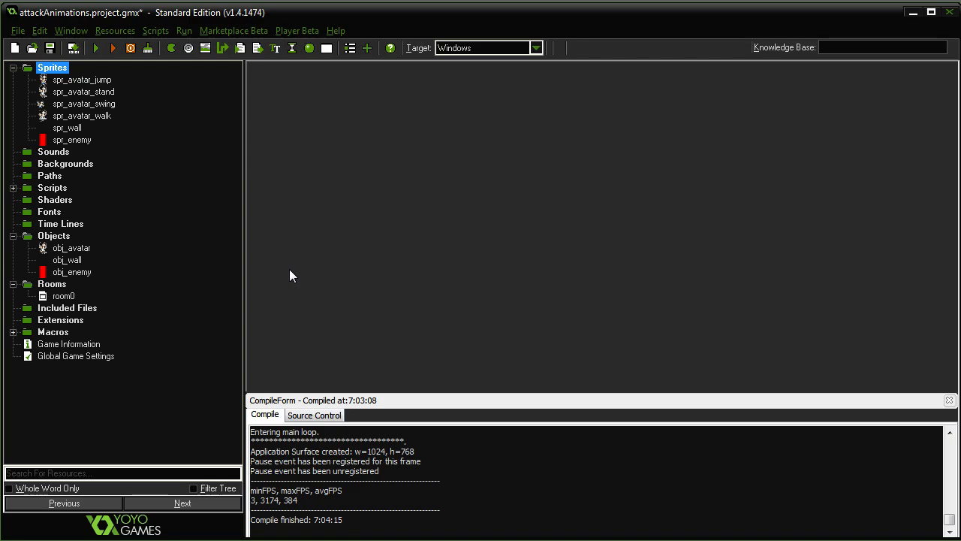
mouse_move(278, 271)
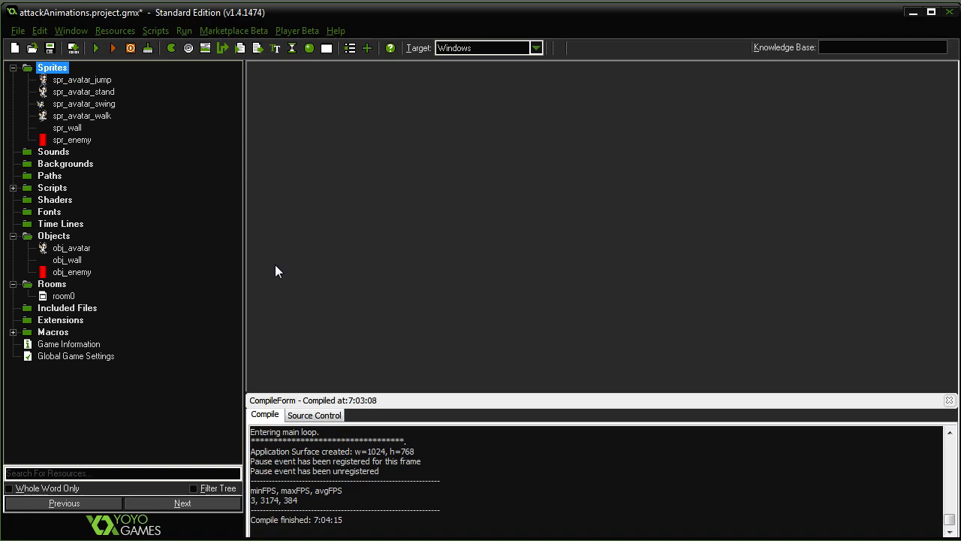
mouse_move(296, 286)
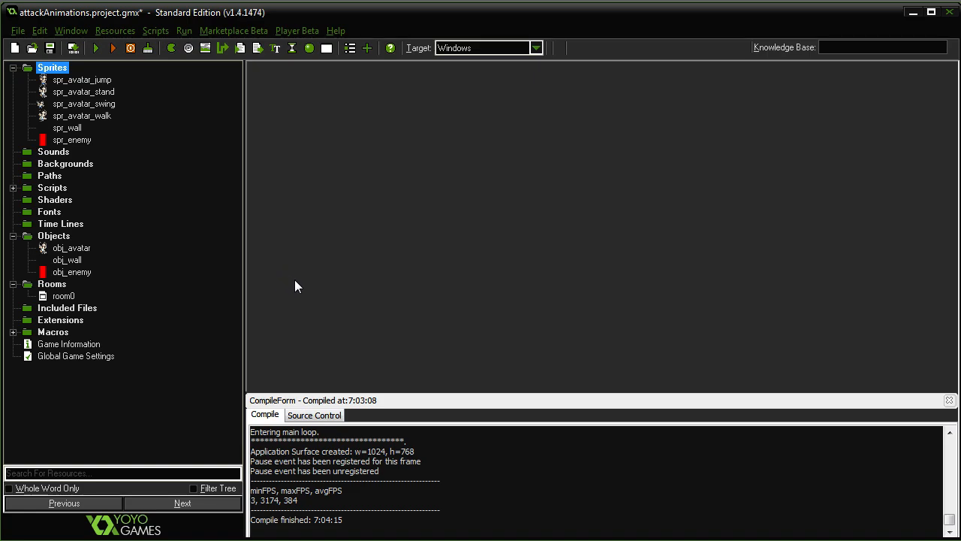
mouse_move(275, 273)
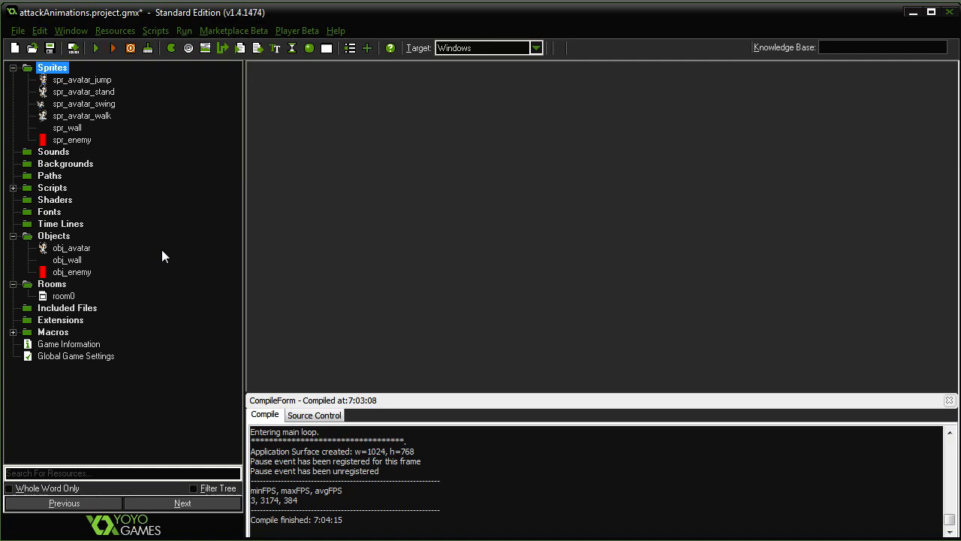
mouse_move(243, 210)
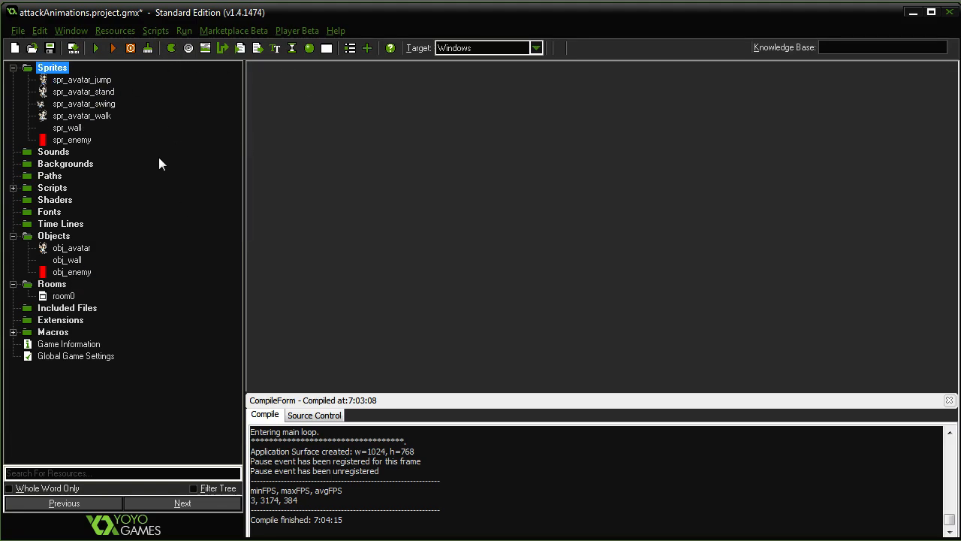
mouse_move(21, 291)
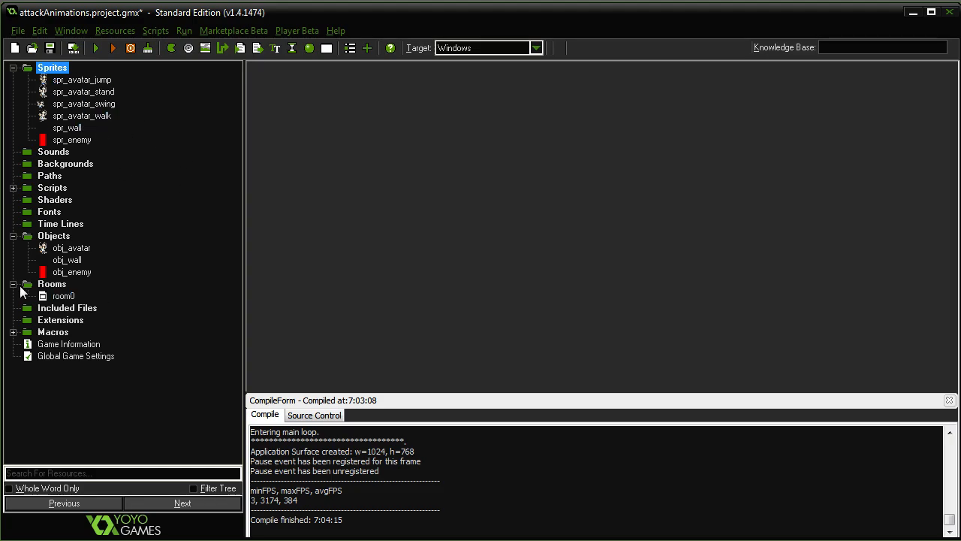
left_click(71, 248)
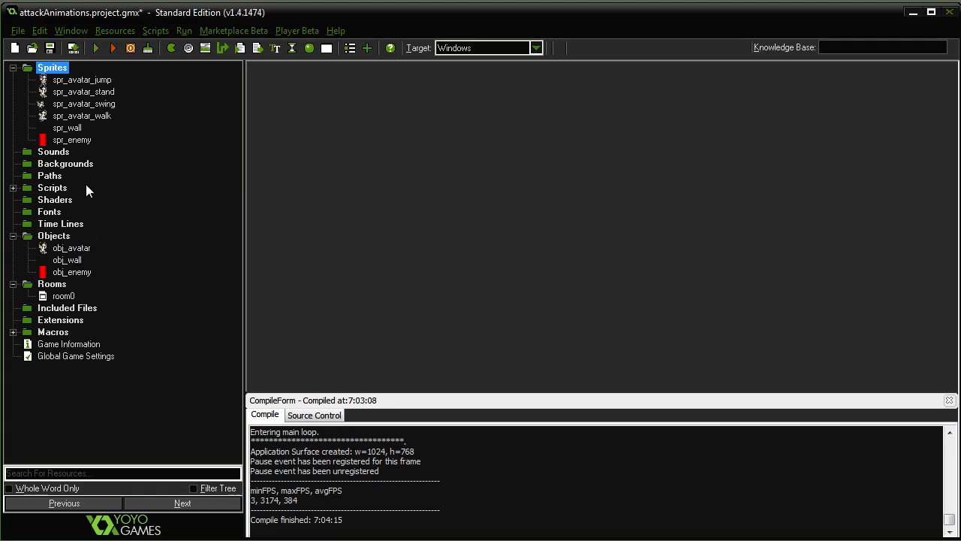
mouse_move(181, 127)
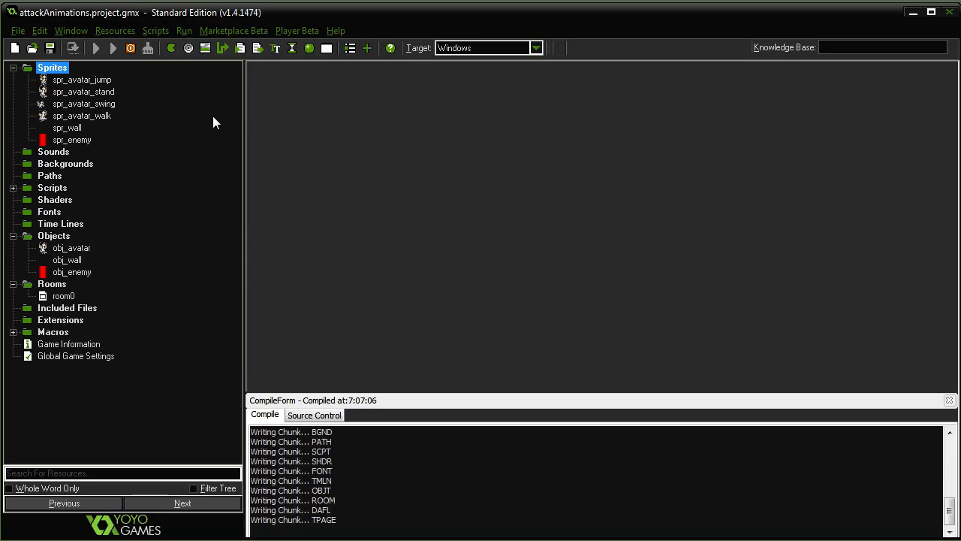
left_click(111, 48)
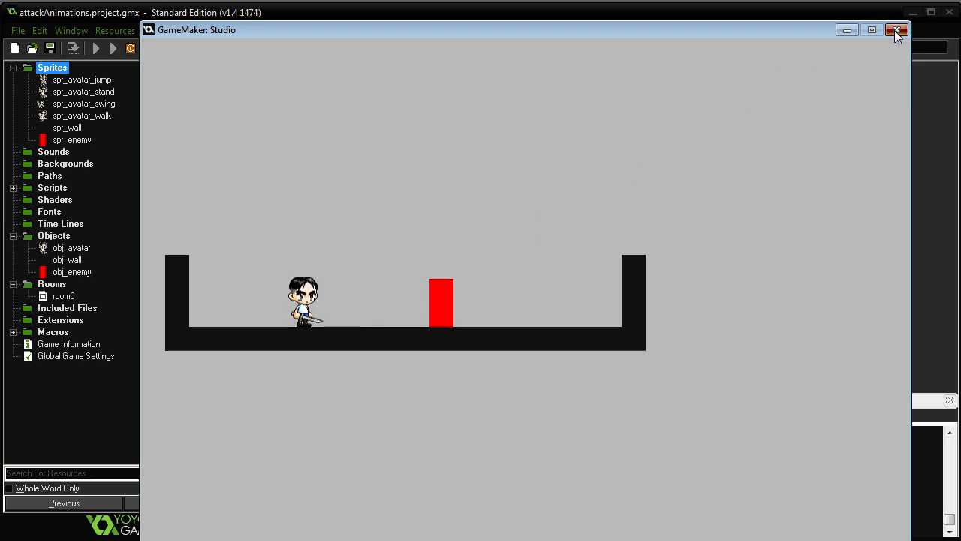
Close the game and duplicate the spr_avatar_swing sprite.
right_click(84, 103)
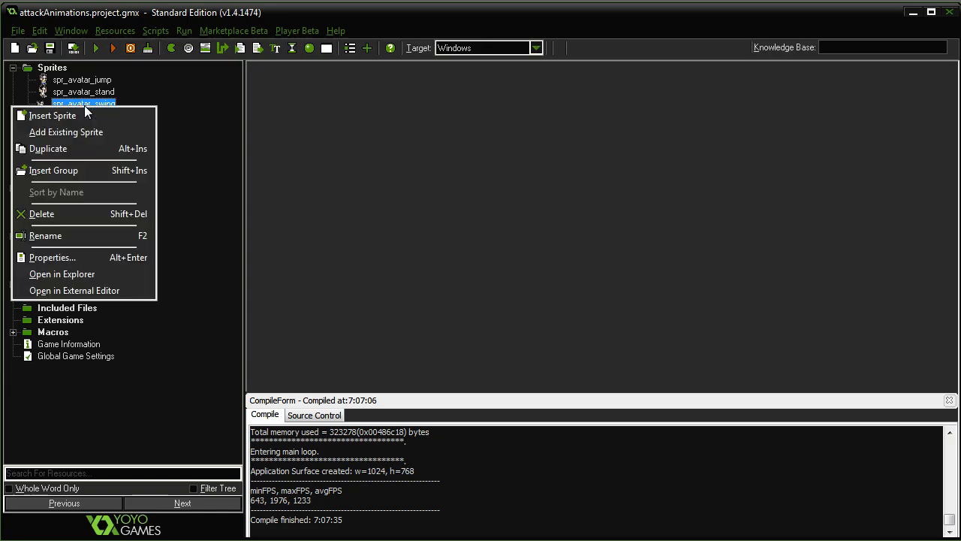
left_click(52, 257)
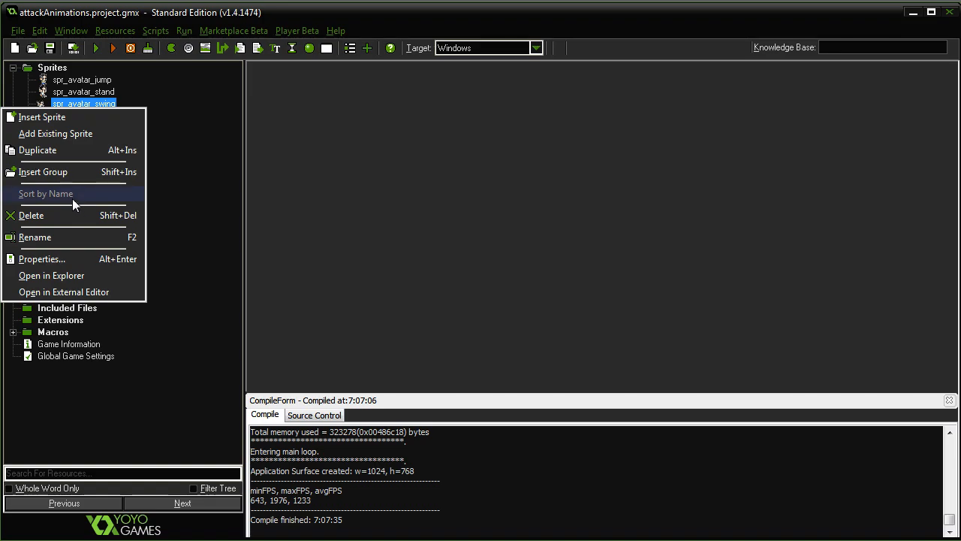
mouse_move(68, 150)
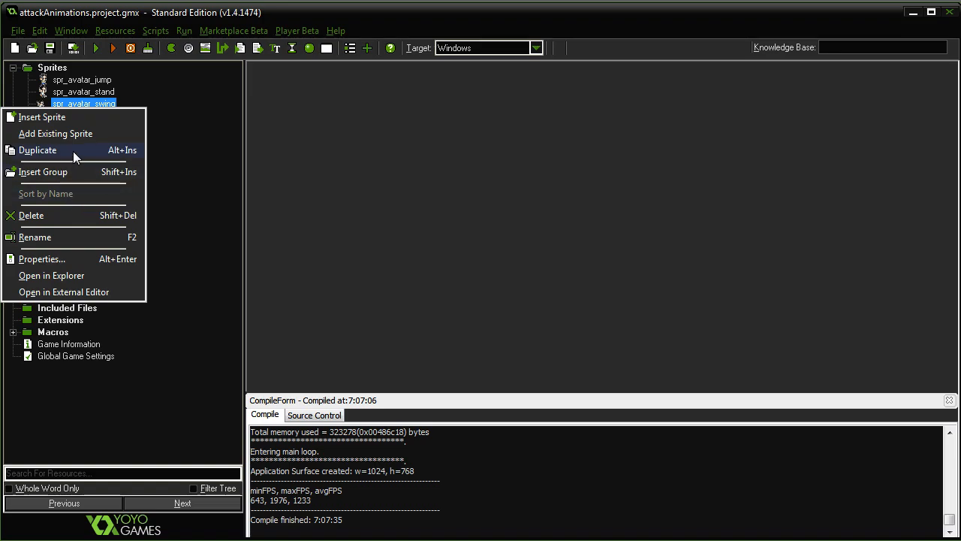
left_click(37, 150)
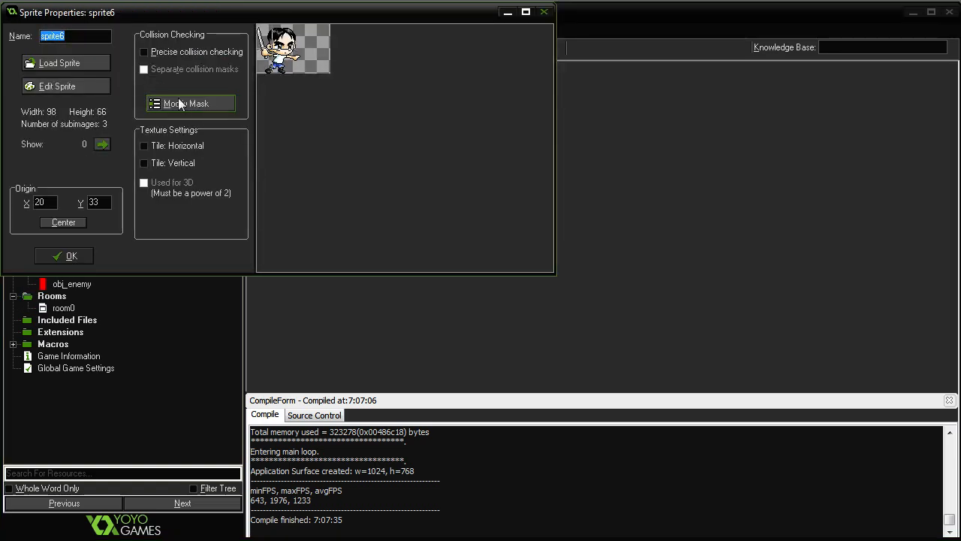
left_click(64, 255)
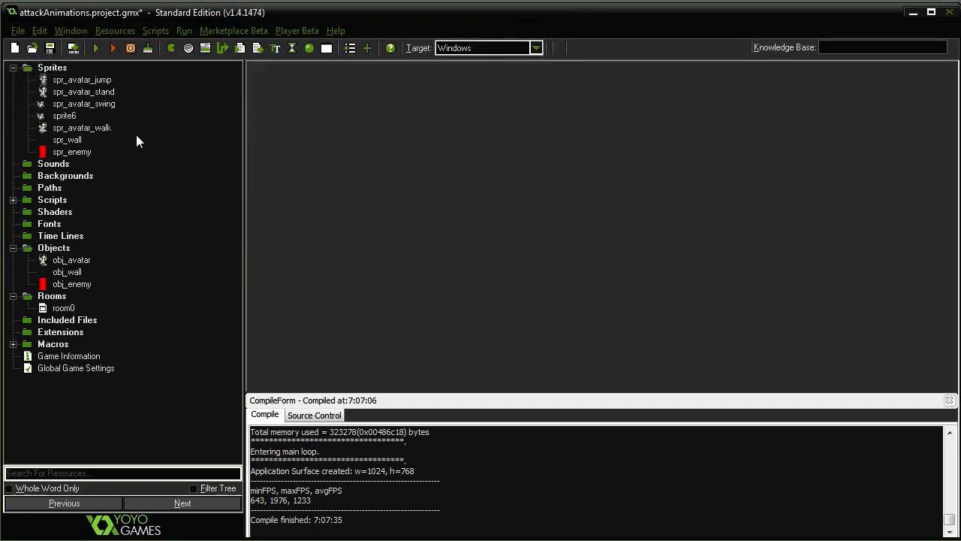
Rename the duplicated sprite to spr_sword_hit and confirm.
double_click(63, 115)
type("s")
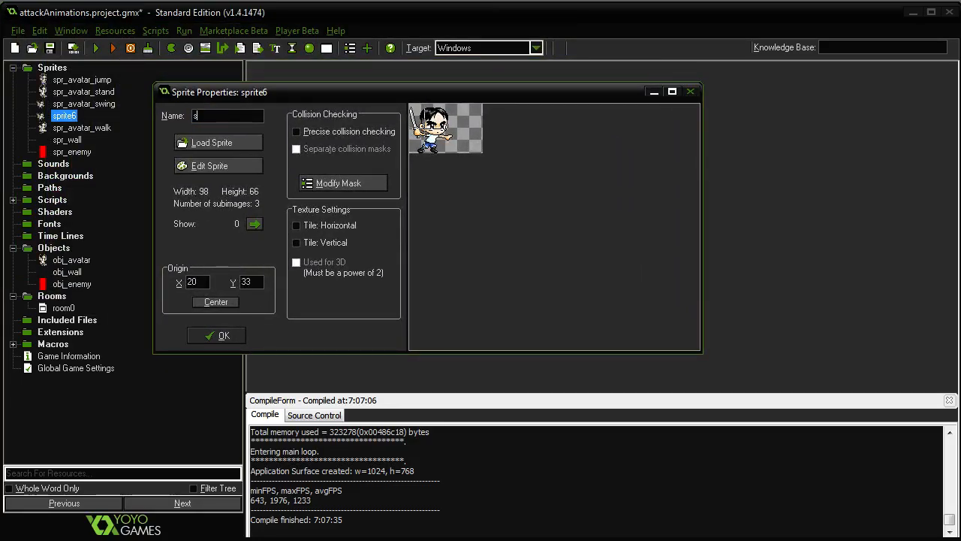
type("pr sword hit")
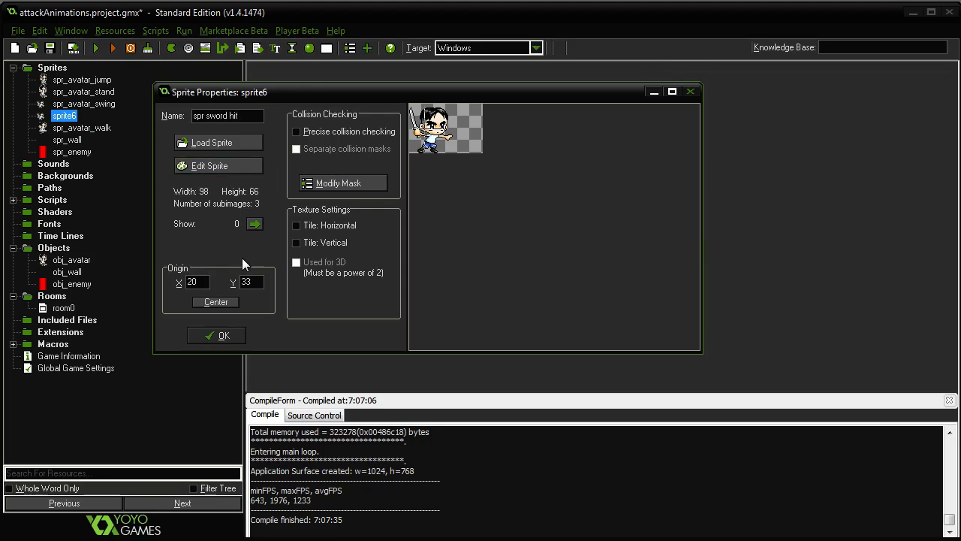
left_click(198, 281)
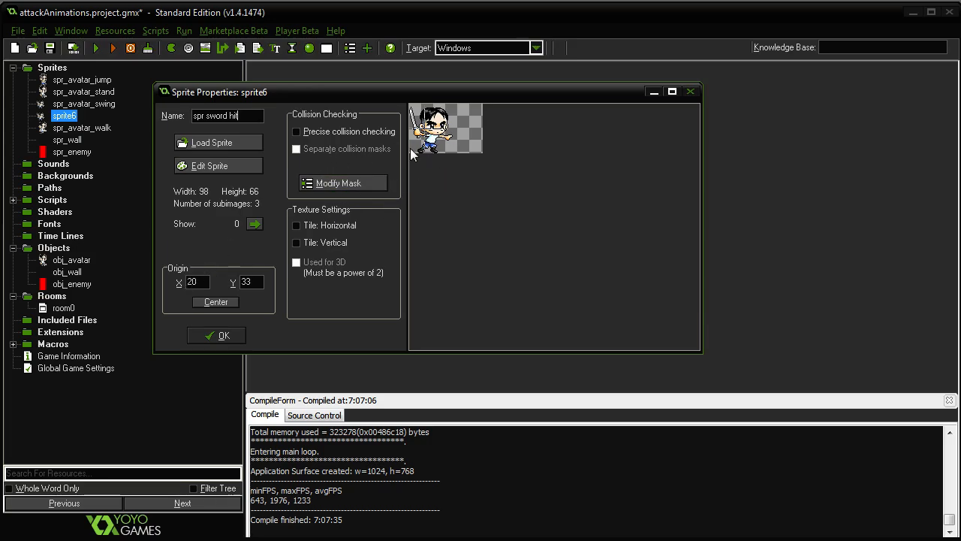
left_click(216, 165)
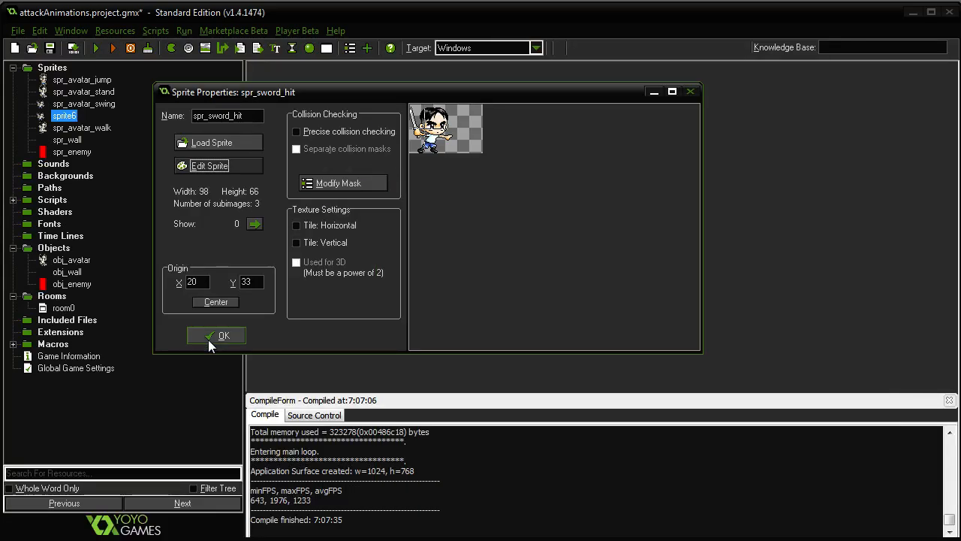
left_click(217, 335)
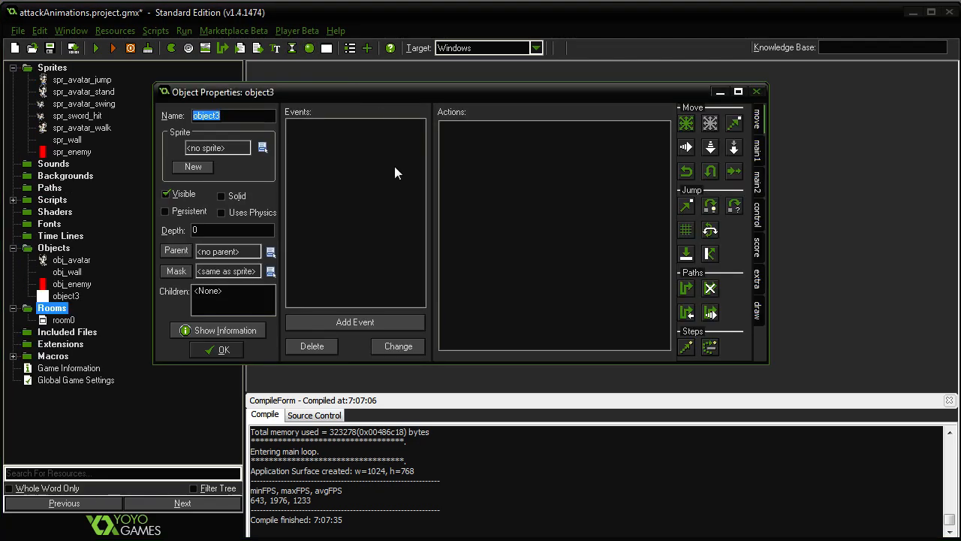
Name the object obj_sword_hit with spr_sword_hit, adding an obj_enemy collision doing score += 1.
type("obj_sword_hi")
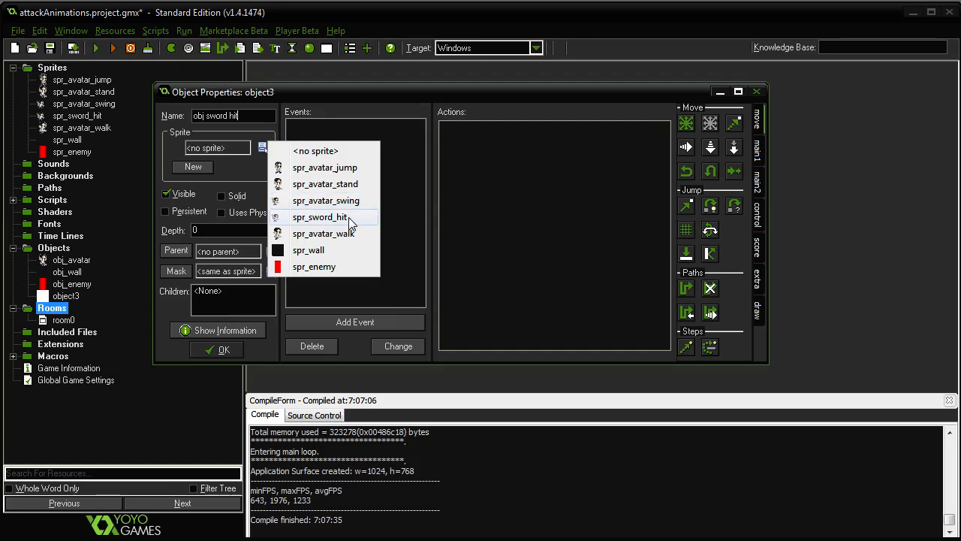
left_click(320, 217)
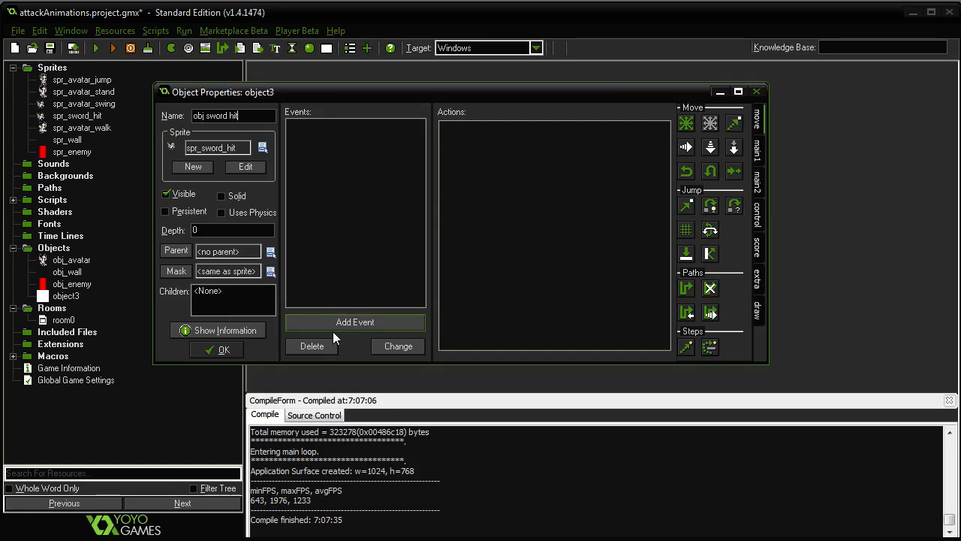
mouse_move(336, 325)
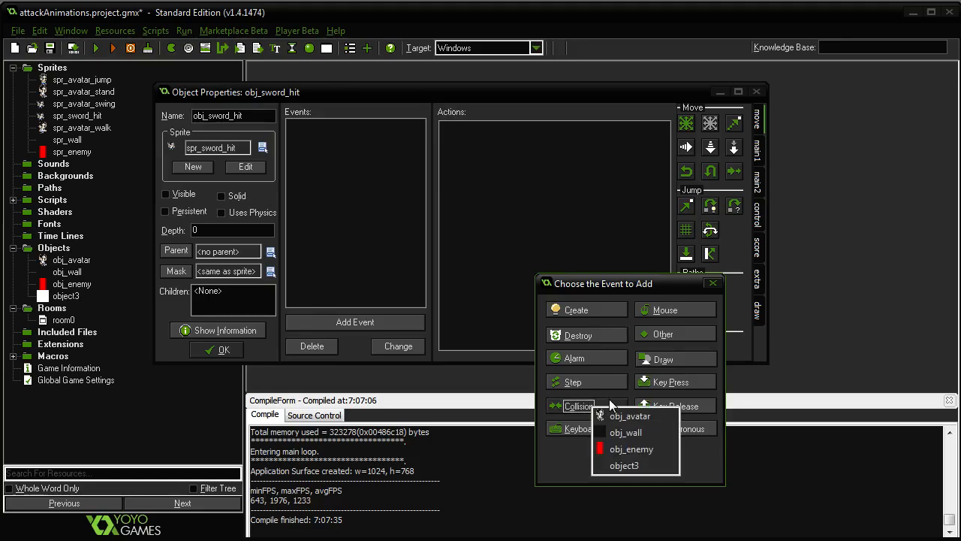
left_click(631, 449)
type("scor")
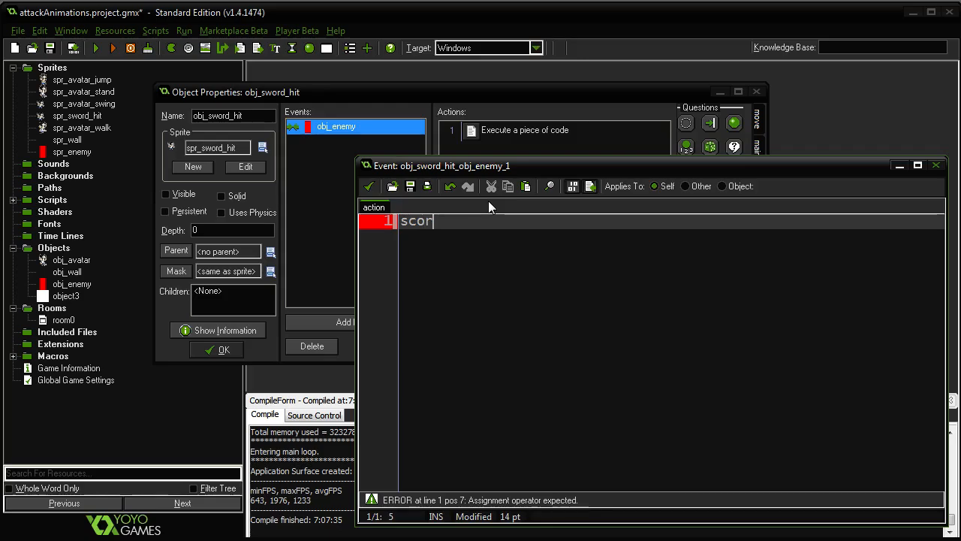
type("e += 1")
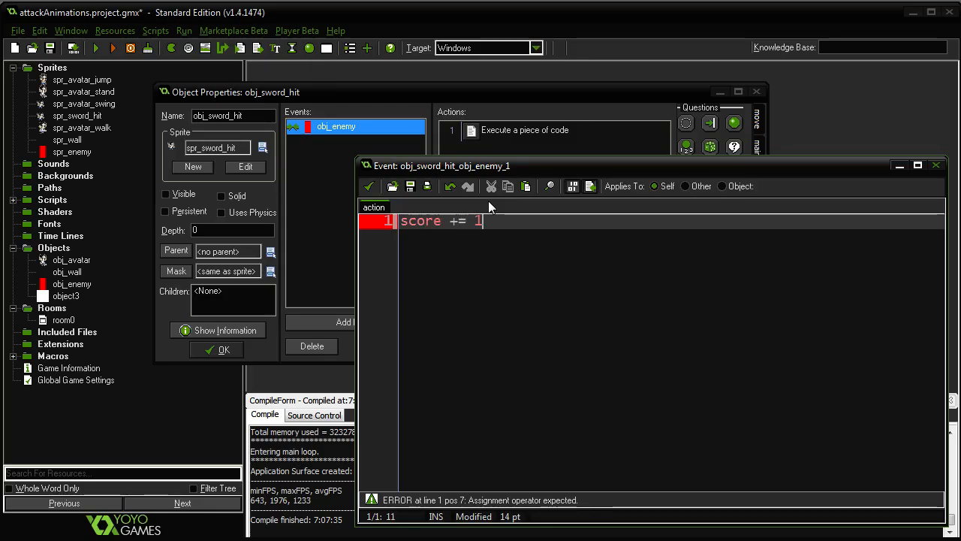
left_click(370, 187)
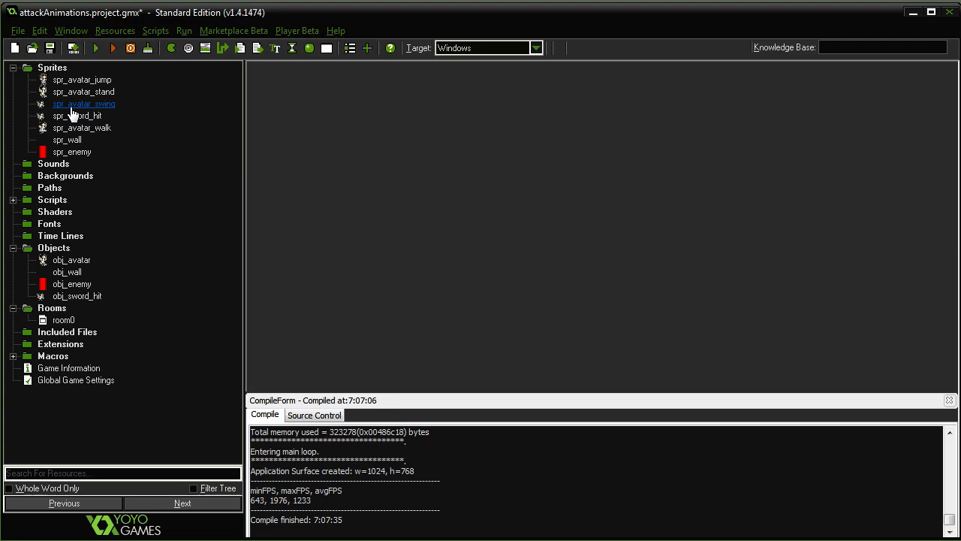
Open spr_sword_hit's frames in the Image Editor and clear the first subimage to transparent.
left_click(78, 116)
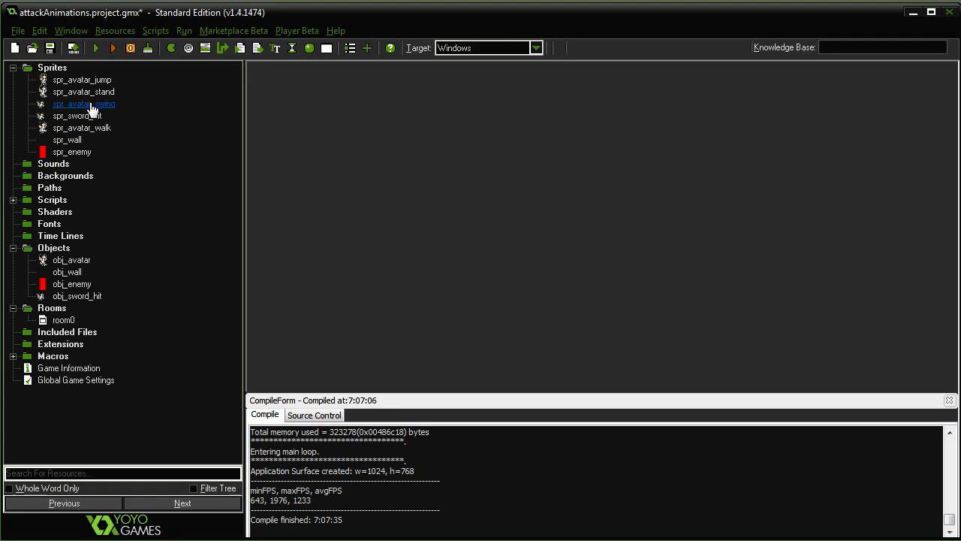
double_click(77, 116)
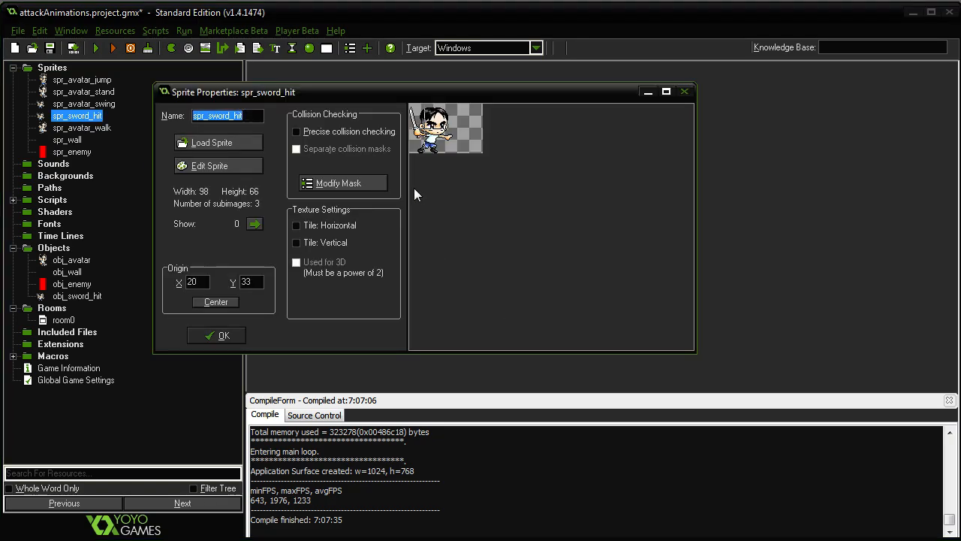
mouse_move(213, 142)
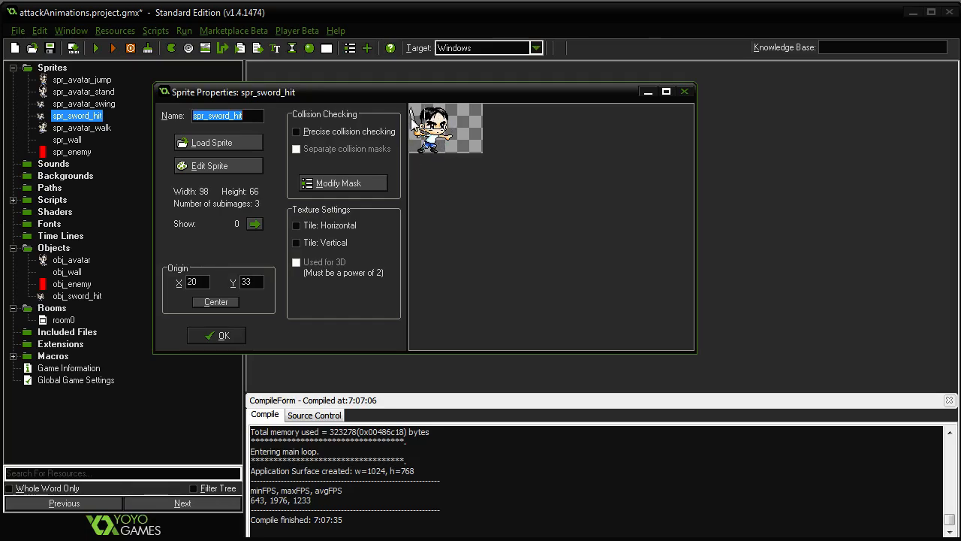
mouse_move(423, 160)
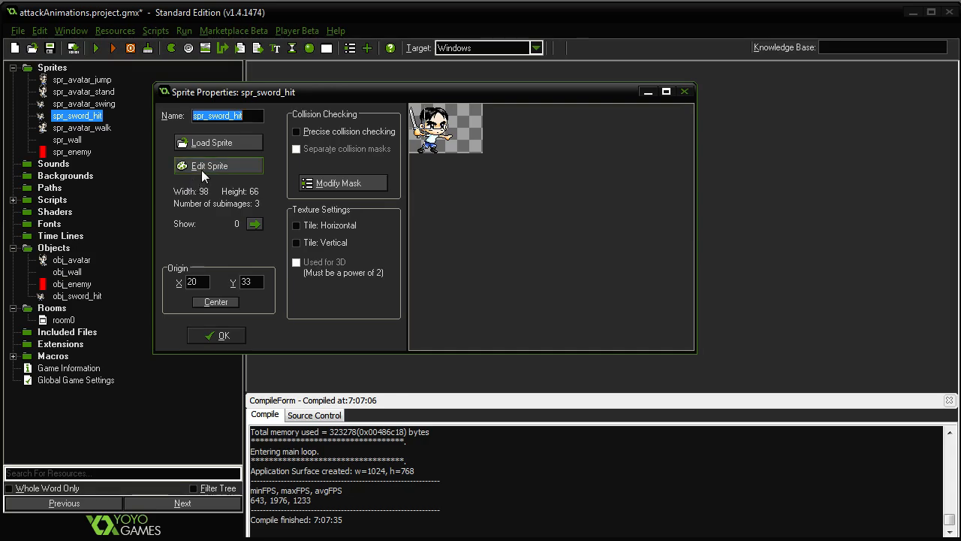
left_click(211, 166)
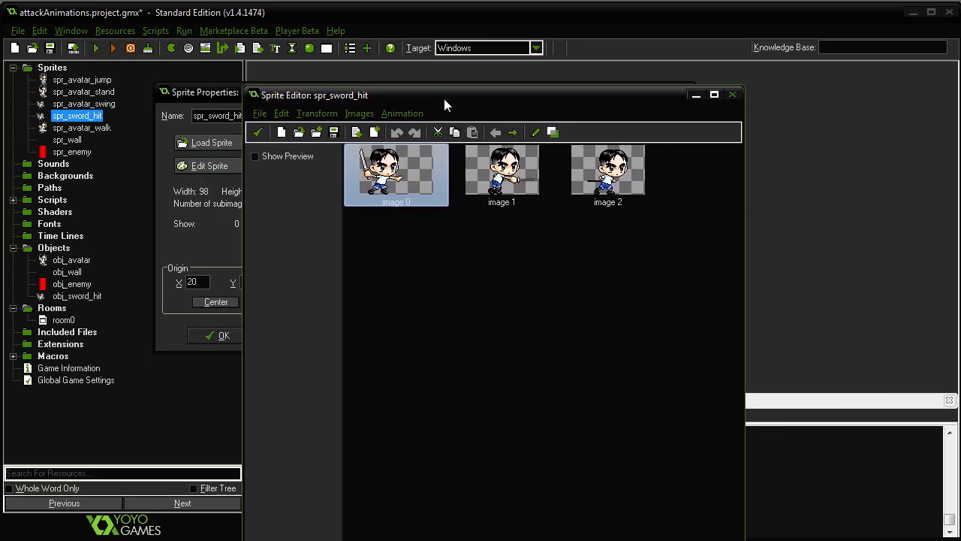
left_click(607, 174)
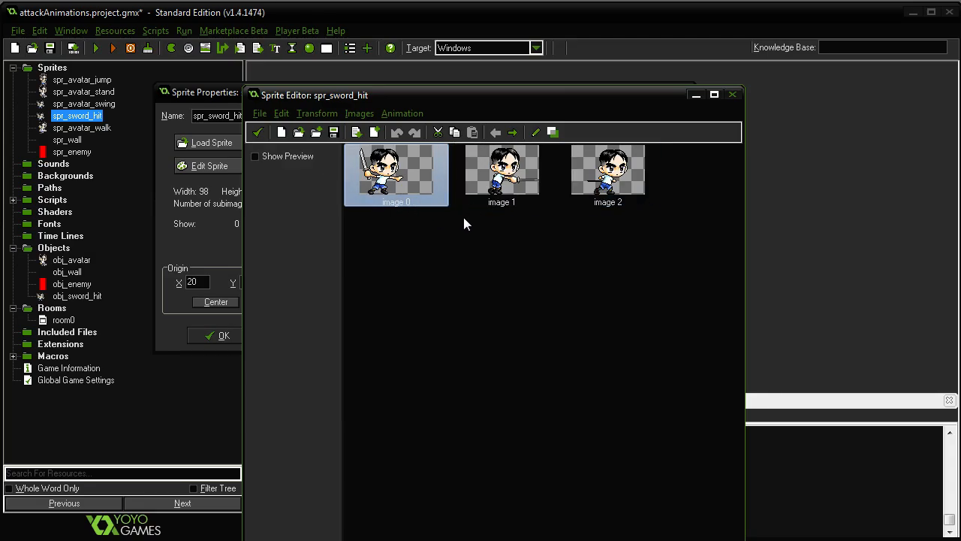
double_click(396, 173)
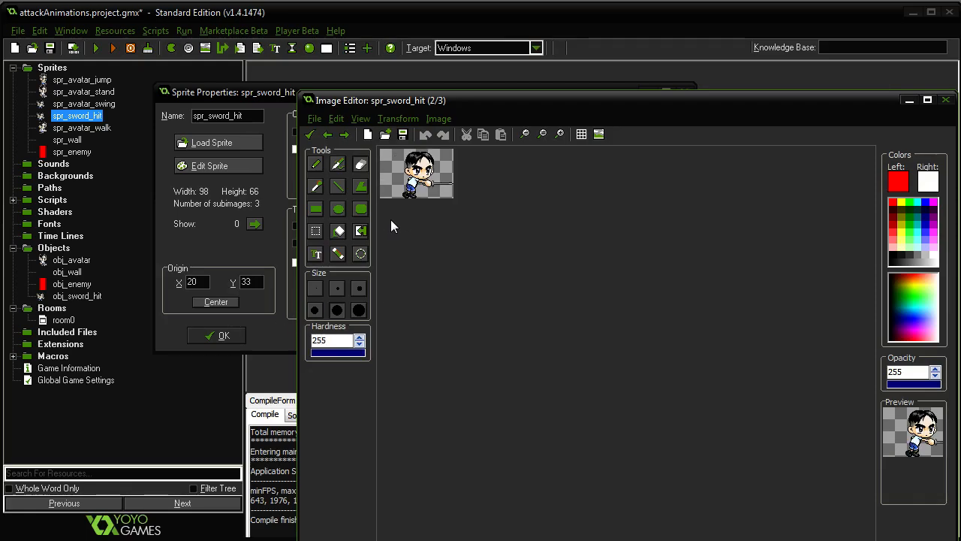
left_click(328, 134)
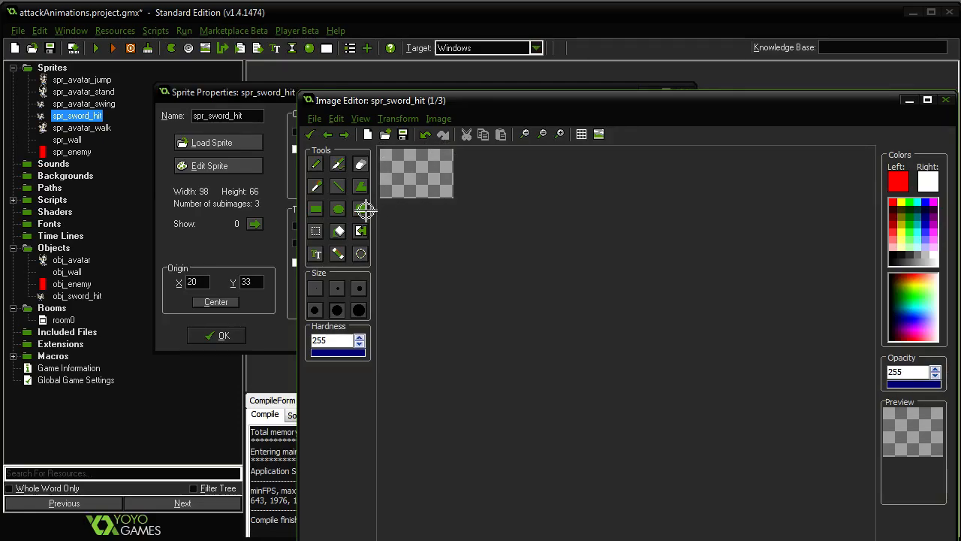
mouse_move(439, 204)
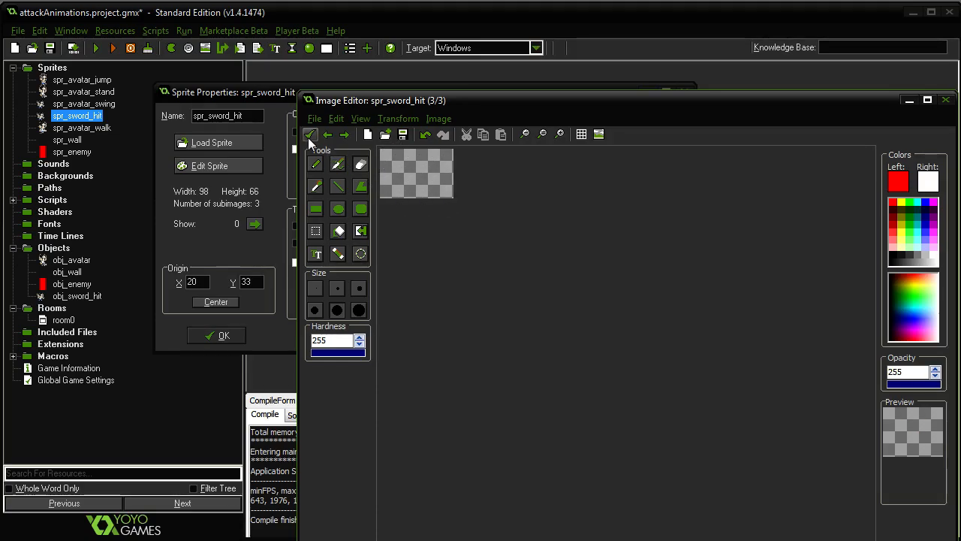
Confirm the edited frames, keeping only the sword blade in frame 2.
left_click(327, 135)
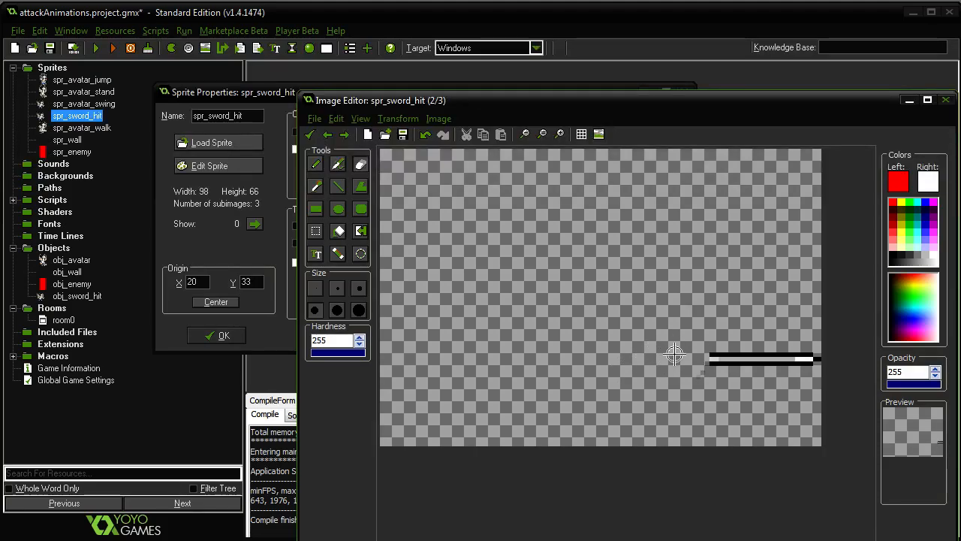
mouse_move(685, 408)
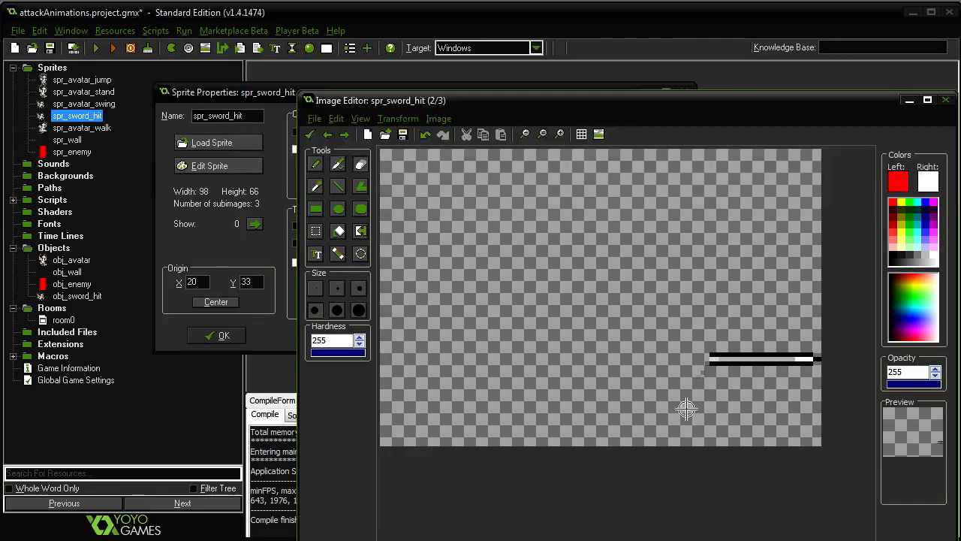
mouse_move(588, 259)
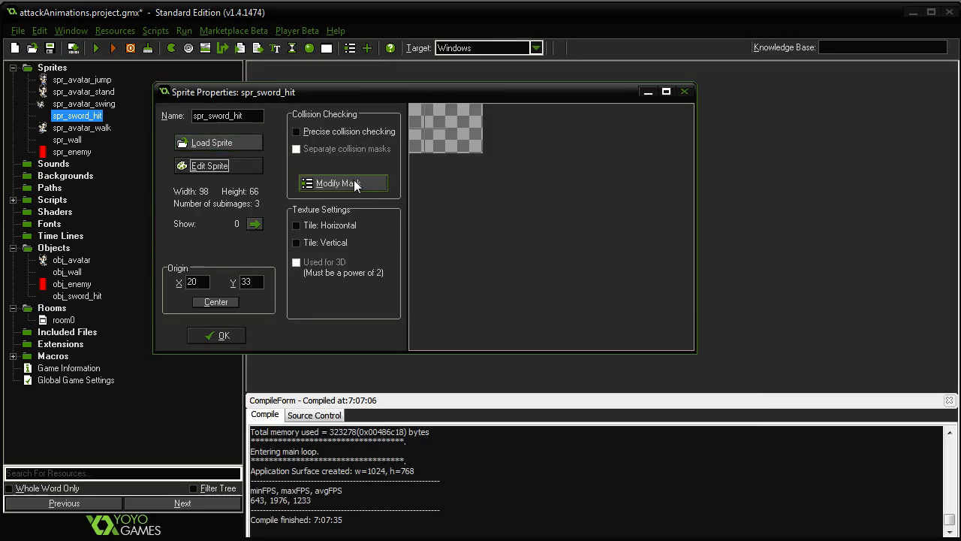
left_click(342, 183)
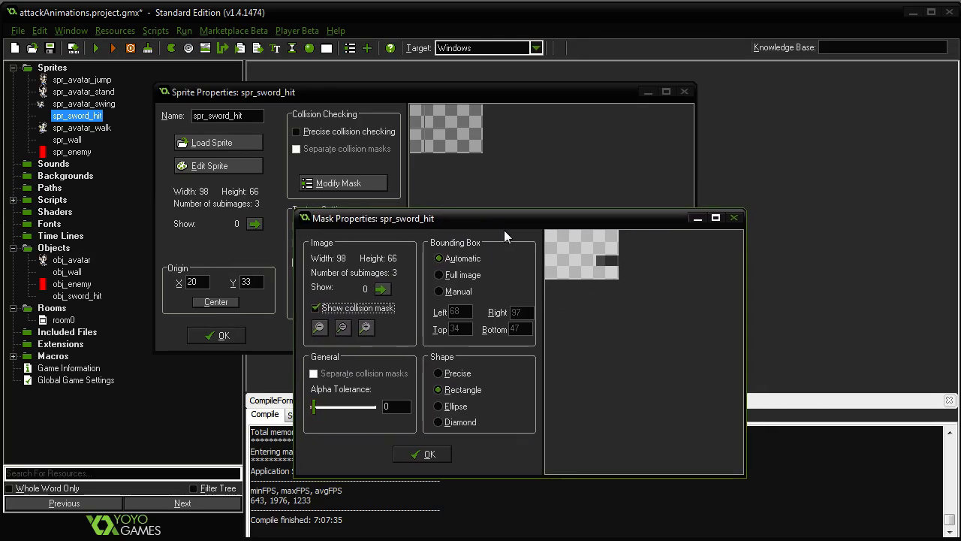
mouse_move(628, 307)
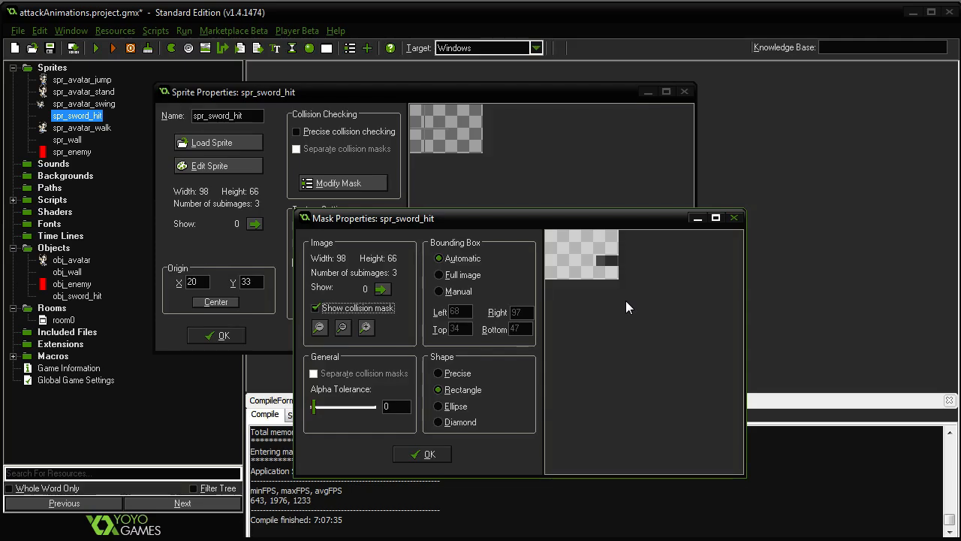
mouse_move(601, 279)
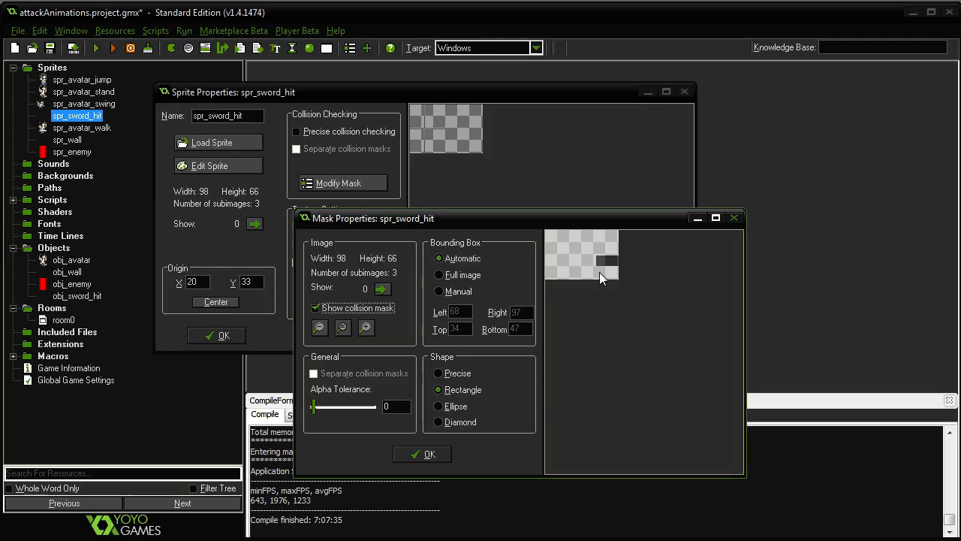
left_click(421, 453)
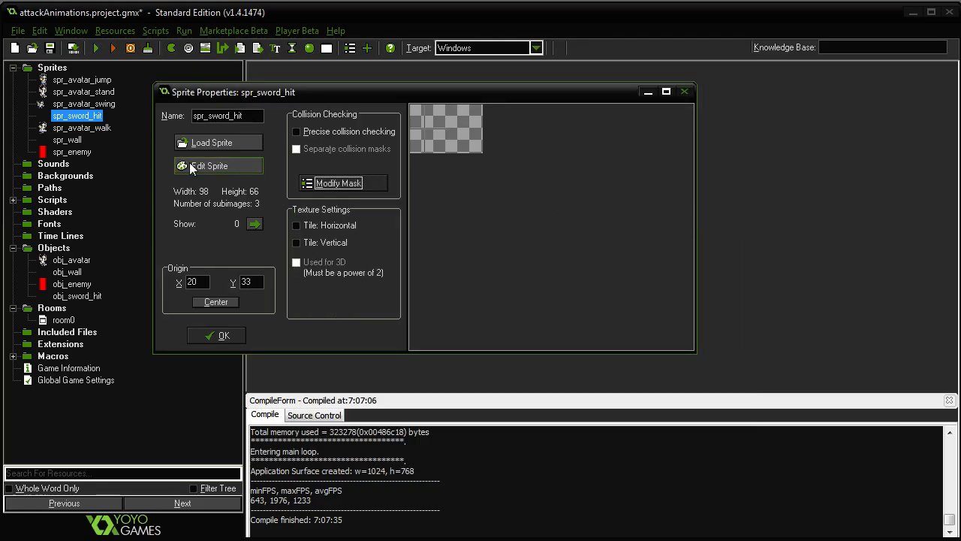
left_click(211, 166)
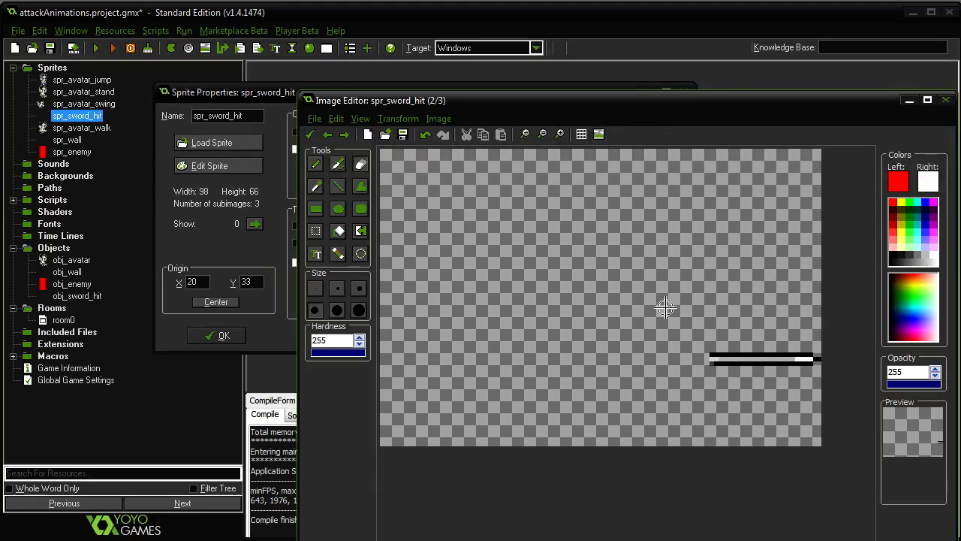
mouse_move(781, 408)
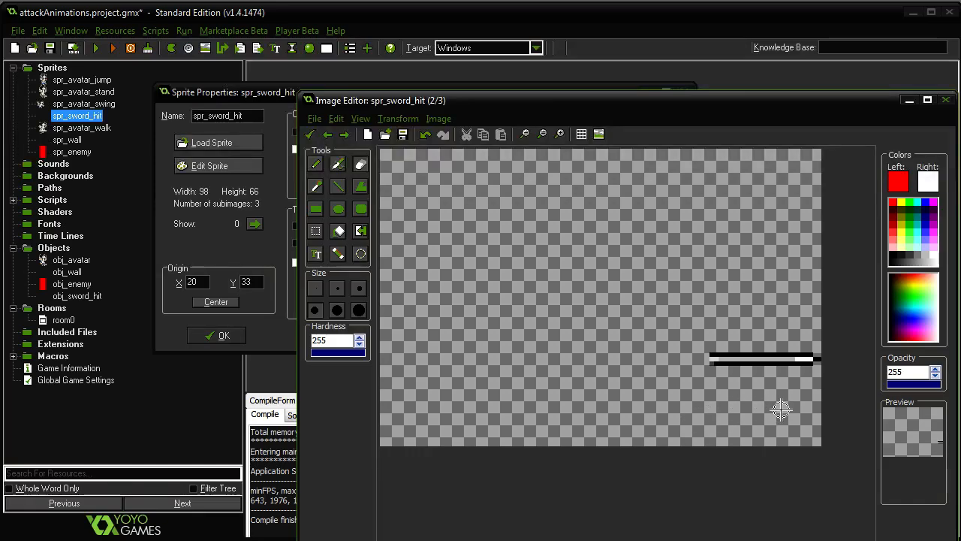
mouse_move(789, 406)
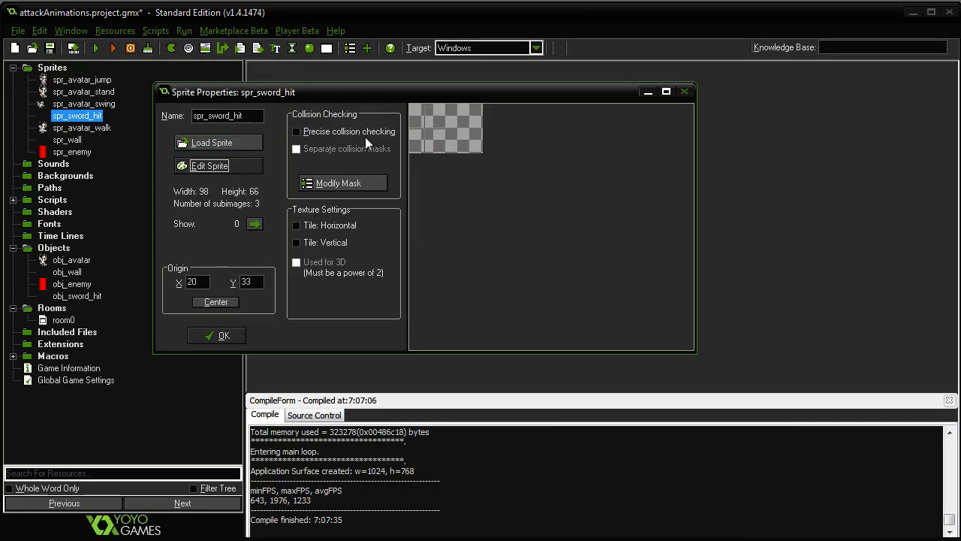
Reopen spr_sword_hit's mask settings and preview another subimage's bounding box.
left_click(346, 182)
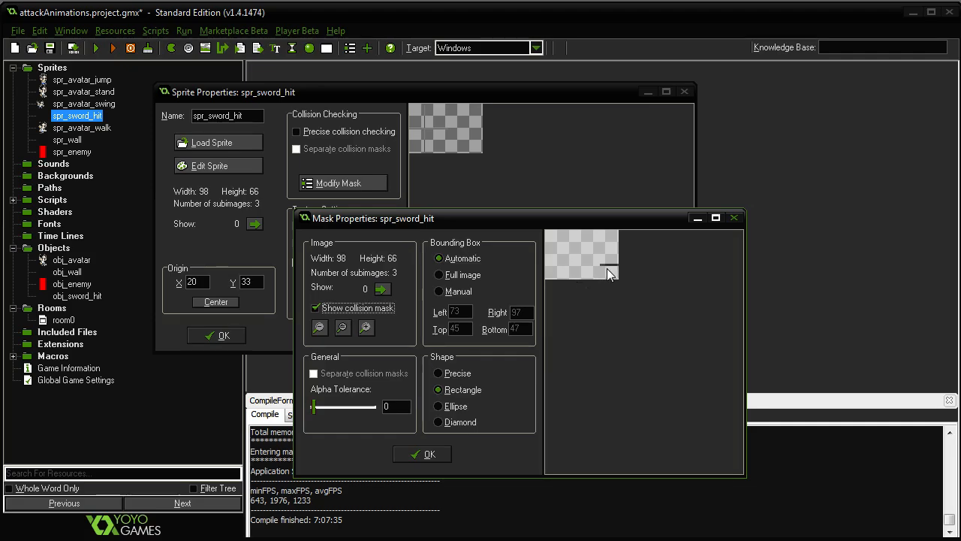
mouse_move(620, 277)
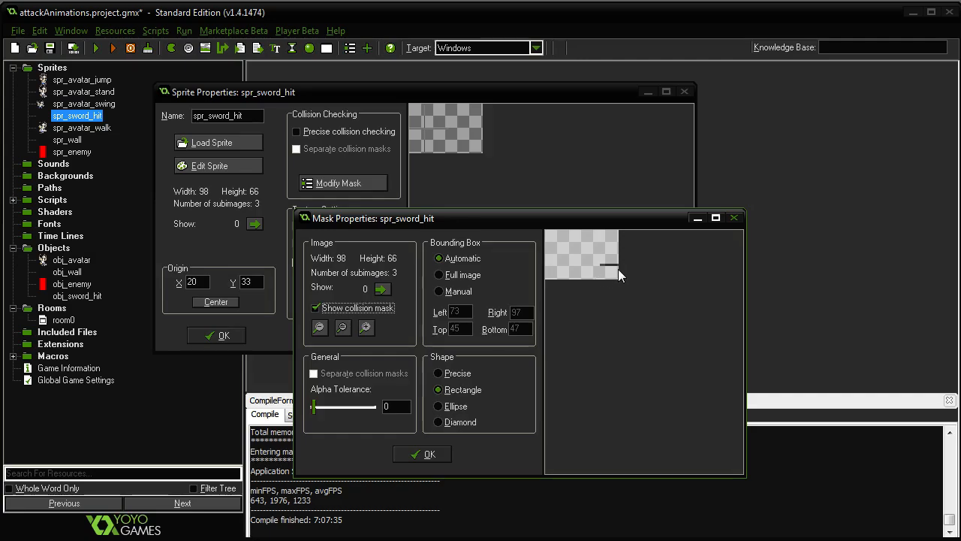
mouse_move(599, 274)
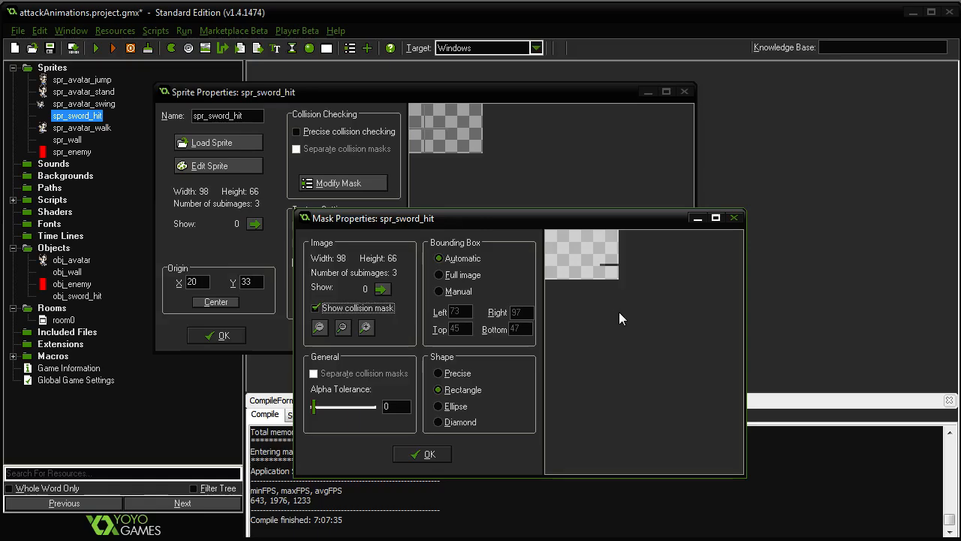
mouse_move(389, 327)
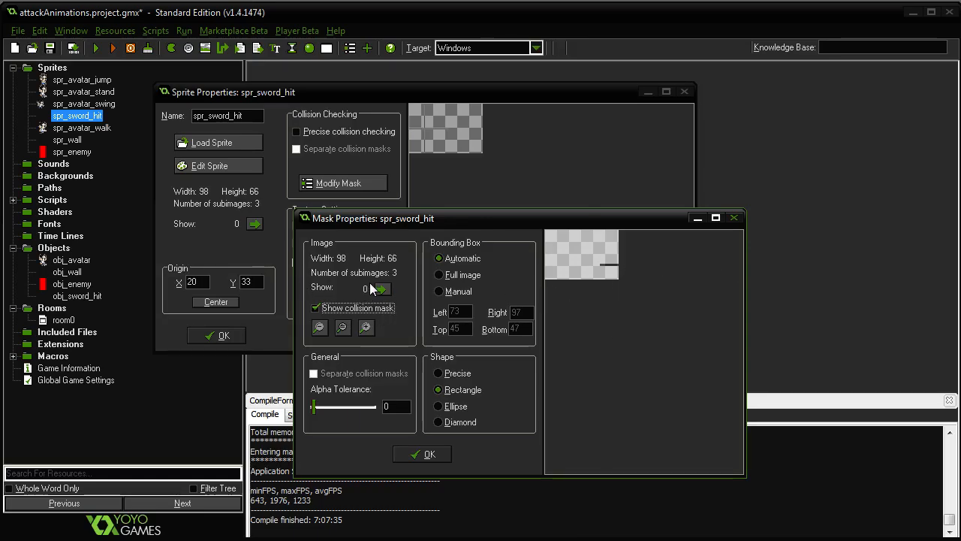
mouse_move(380, 288)
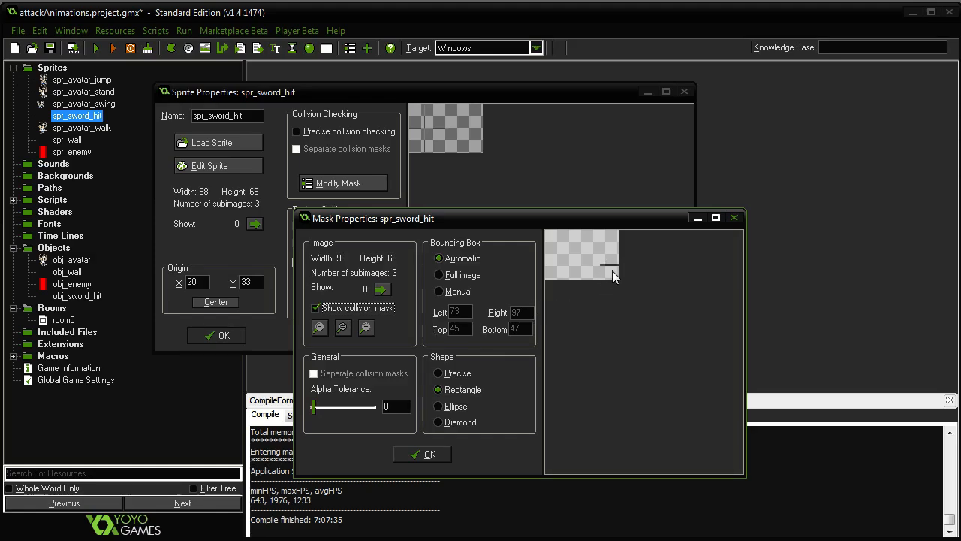
mouse_move(628, 264)
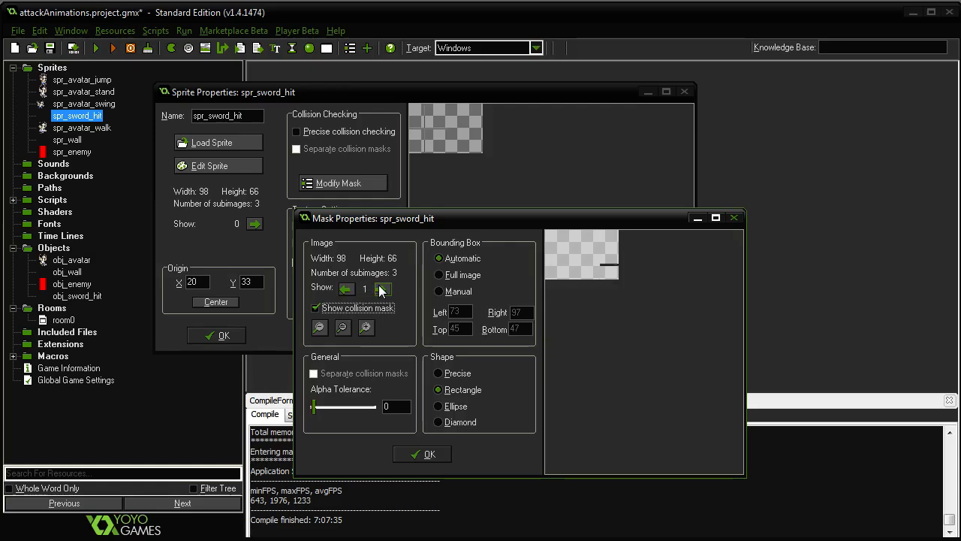
left_click(382, 288)
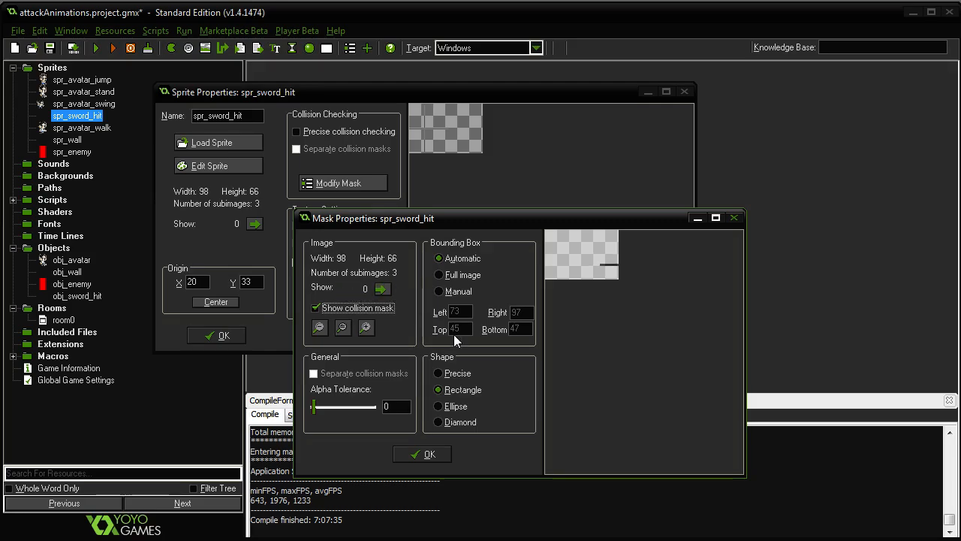
Step through the subimages and set the mask shape to Rectangle, separate masks off.
left_click(438, 373)
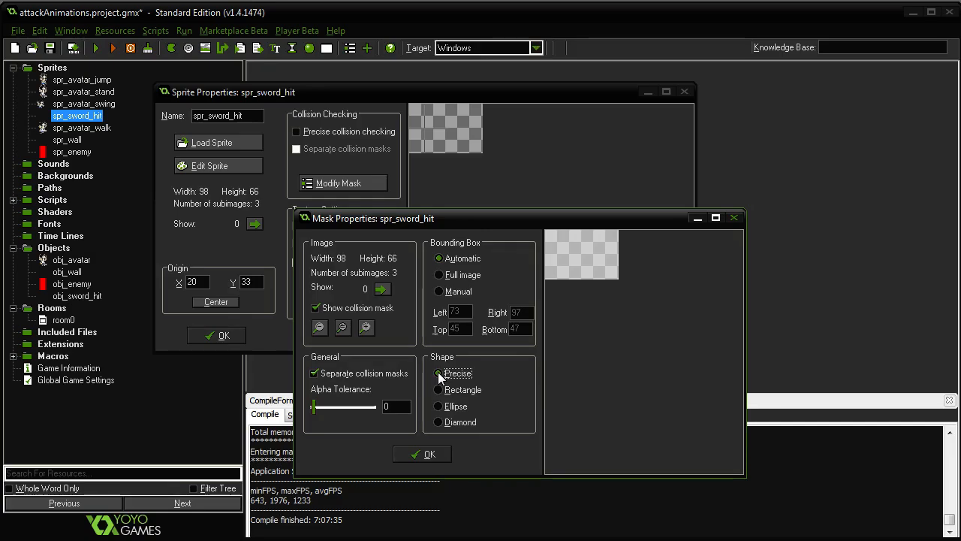
left_click(381, 288)
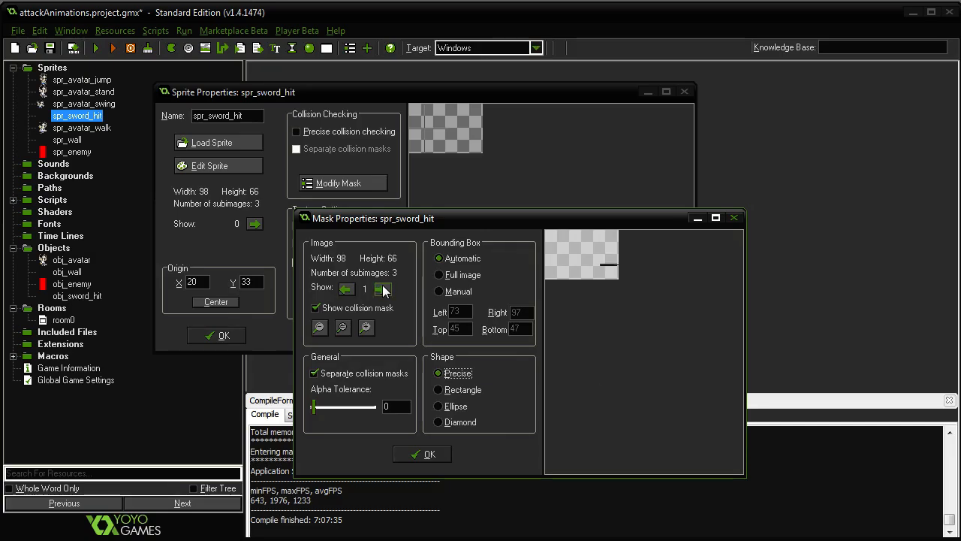
left_click(384, 288)
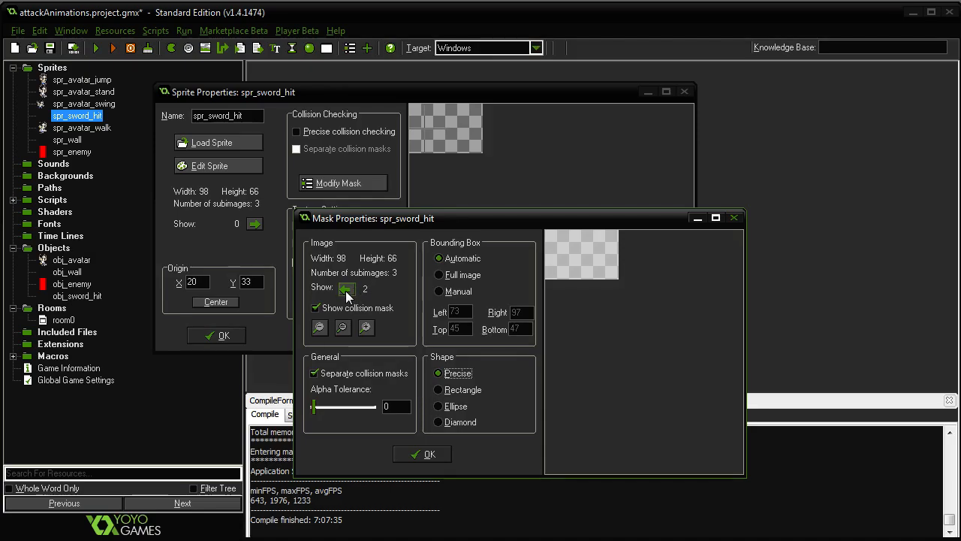
mouse_move(346, 289)
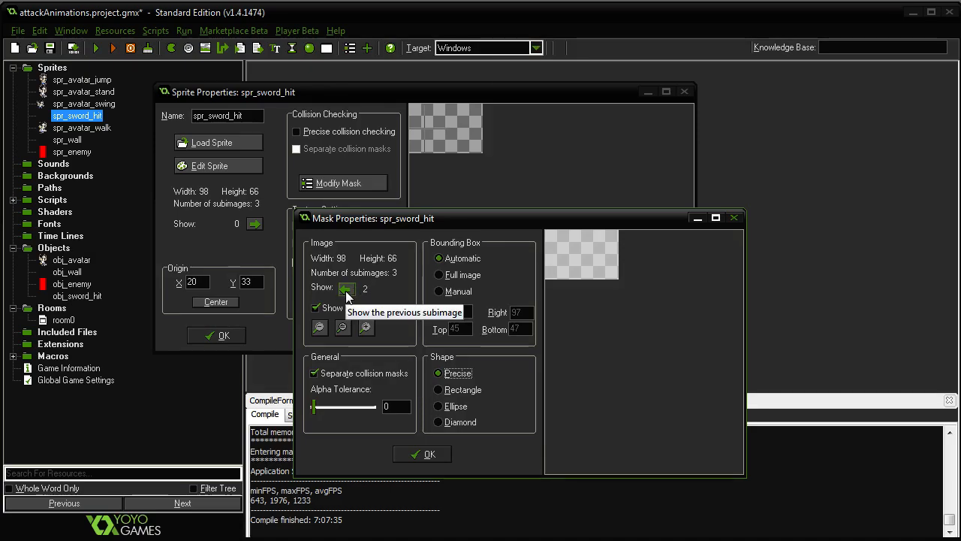
left_click(346, 288)
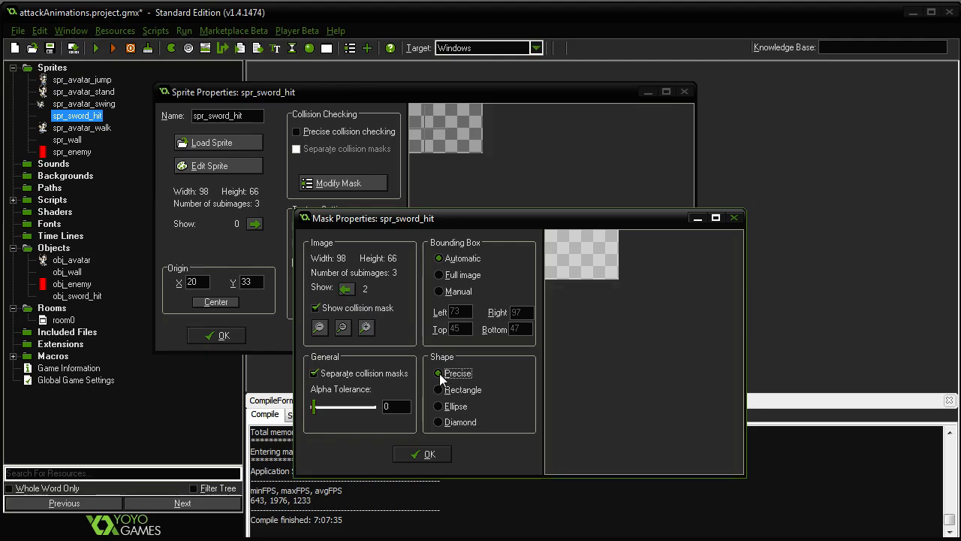
left_click(346, 288)
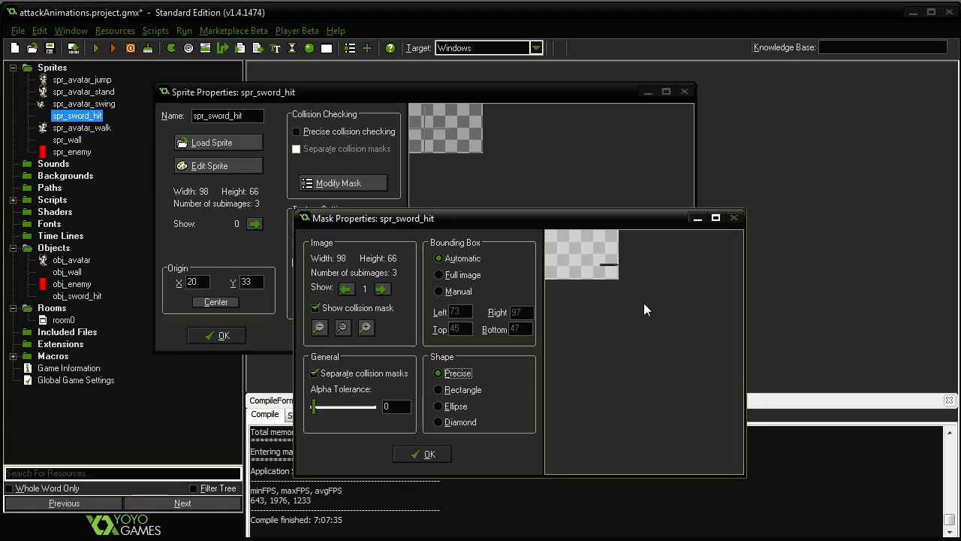
mouse_move(588, 278)
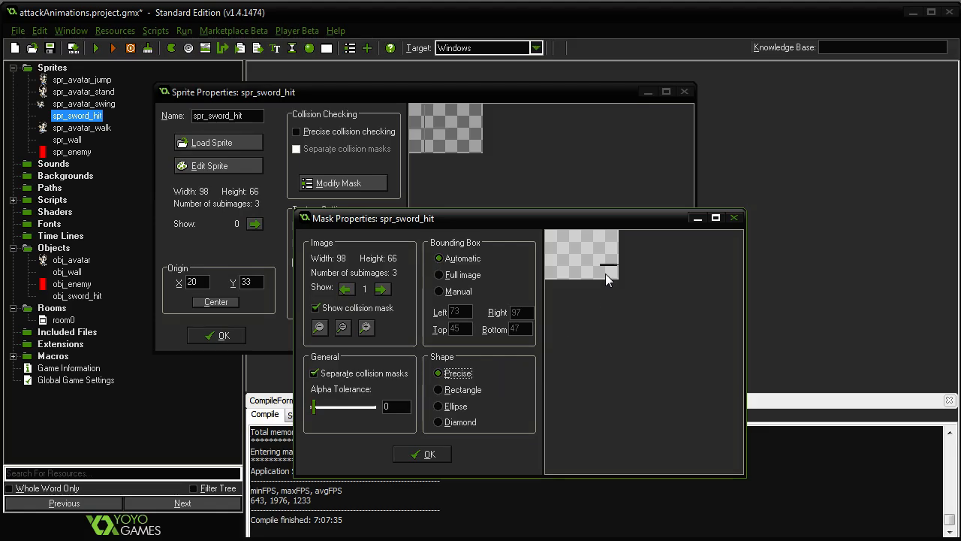
mouse_move(609, 270)
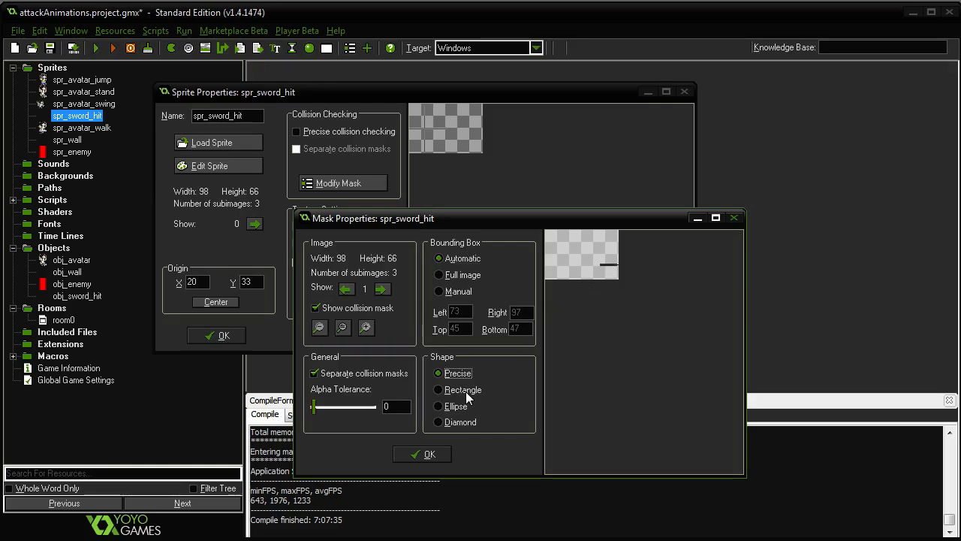
left_click(438, 389)
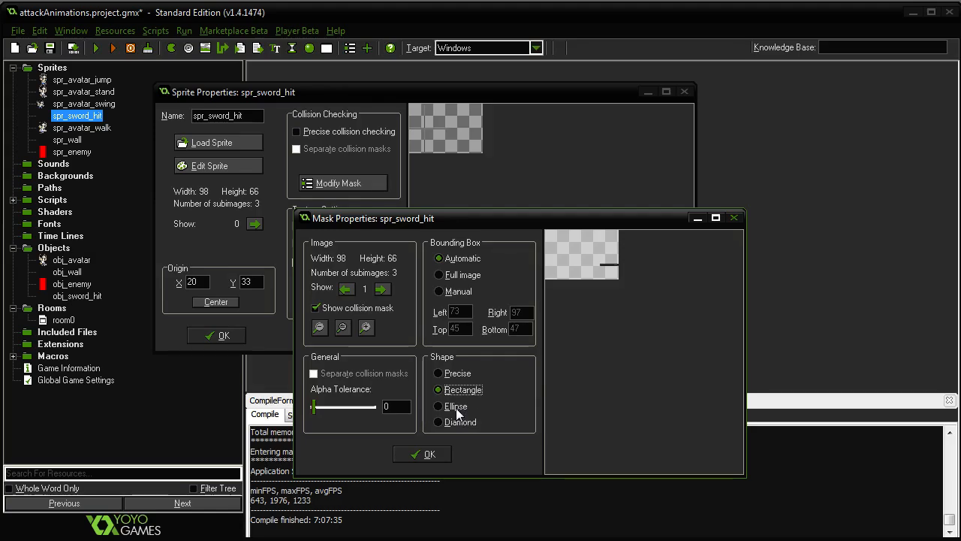
mouse_move(460, 410)
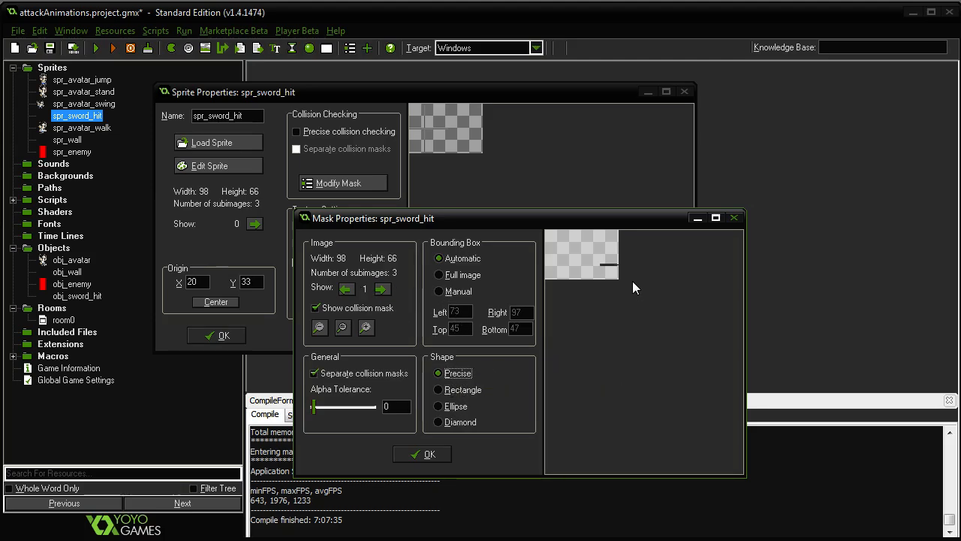
mouse_move(607, 269)
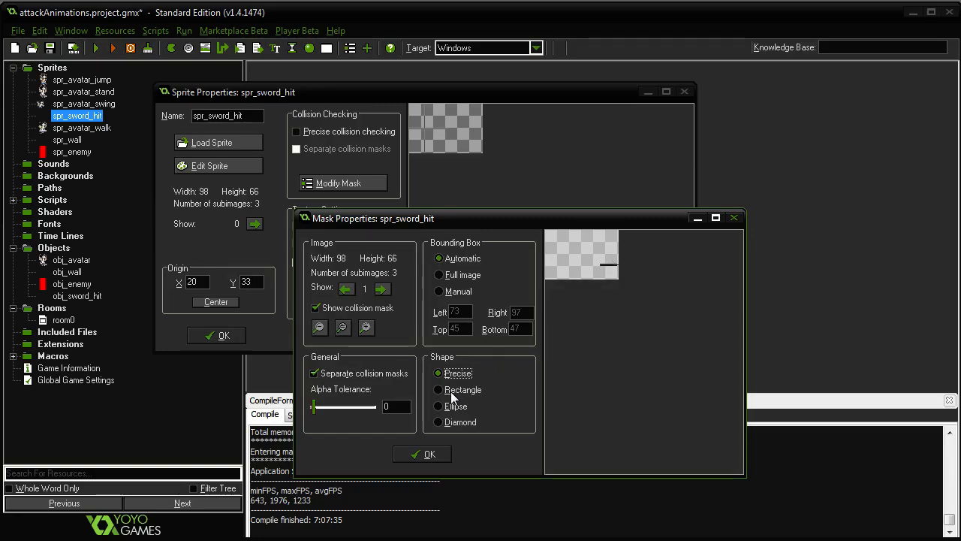
left_click(439, 389)
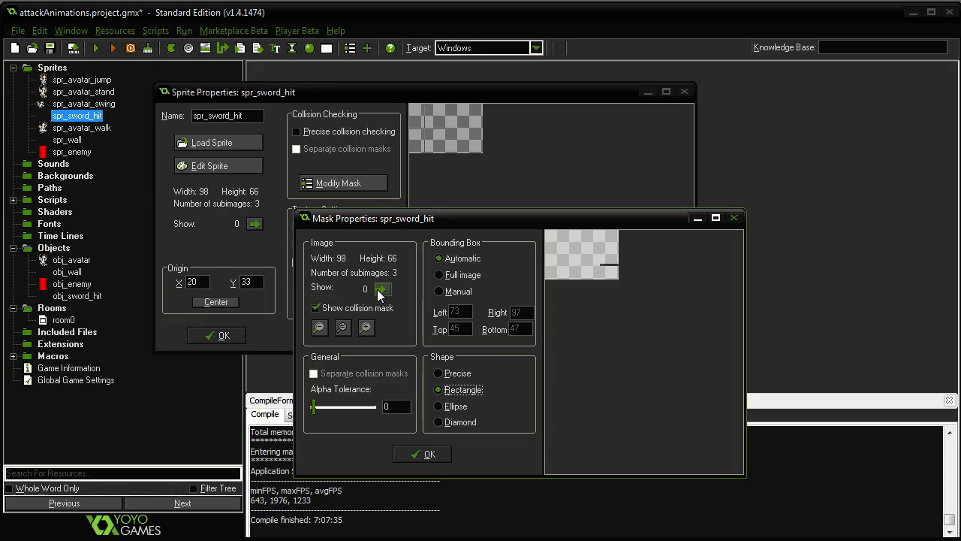
left_click(383, 289)
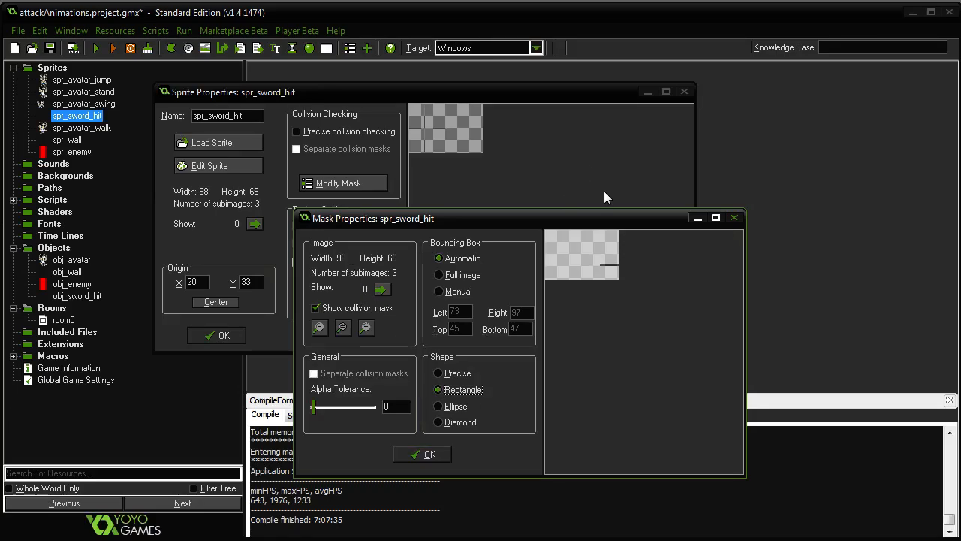
Confirm the mask and sprite properties, then reopen obj_sword_hit's properties.
left_click(422, 453)
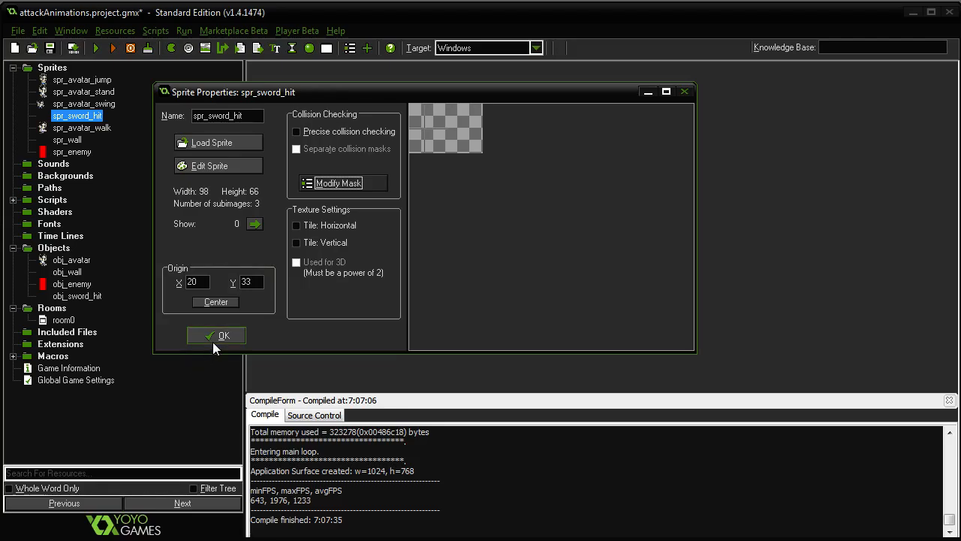
left_click(216, 335)
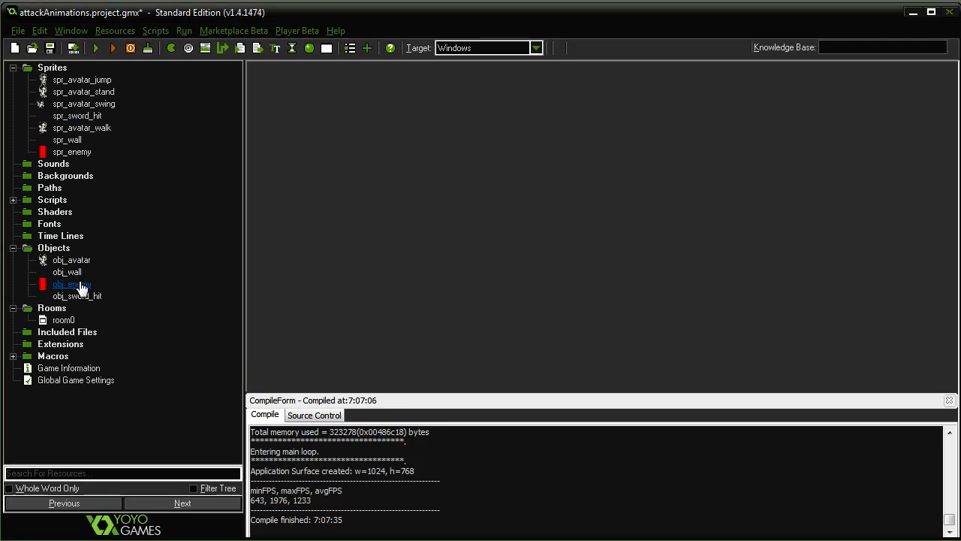
double_click(68, 284)
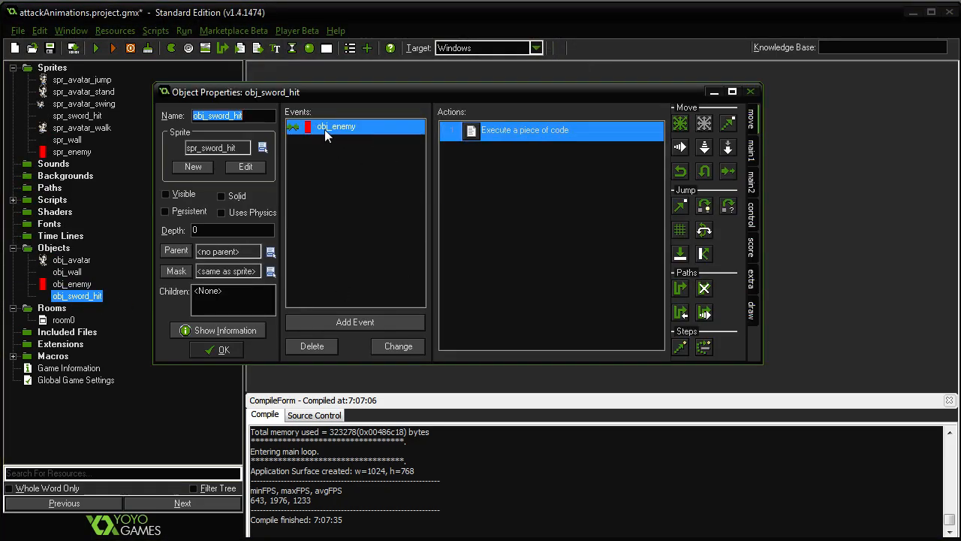
Add the condition 'if image_index = 1' above score += 1 in the enemy collision code.
double_click(547, 130)
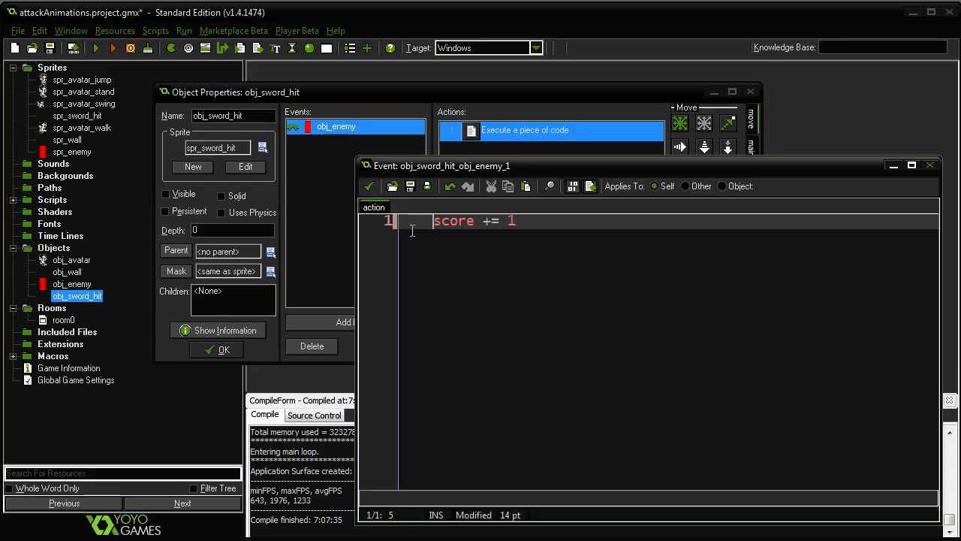
key("Enter")
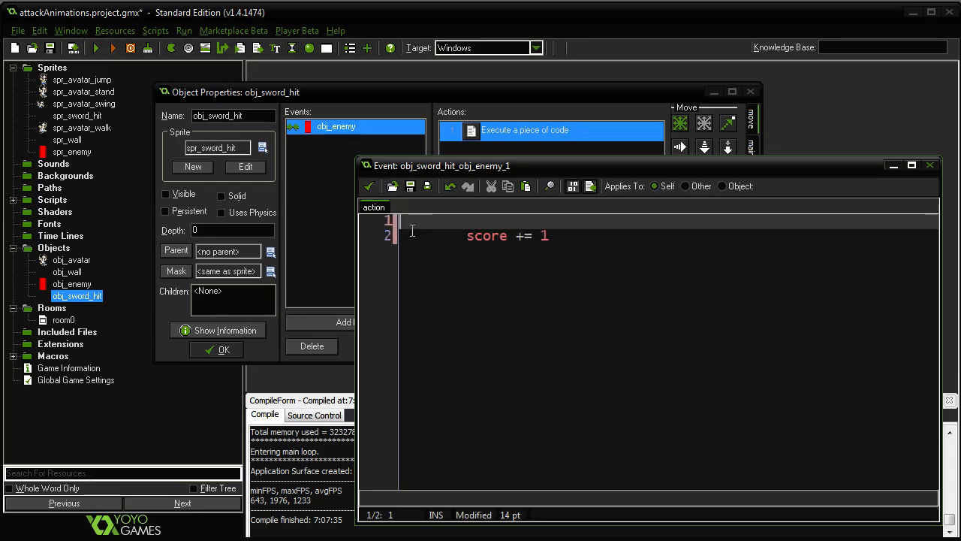
type("if image_")
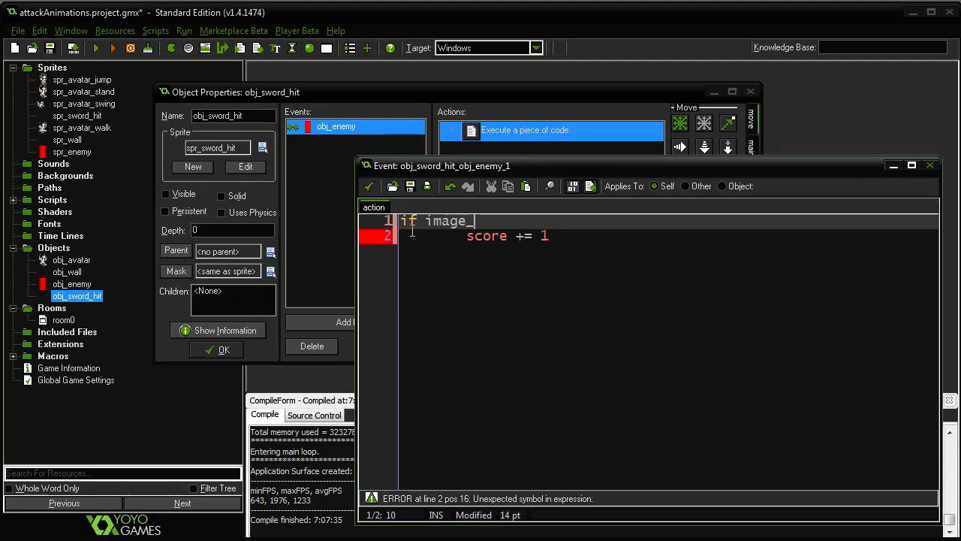
type("index =")
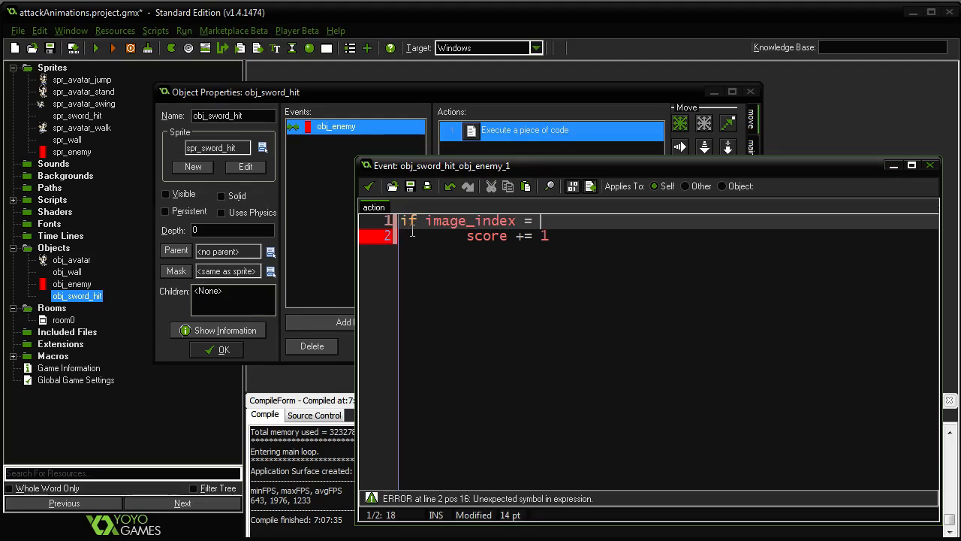
type("1")
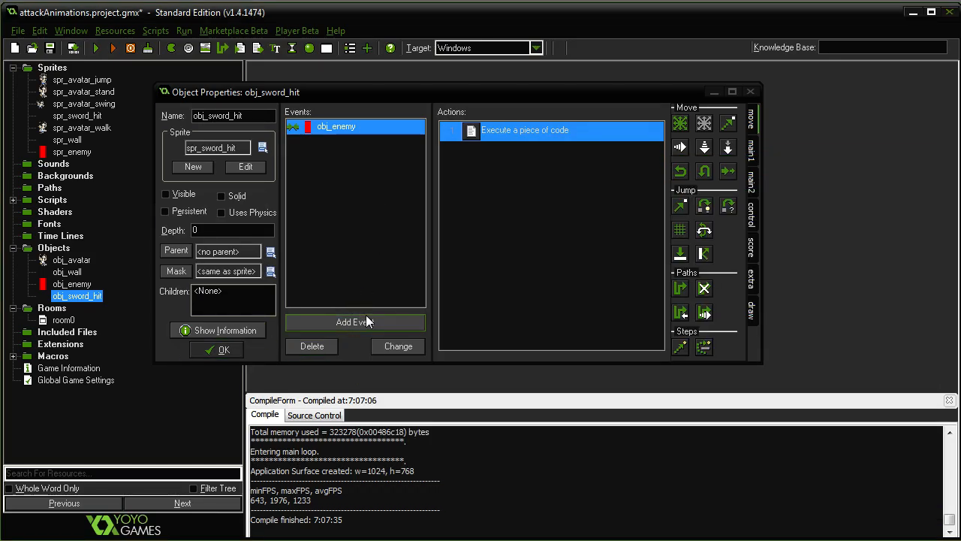
Add an Animation End event that destroys the instance, then close obj_sword_hit.
left_click(354, 323)
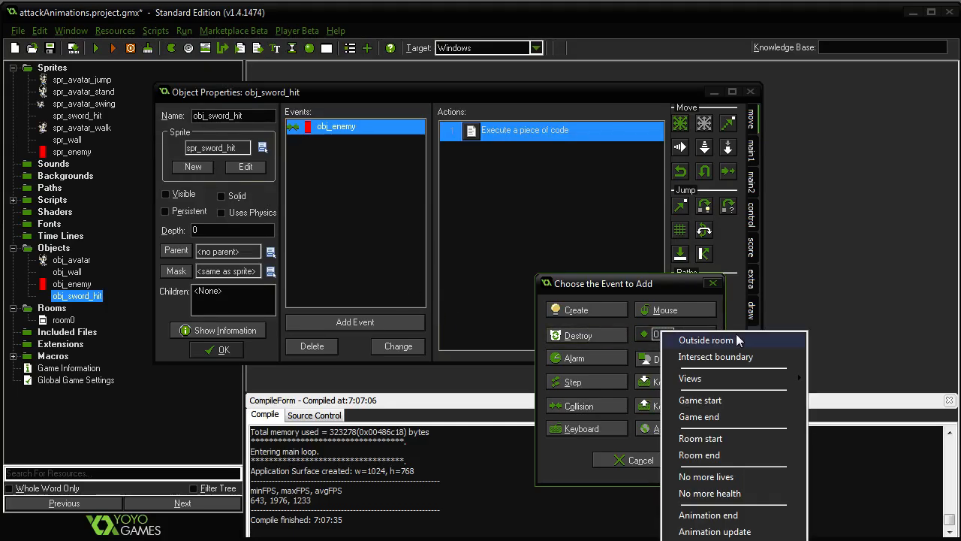
left_click(709, 515)
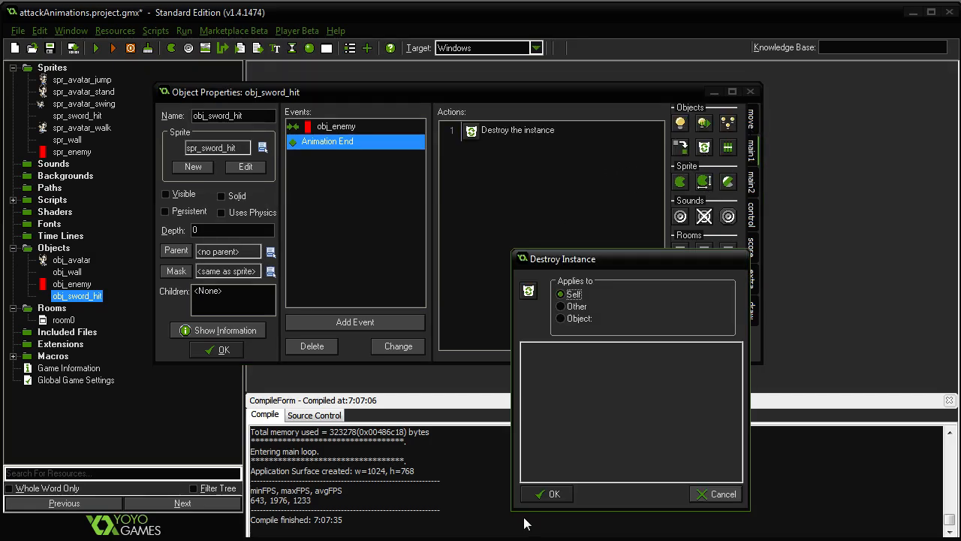
left_click(547, 494)
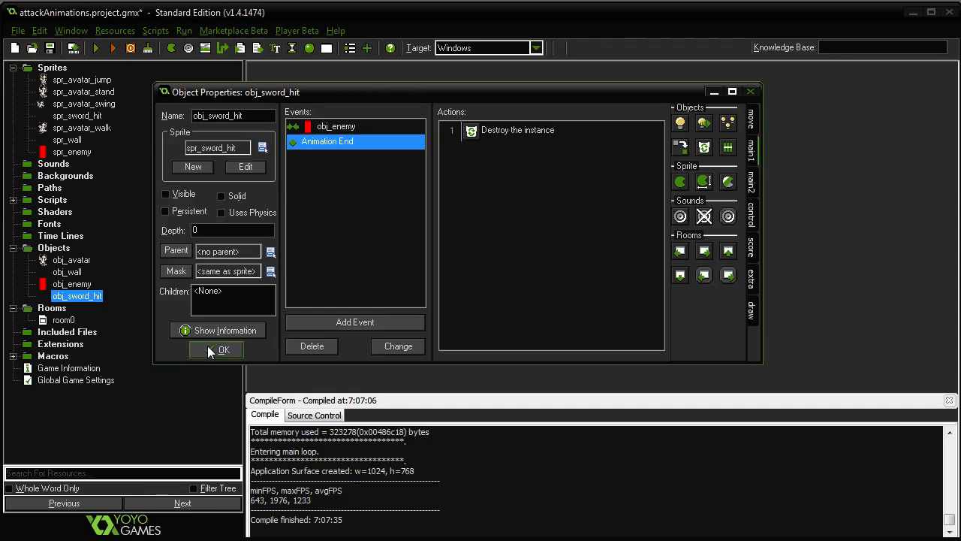
left_click(224, 349)
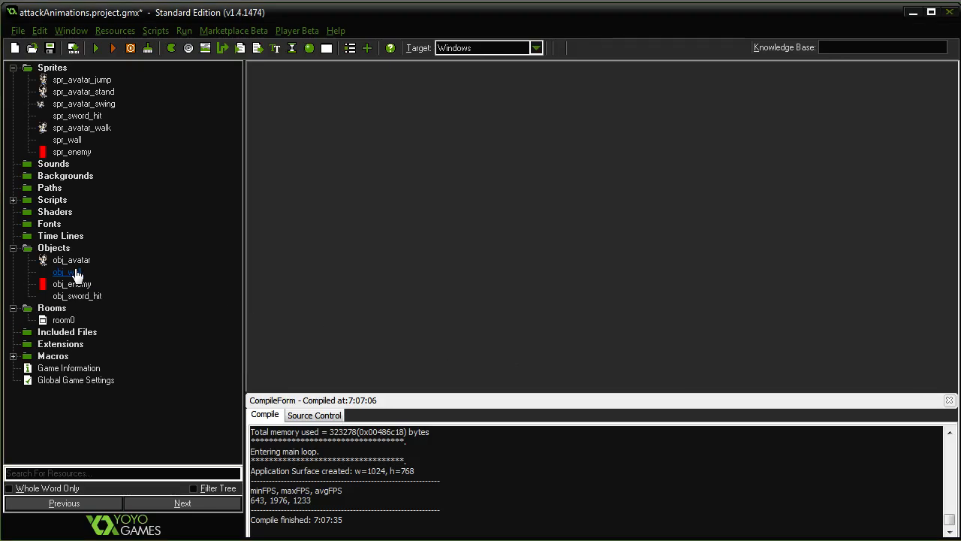
In obj_avatar's Z-key attack code, add with(instance_create(x, y, obj_sword_hit)).
double_click(71, 260)
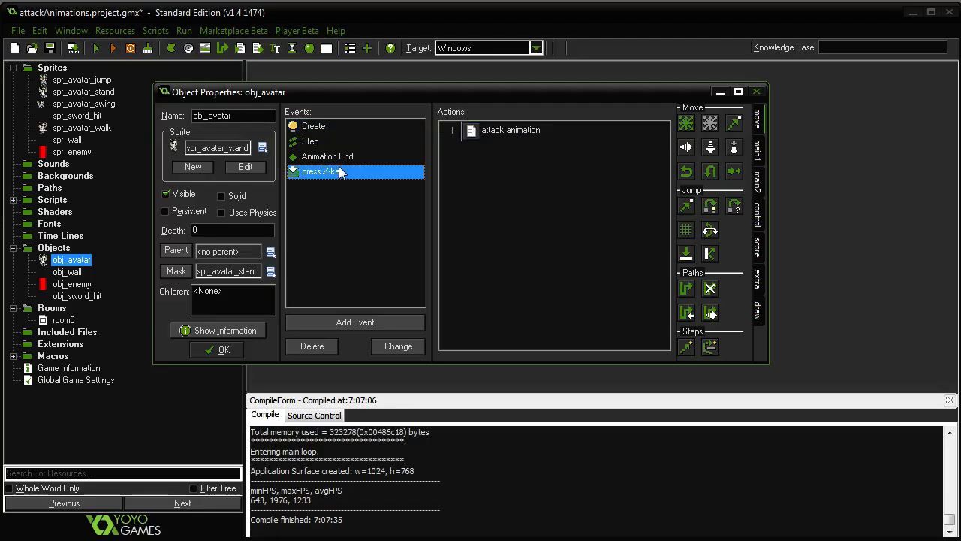
double_click(511, 130)
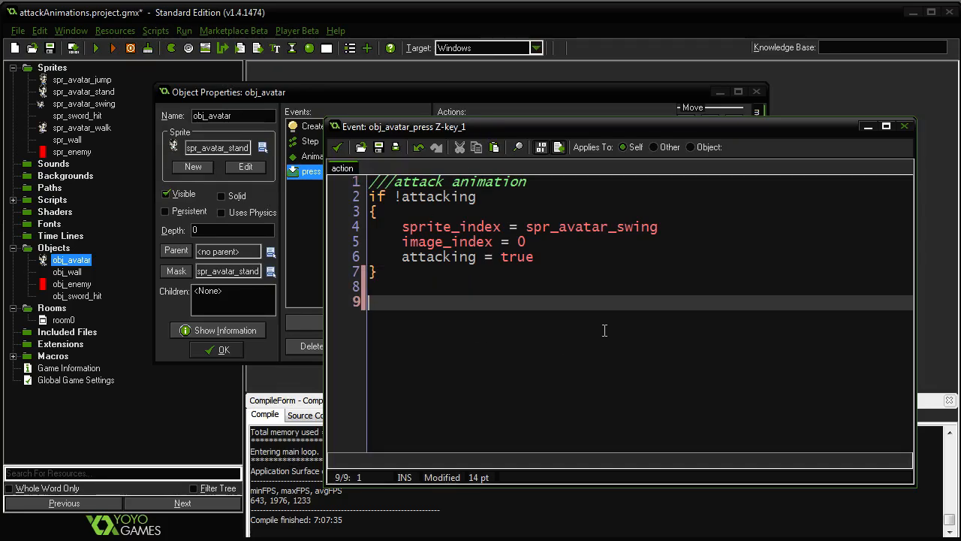
key("Backspace")
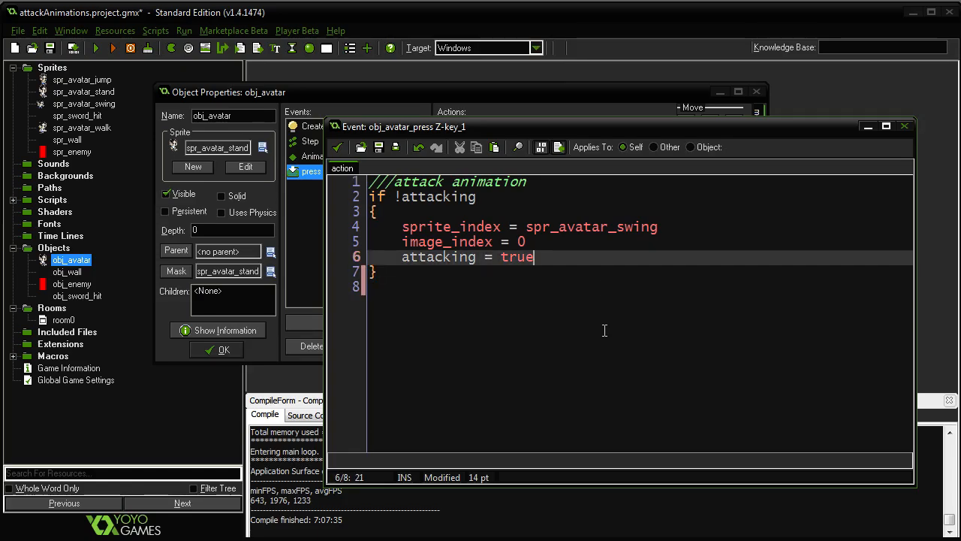
key("Enter")
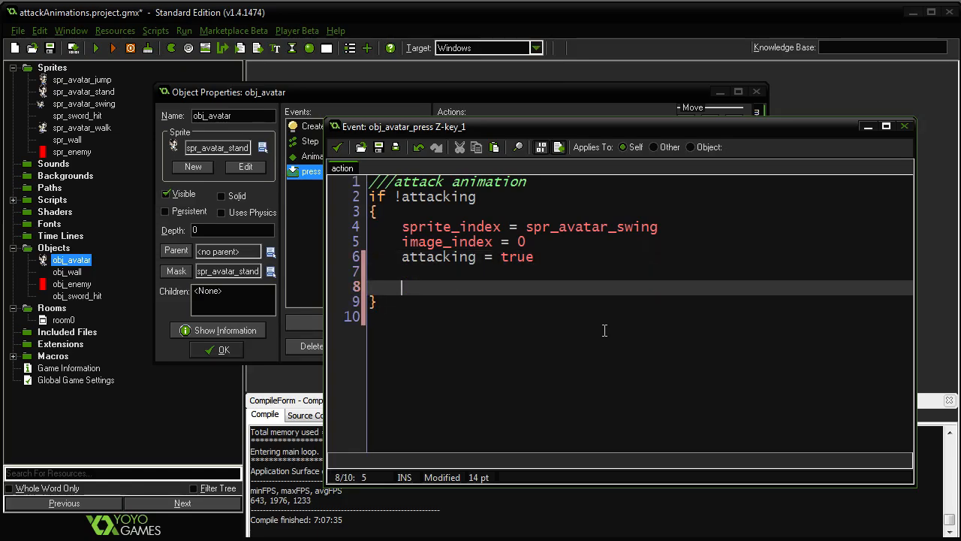
type("with instance")
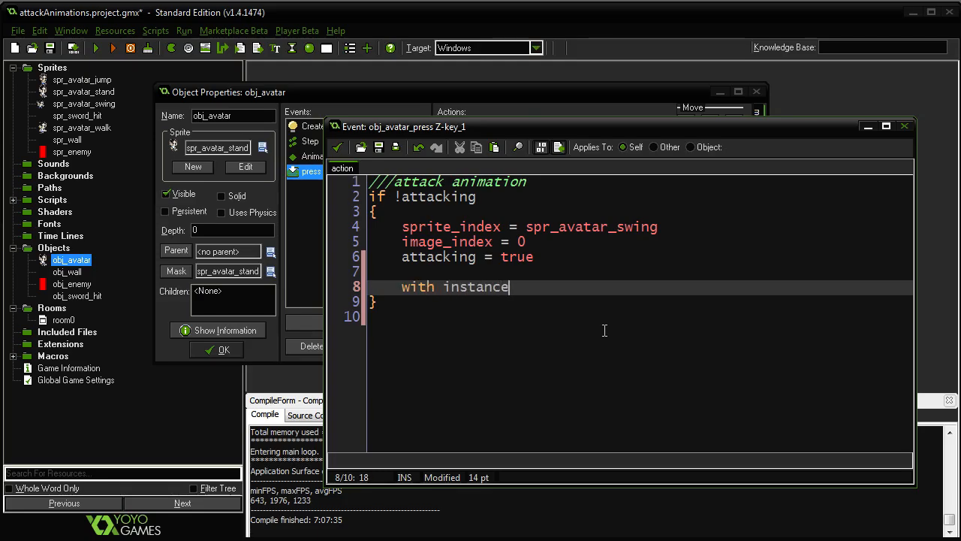
type("_create(")
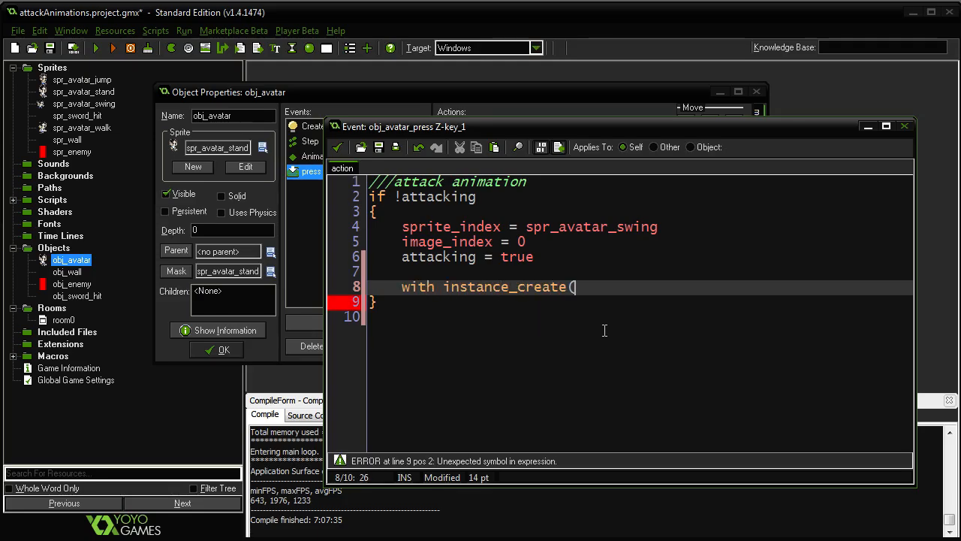
type("x,y")
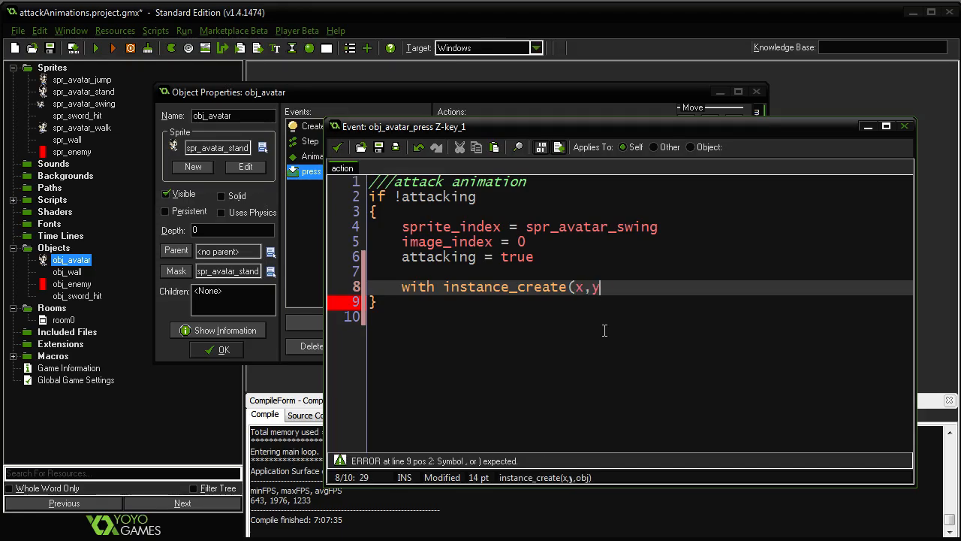
type(", obj_swo")
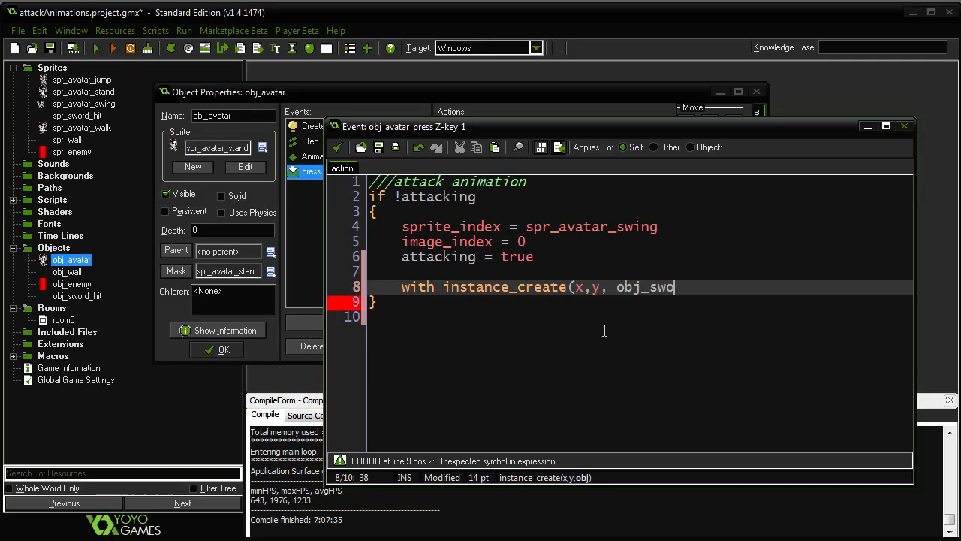
type("rd_hit)")
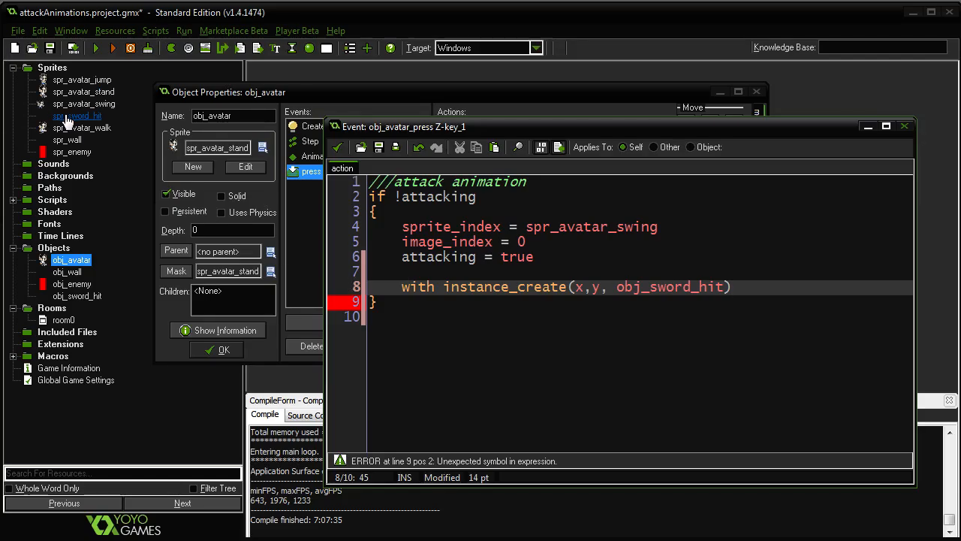
Inside the with-block, set image_xscale = obj_avatar.image_xscale.
left_click(733, 287)
type("{")
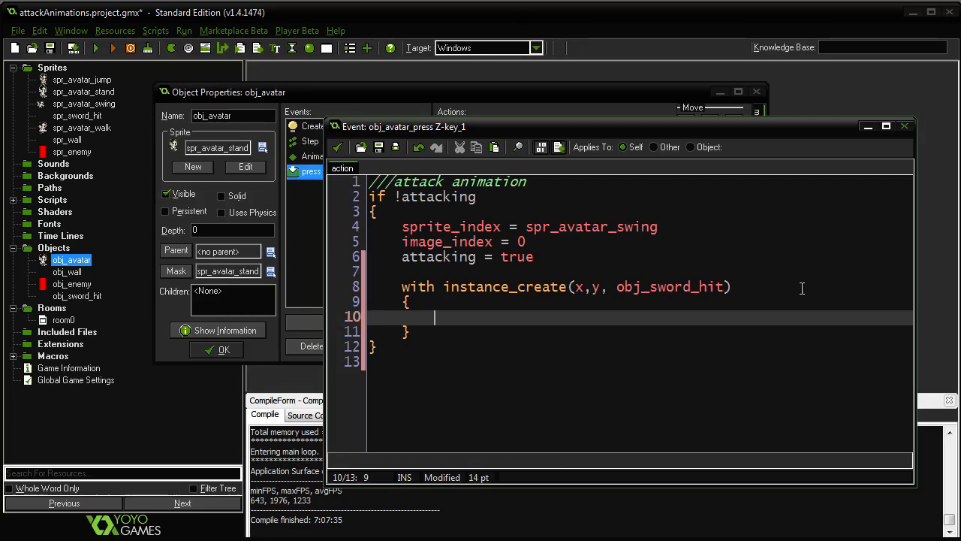
type("image_")
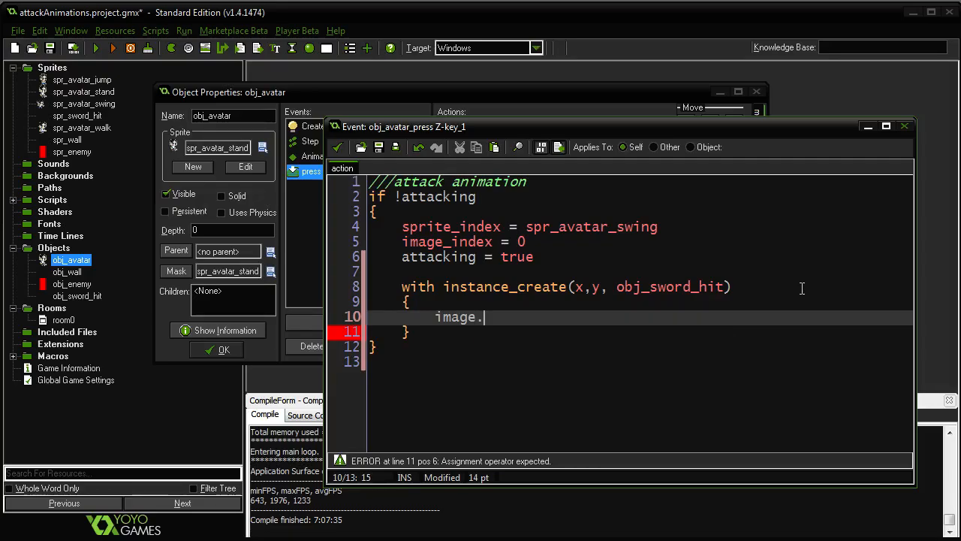
type("xscale")
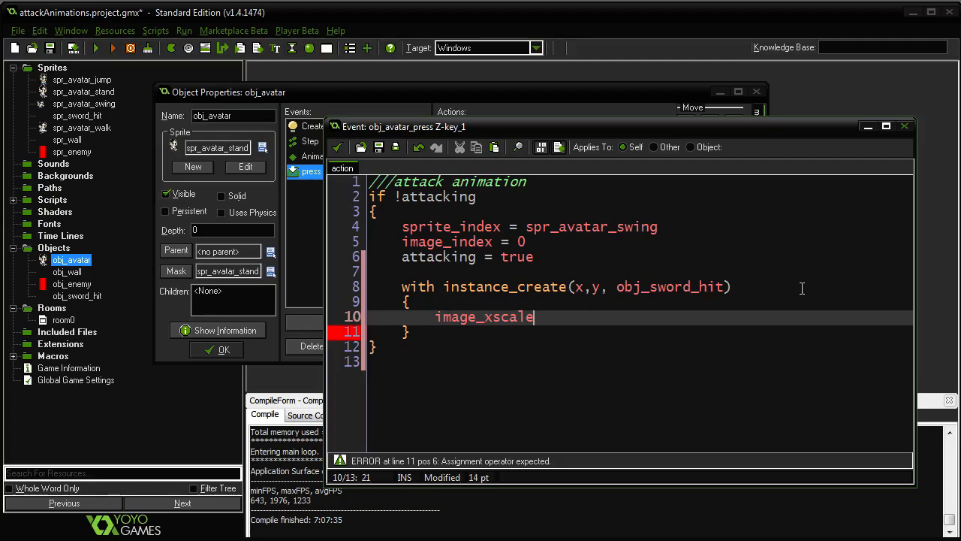
type("=")
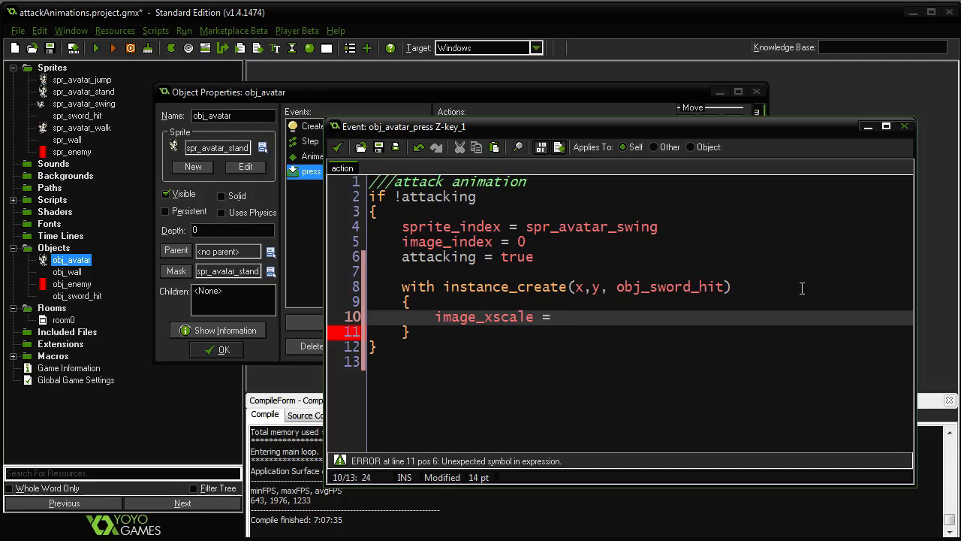
type("o")
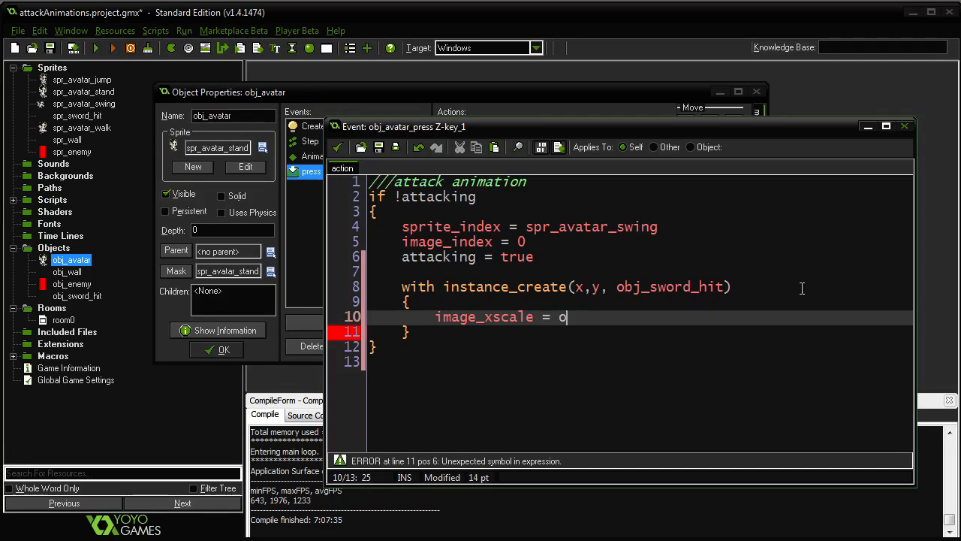
type("bj_")
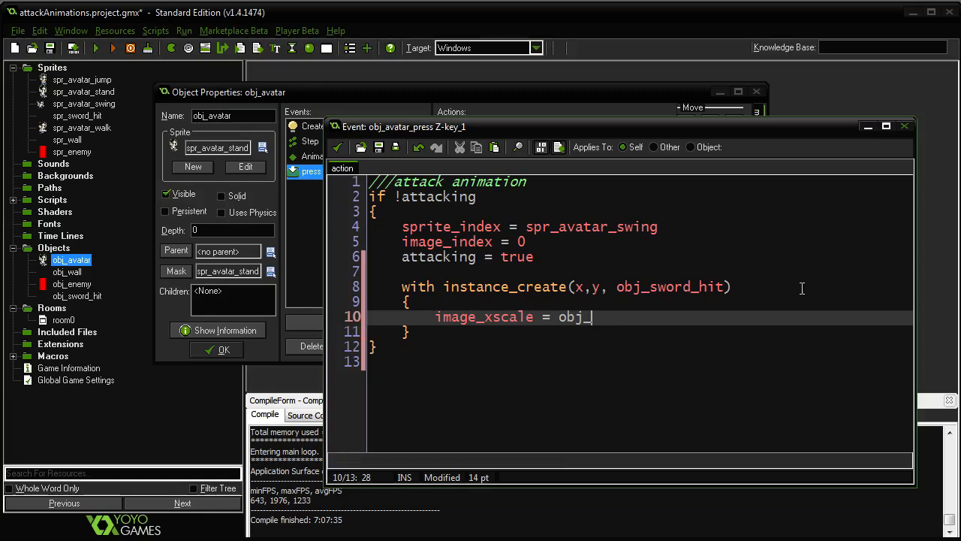
type("avt")
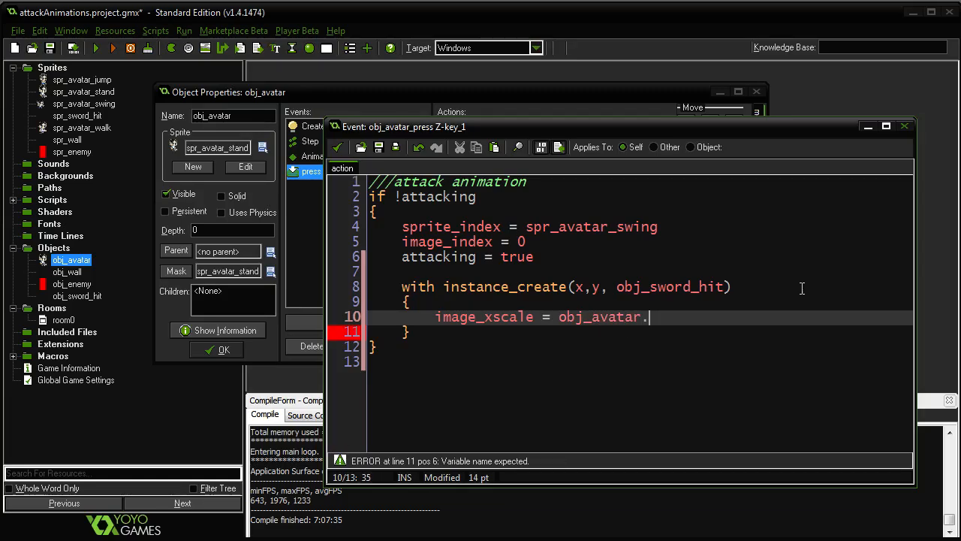
type("image_xsca")
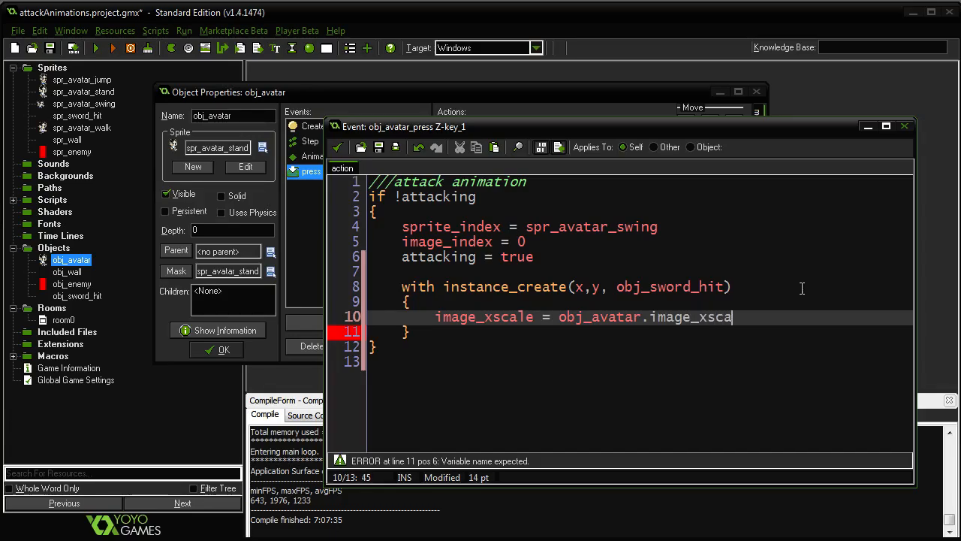
type("le")
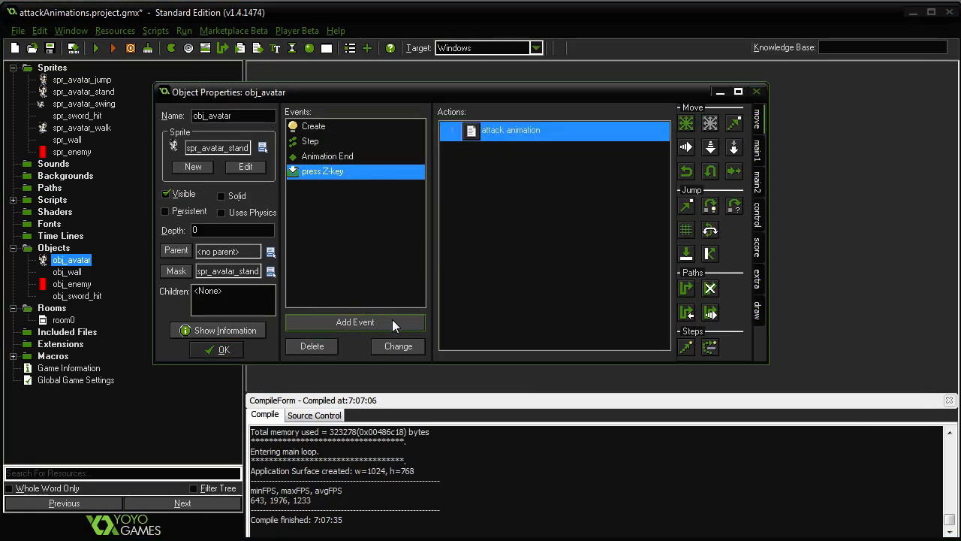
Add a Draw GUI event to obj_avatar running draw_text(5, 5, string(score)), then close its properties.
left_click(355, 322)
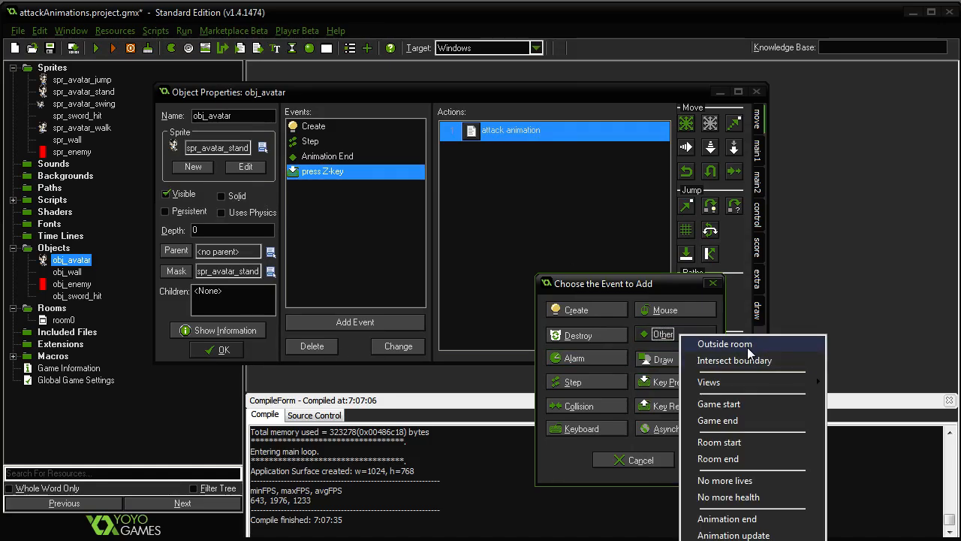
mouse_move(749, 421)
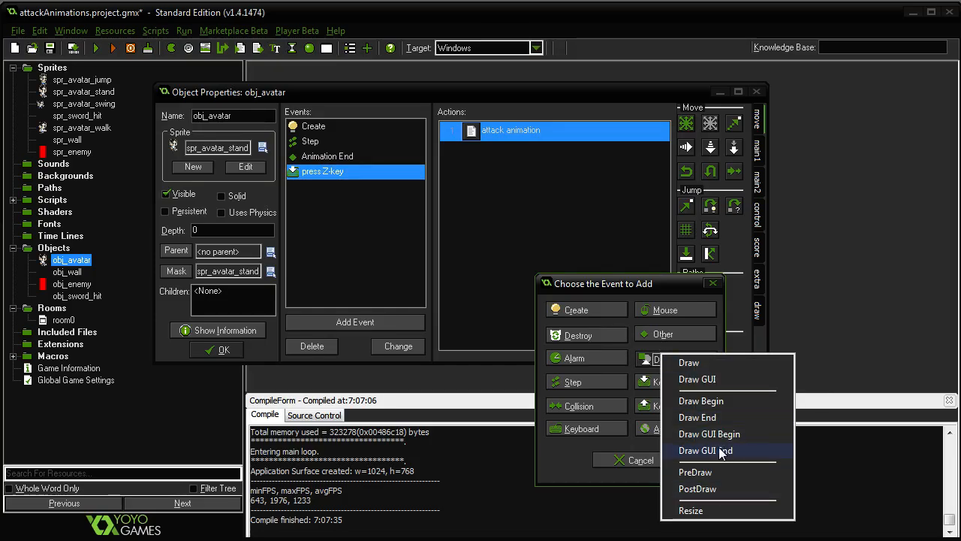
left_click(697, 380)
type("draw")
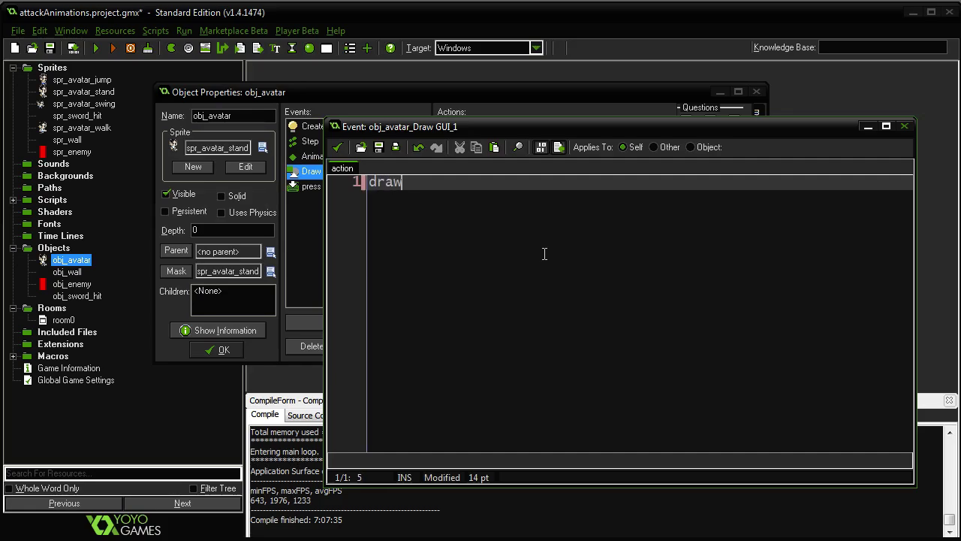
type("_text (")
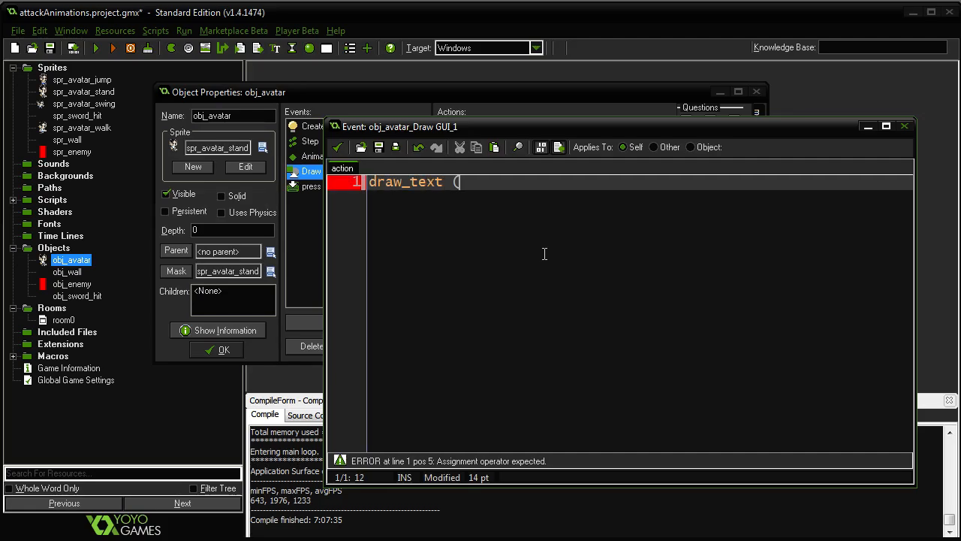
type("5")
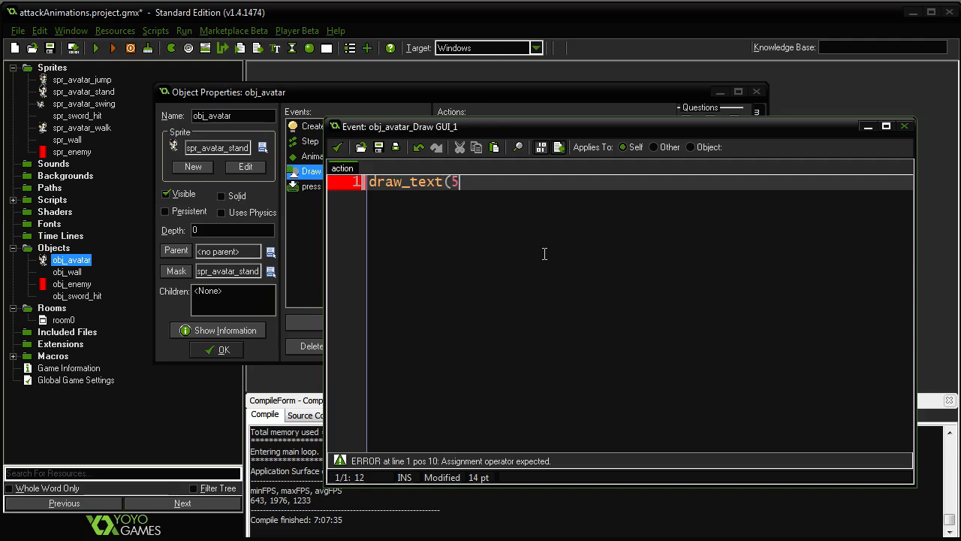
type(", 5, draw")
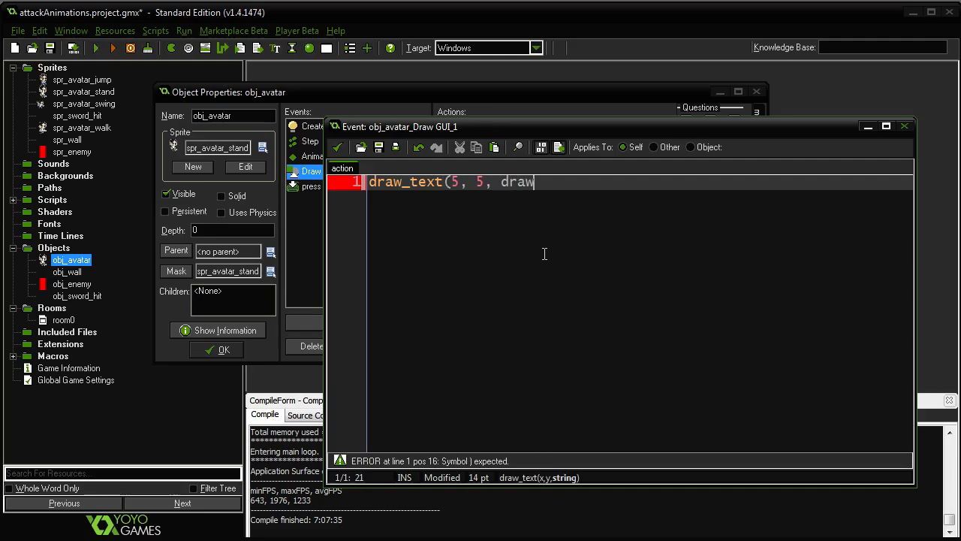
type("string(")
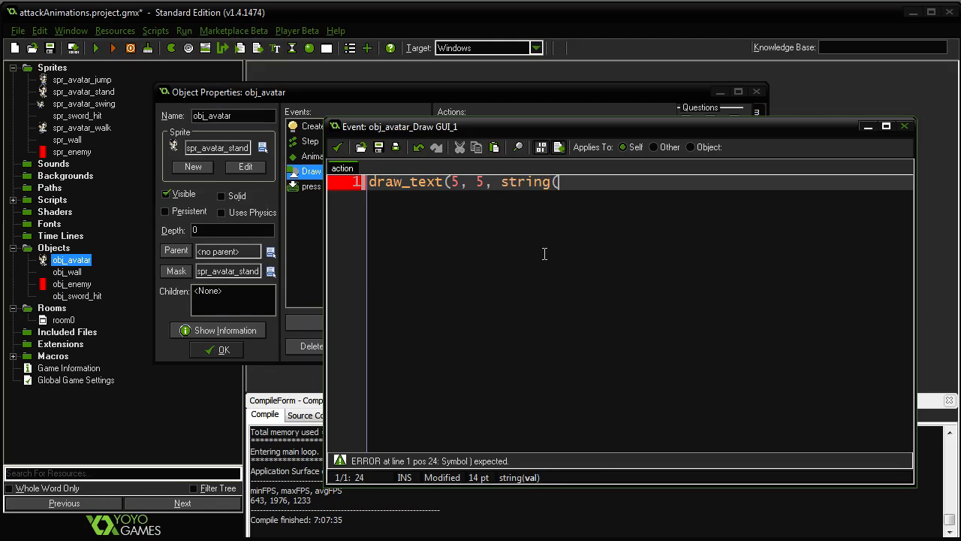
type("scrote")
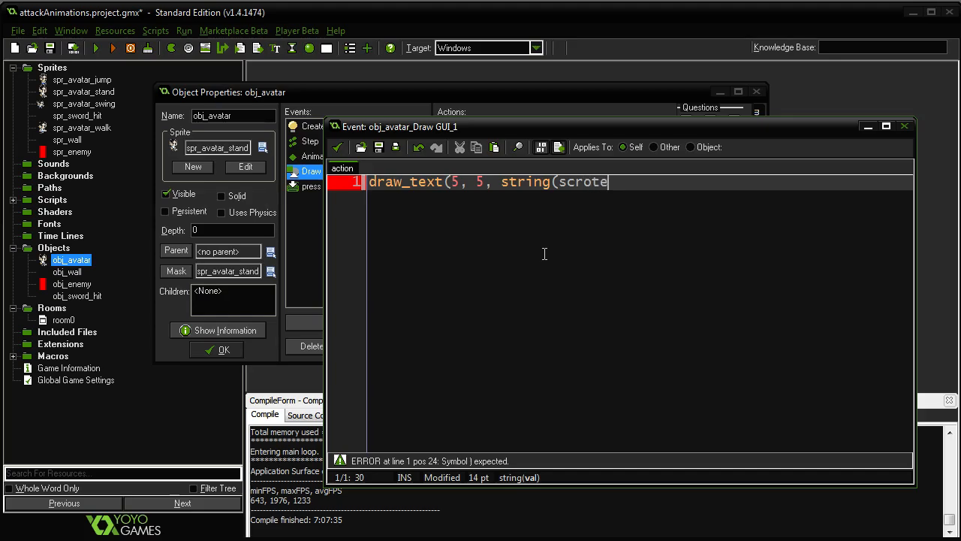
key("BackSpace")
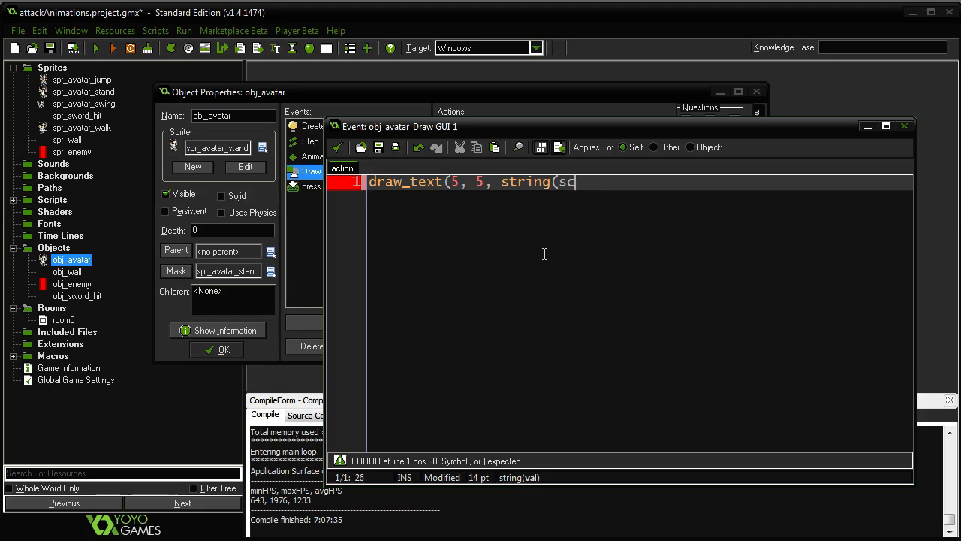
type("ore))")
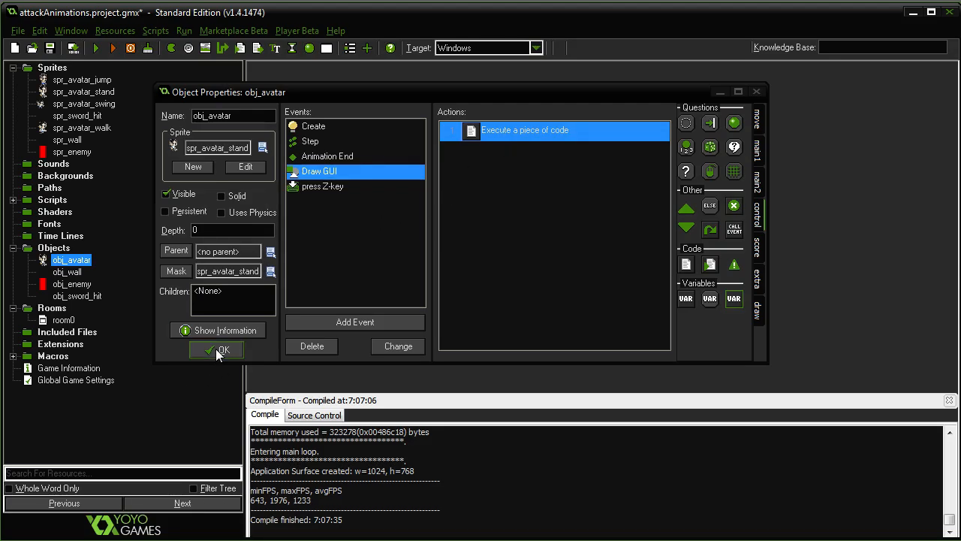
left_click(217, 350)
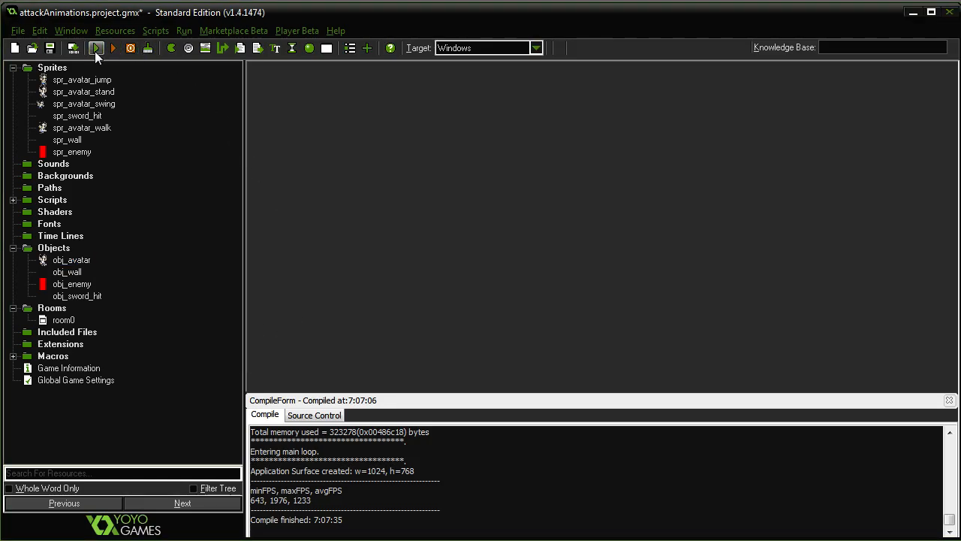
left_click(96, 49)
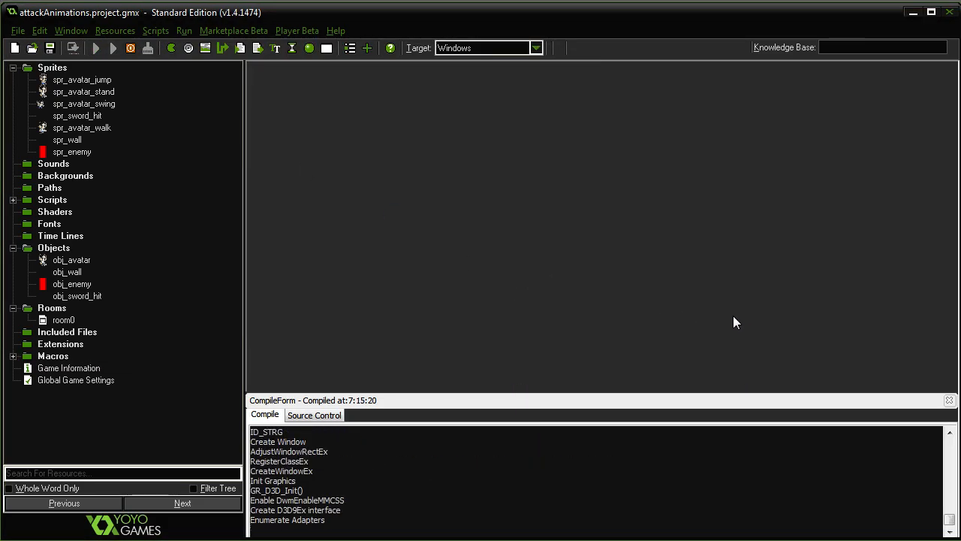
left_click(111, 47)
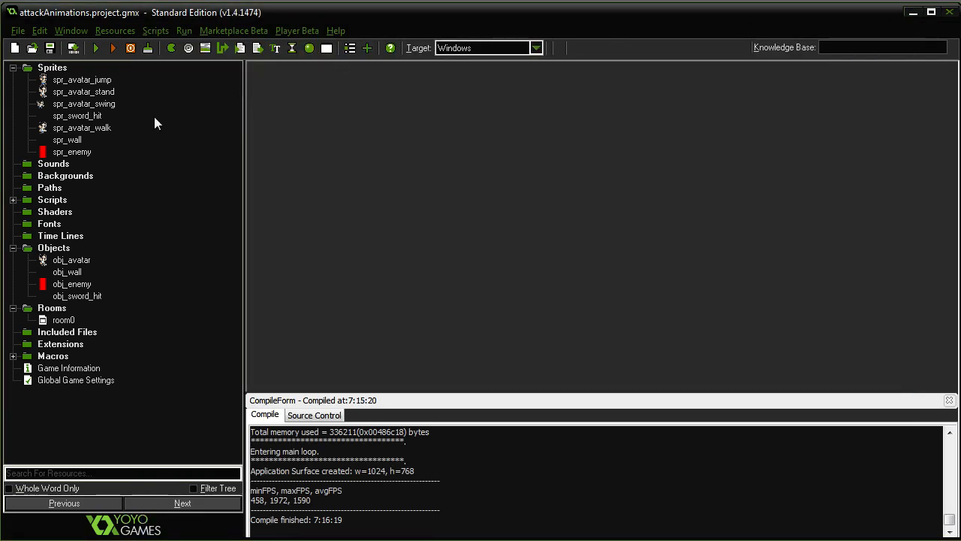
mouse_move(87, 255)
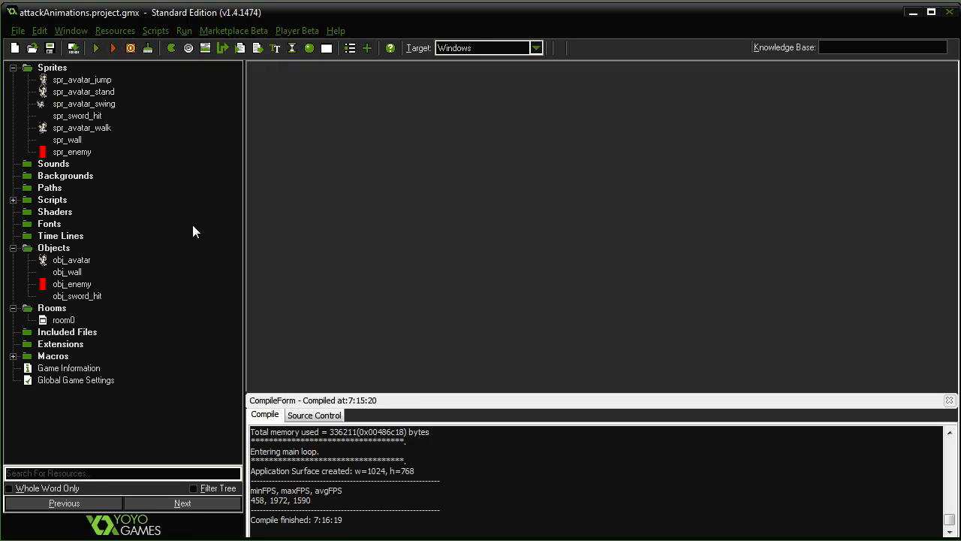
mouse_move(422, 196)
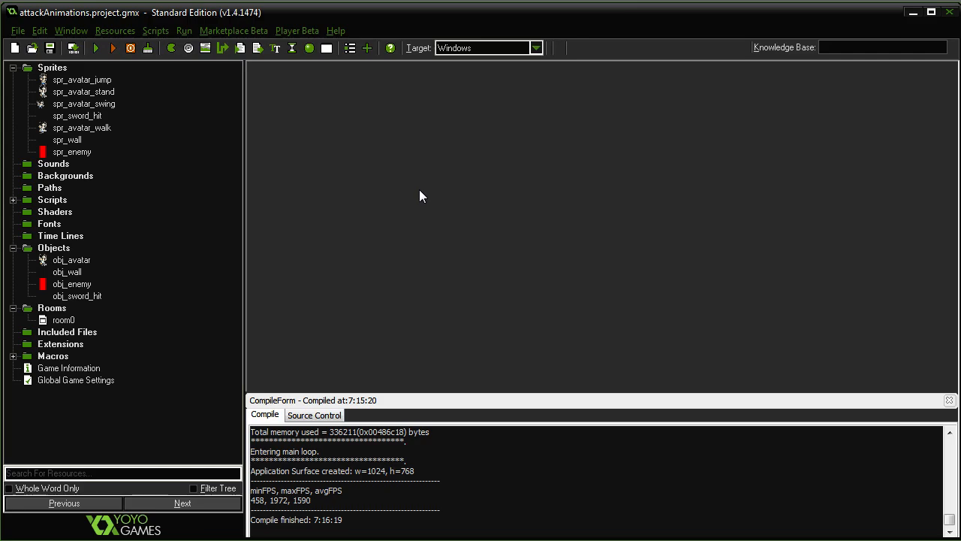
mouse_move(374, 180)
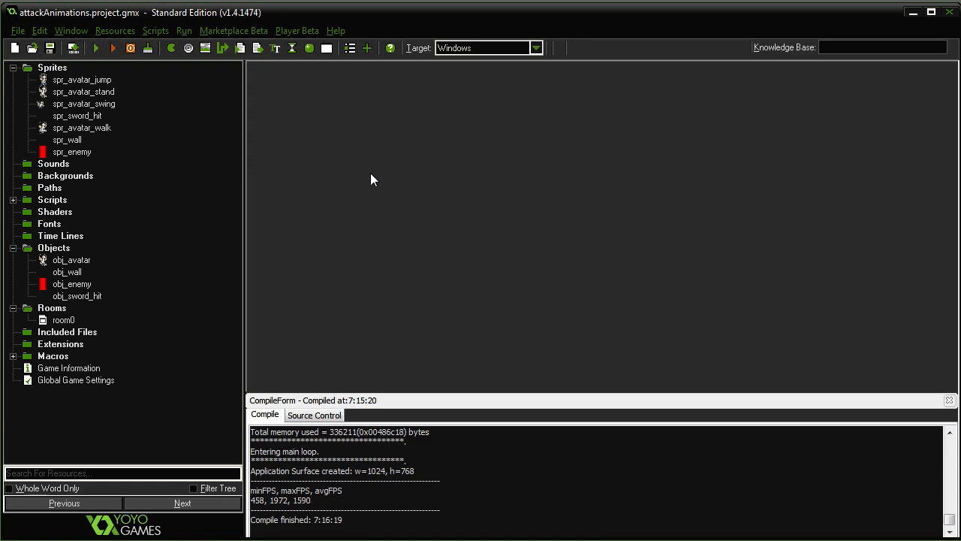
mouse_move(468, 242)
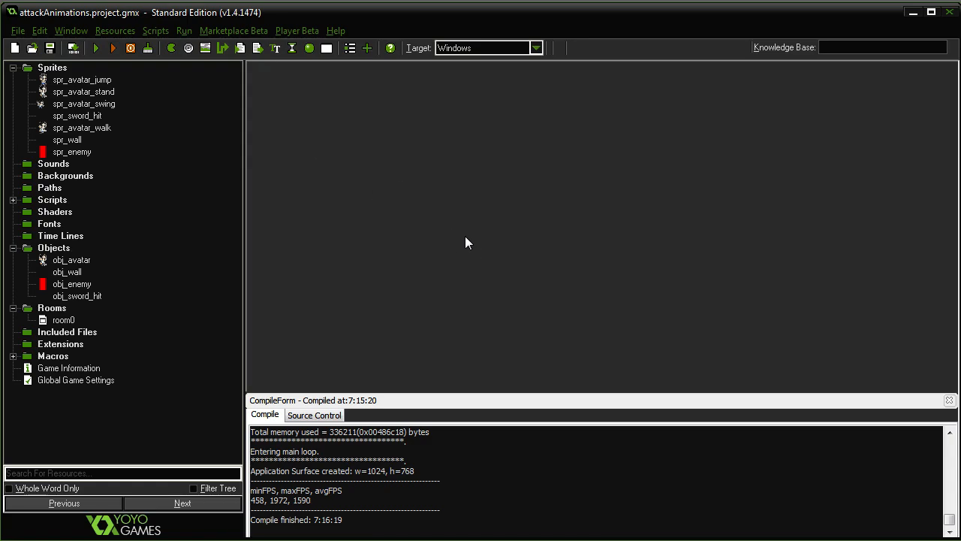
mouse_move(245, 118)
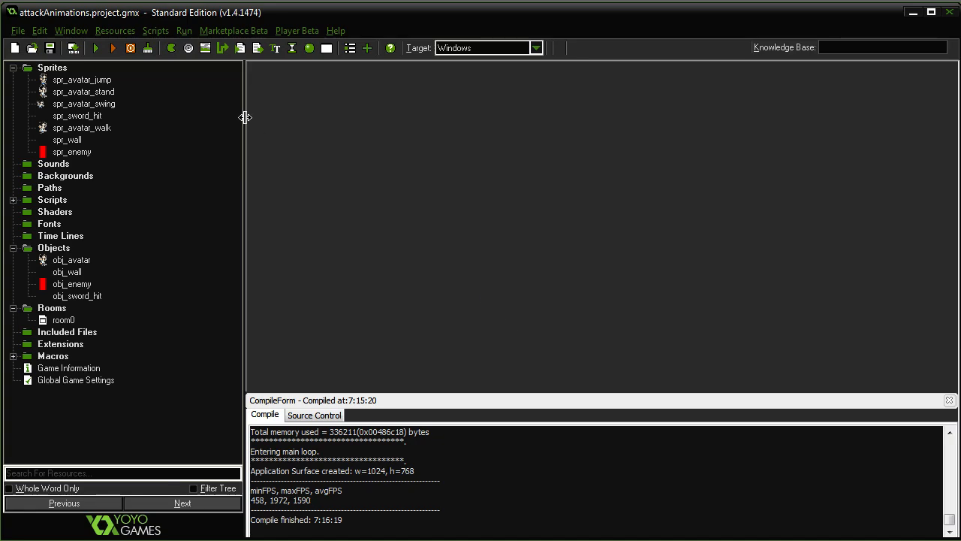
mouse_move(394, 137)
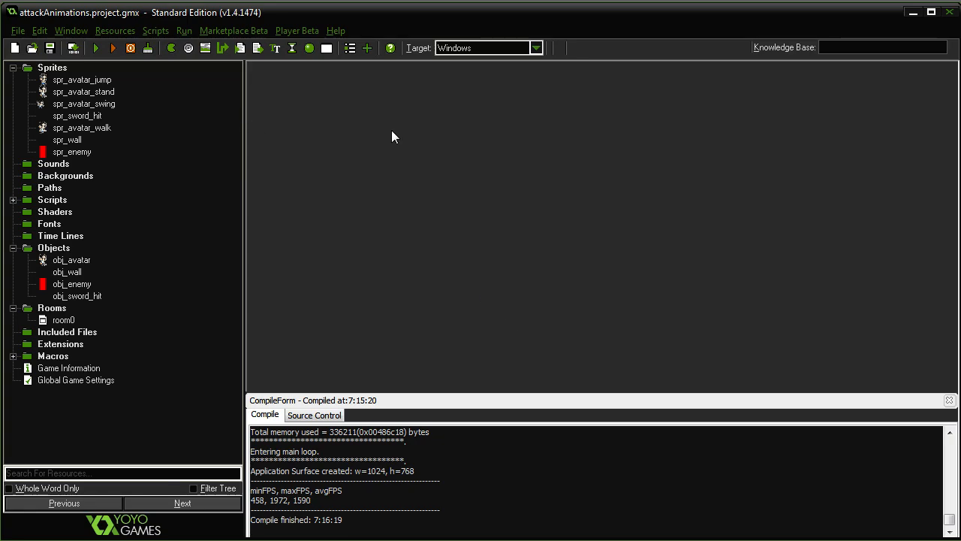
mouse_move(441, 181)
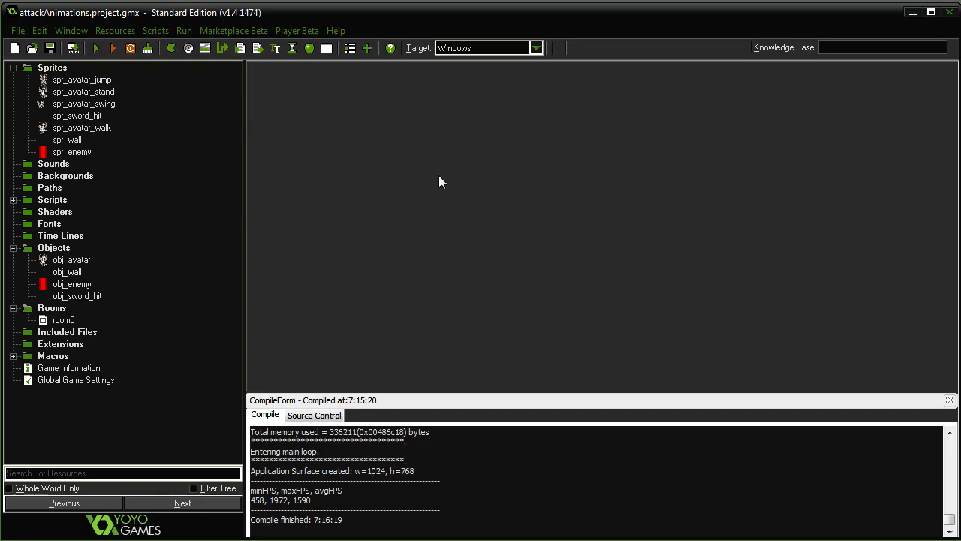
Give obj_sword_hit a Step event with code tying its position to obj_avatar.x and obj_avatar.y.
double_click(77, 295)
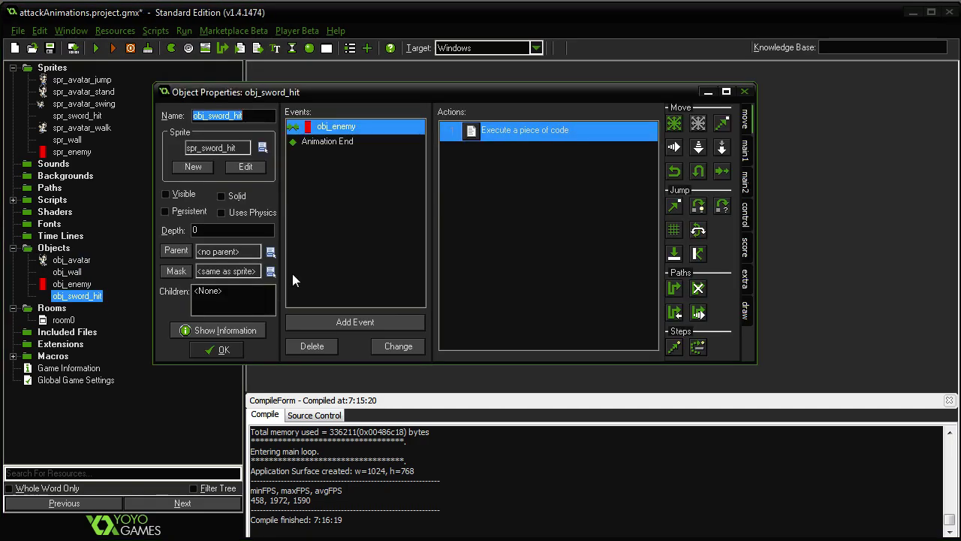
left_click(355, 322)
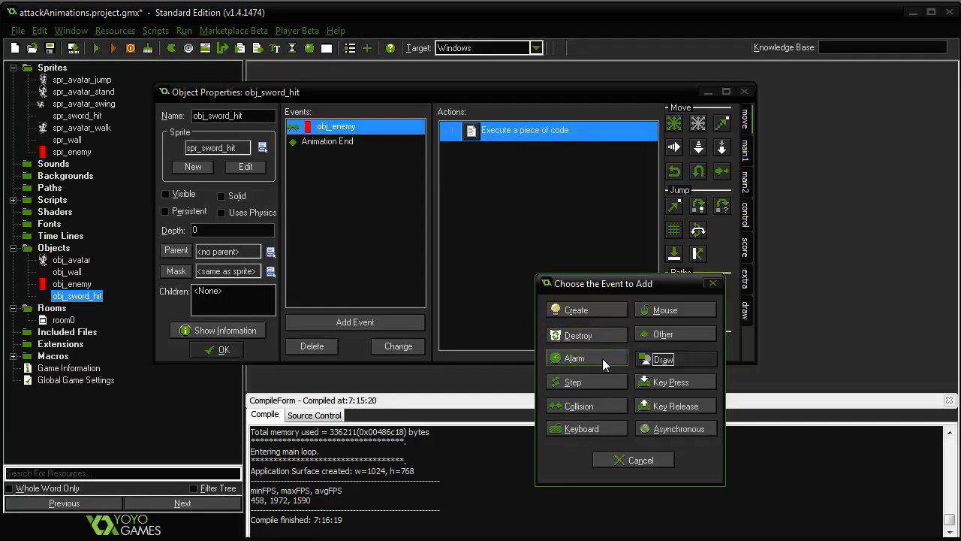
left_click(575, 381)
type("x =")
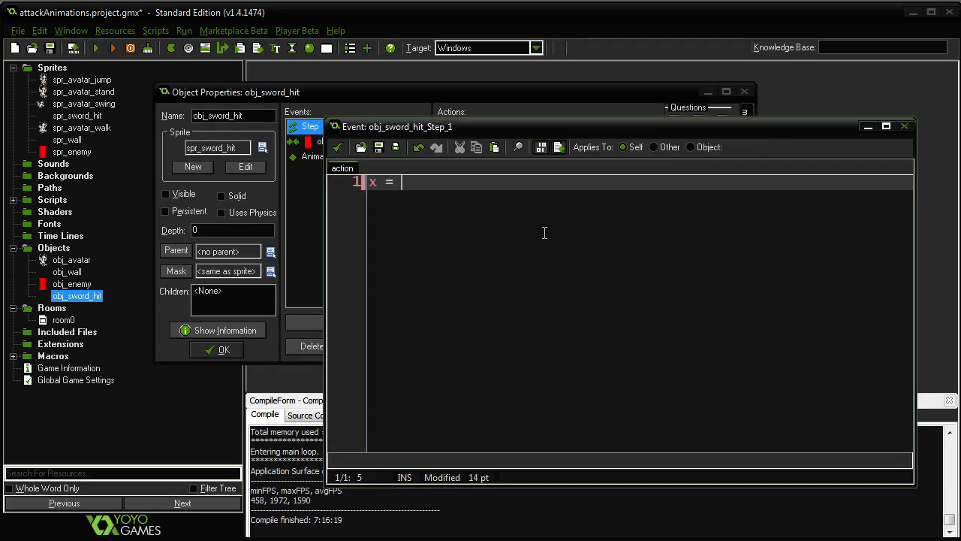
type("obj_avatar")
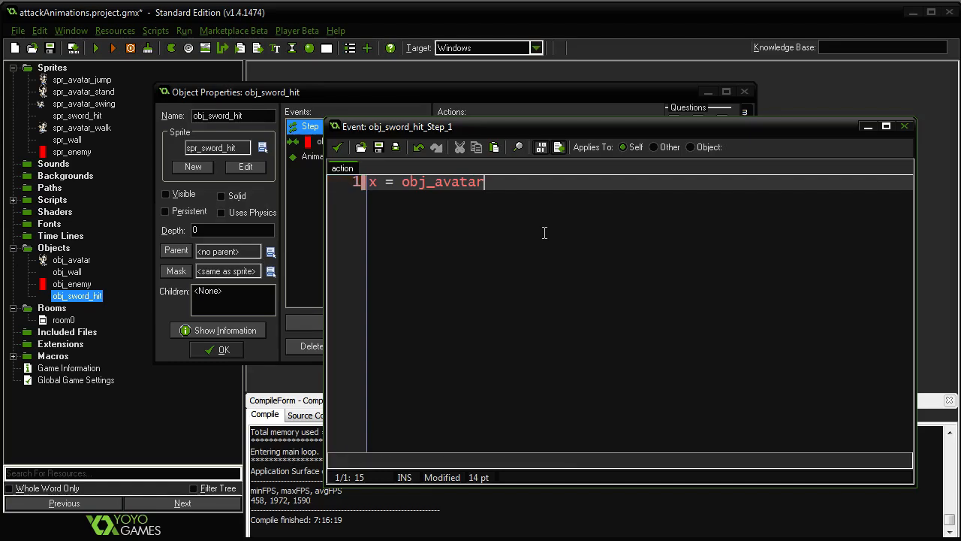
type(".x")
type("y = obj_avatar.y")
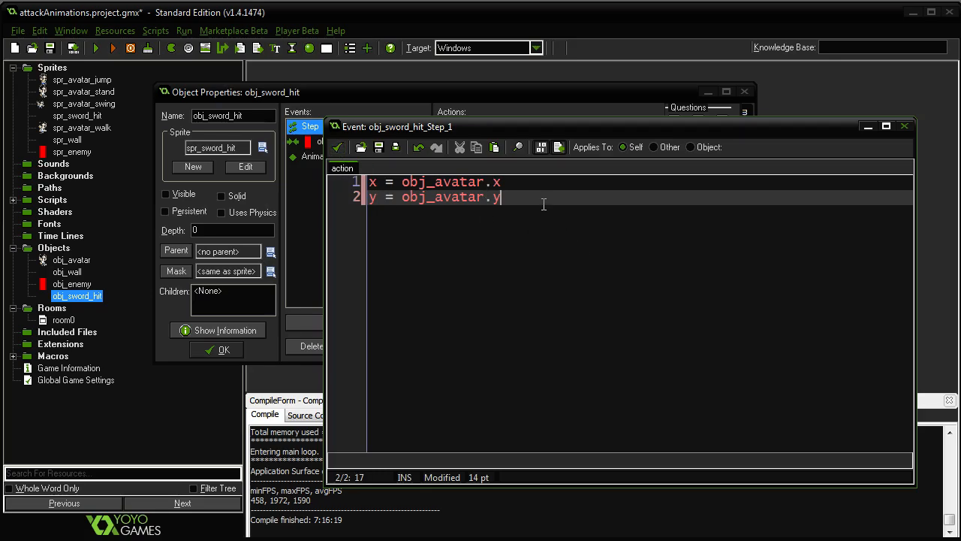
left_click(910, 126)
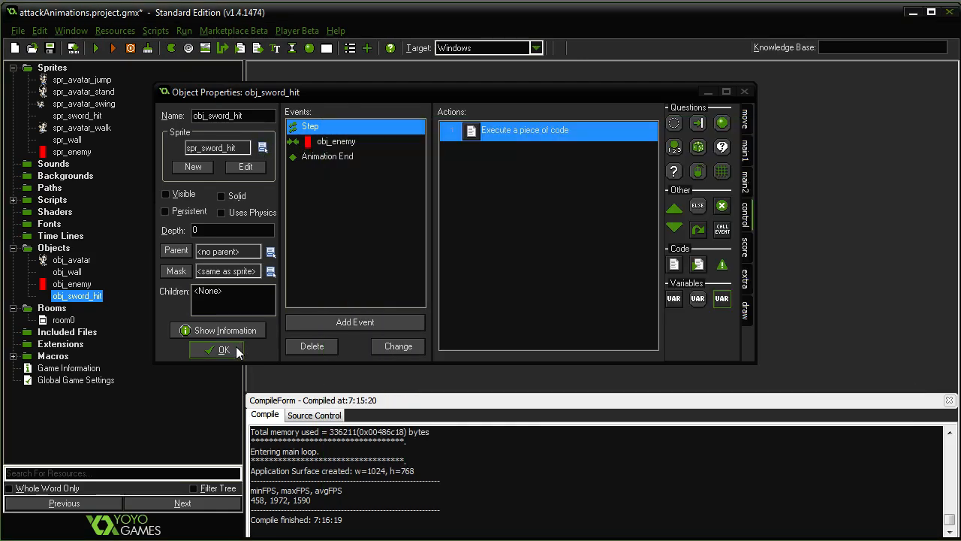
left_click(223, 350)
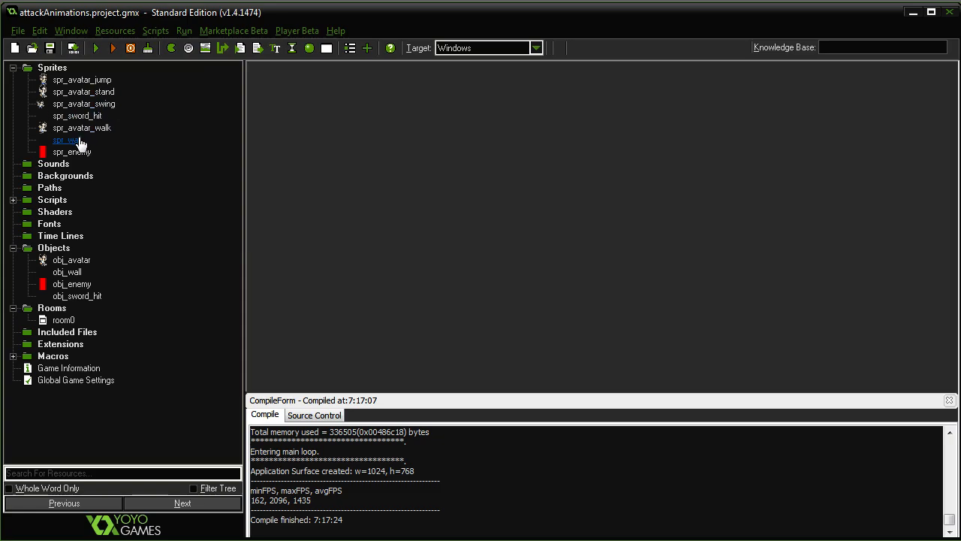
Edit spr_enemy into a single 32x100 frame painted red.
double_click(72, 151)
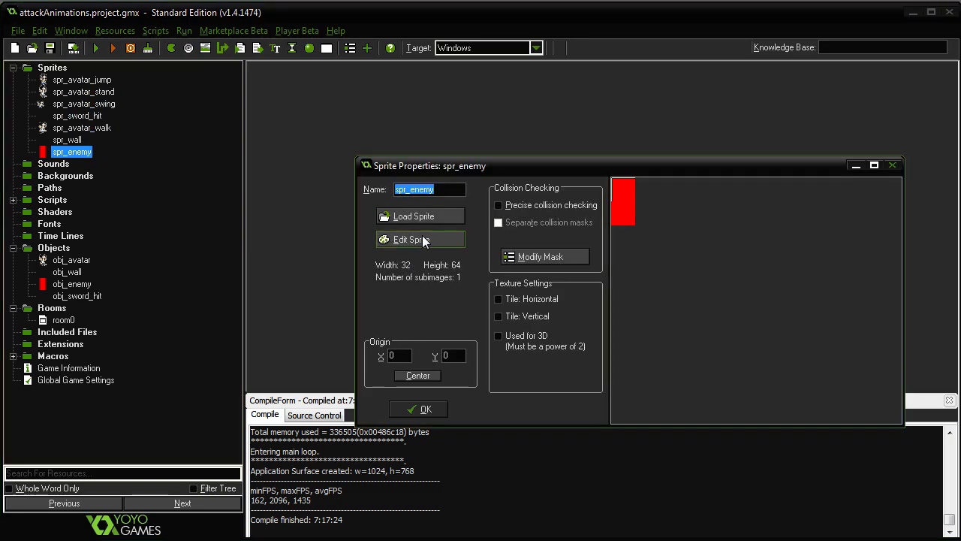
left_click(420, 239)
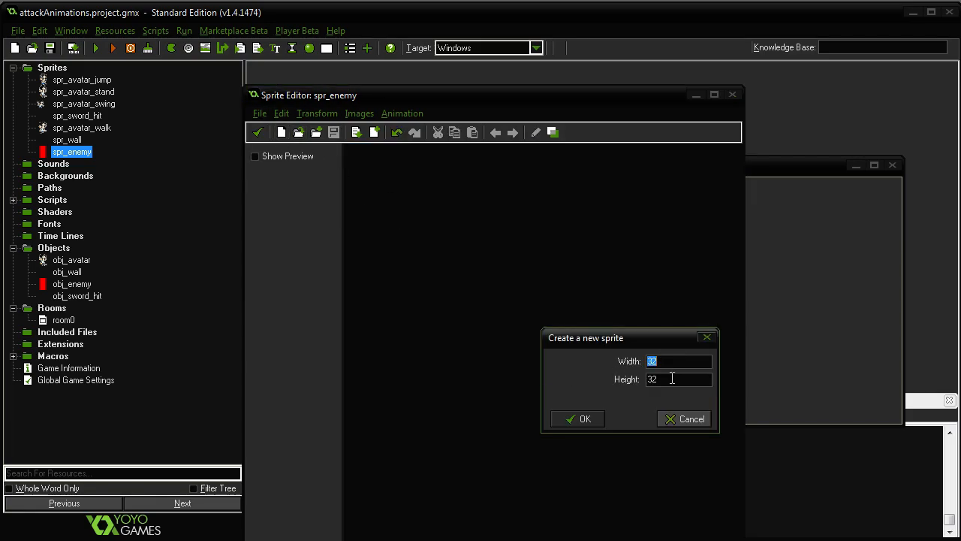
left_click(577, 419)
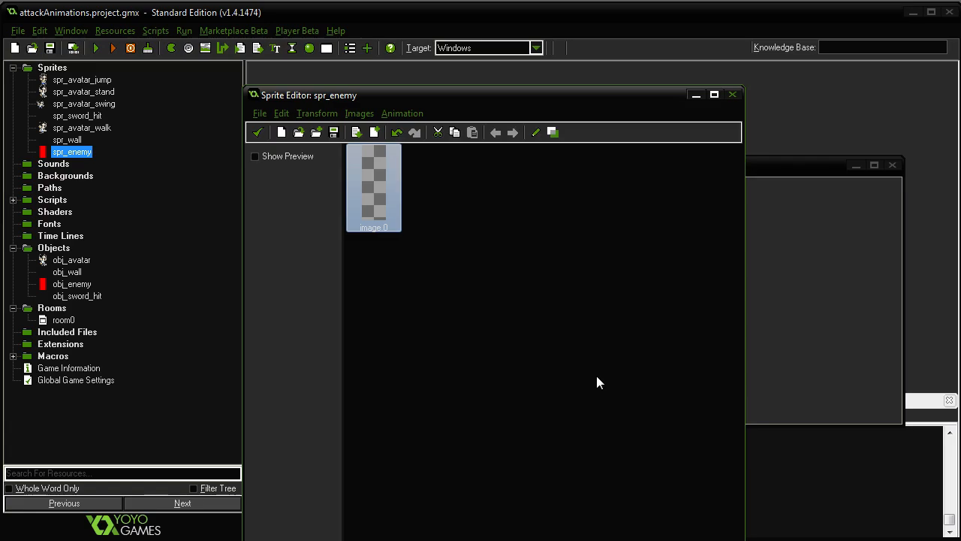
double_click(374, 186)
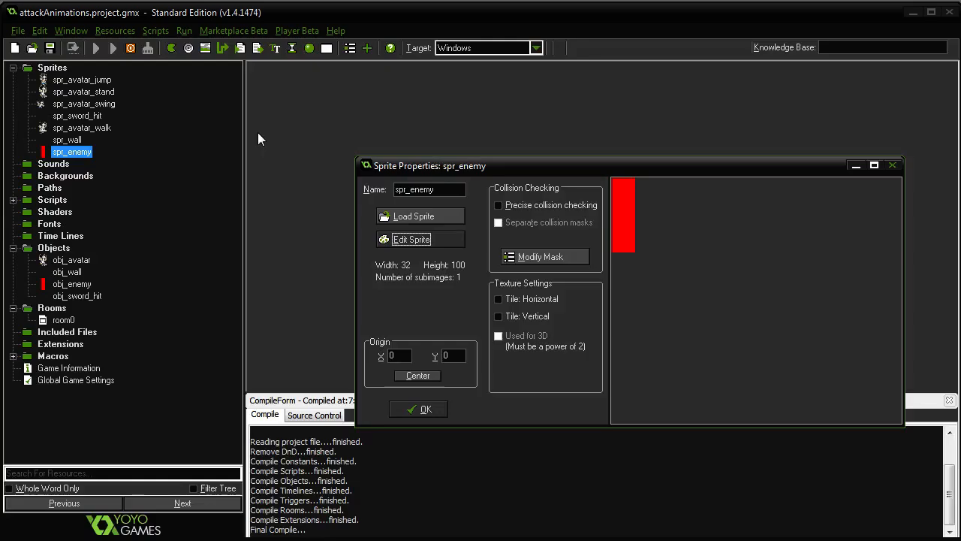
left_click(419, 408)
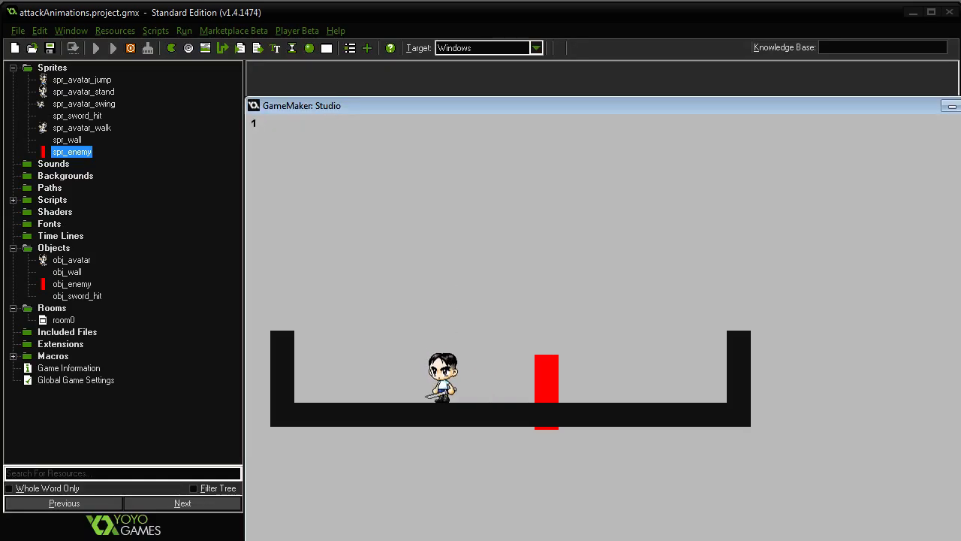
double_click(63, 320)
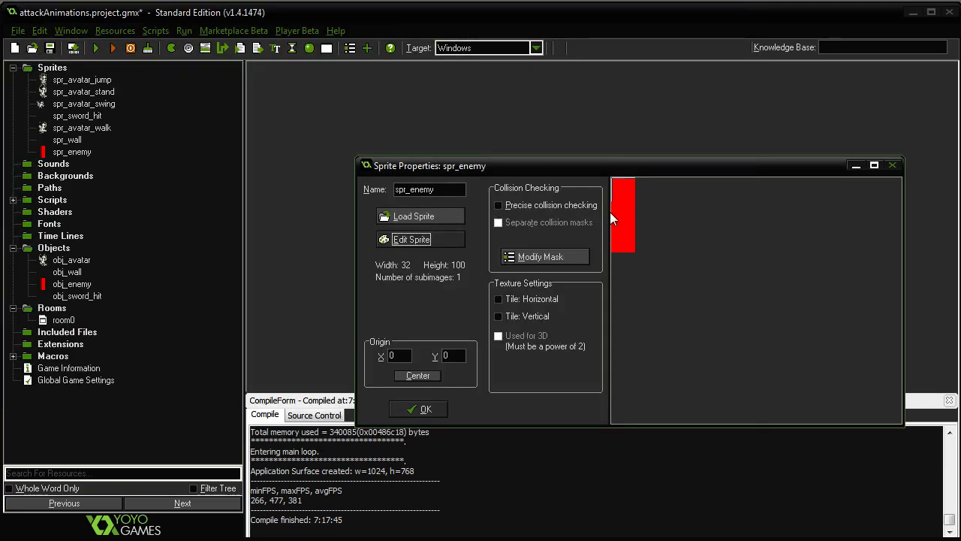
Close the spr_enemy properties and run the game to test it.
left_click(419, 408)
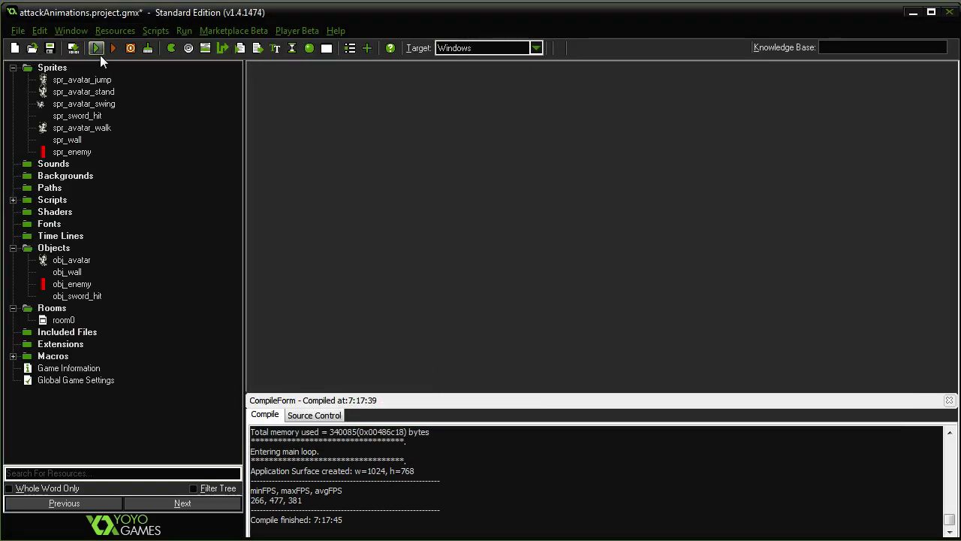
left_click(96, 48)
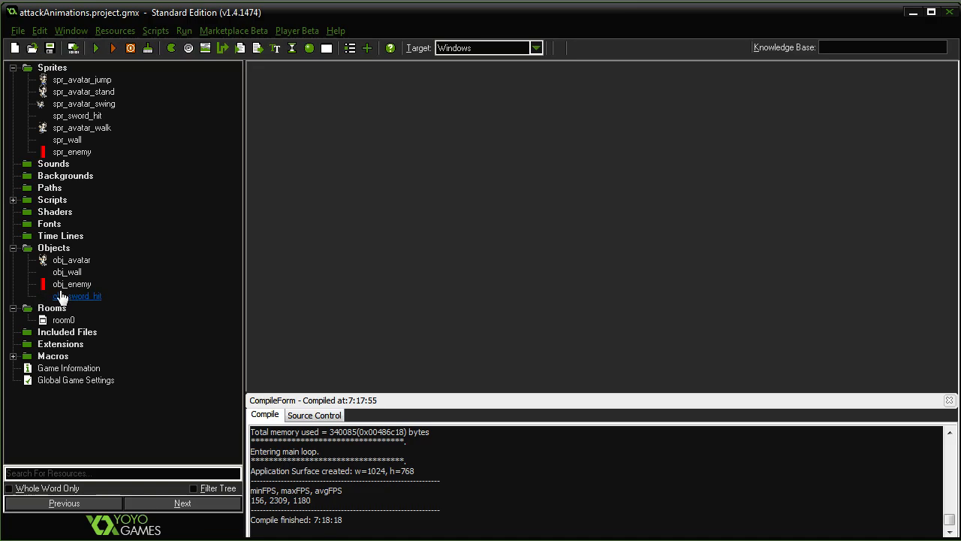
Review obj_sword_hit's Step code and Destroy action, then tick Visible and confirm.
double_click(78, 295)
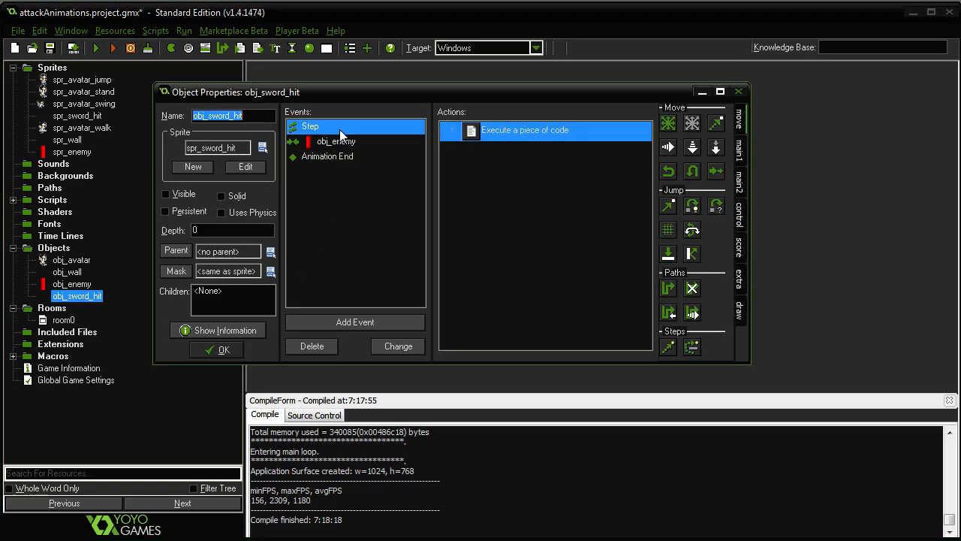
double_click(541, 130)
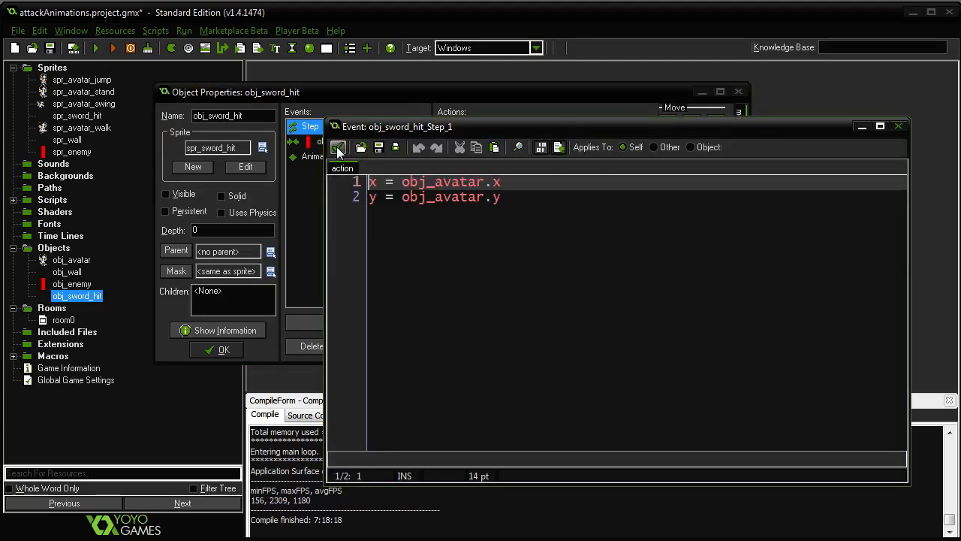
mouse_move(339, 147)
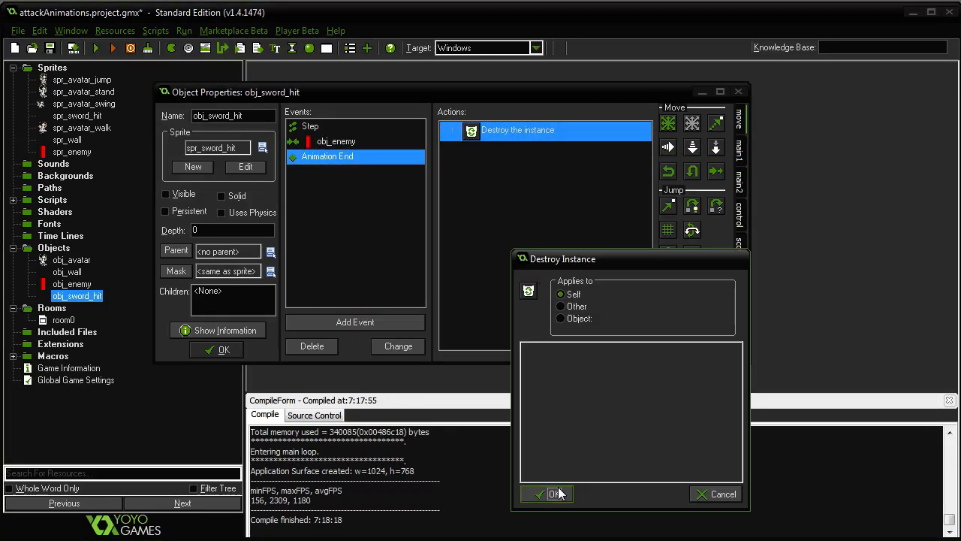
left_click(546, 494)
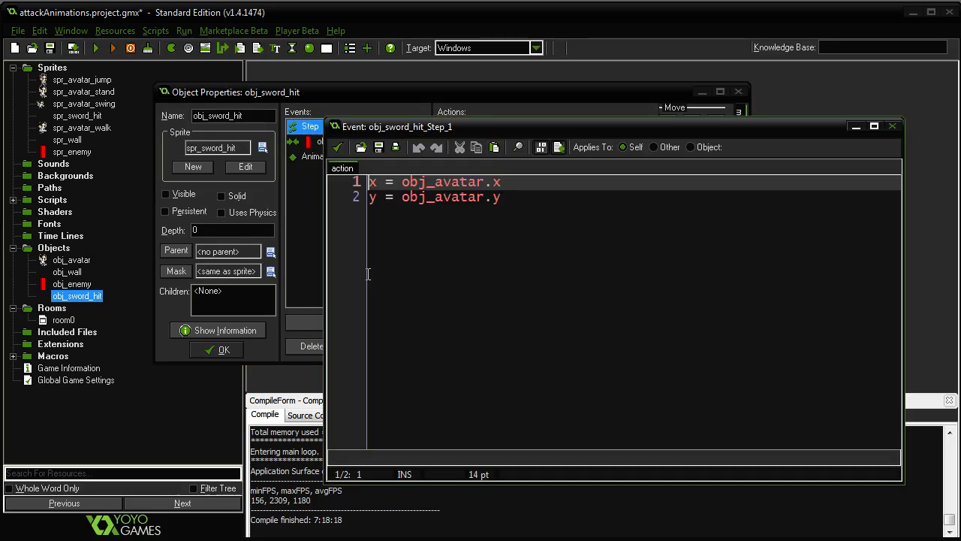
mouse_move(338, 147)
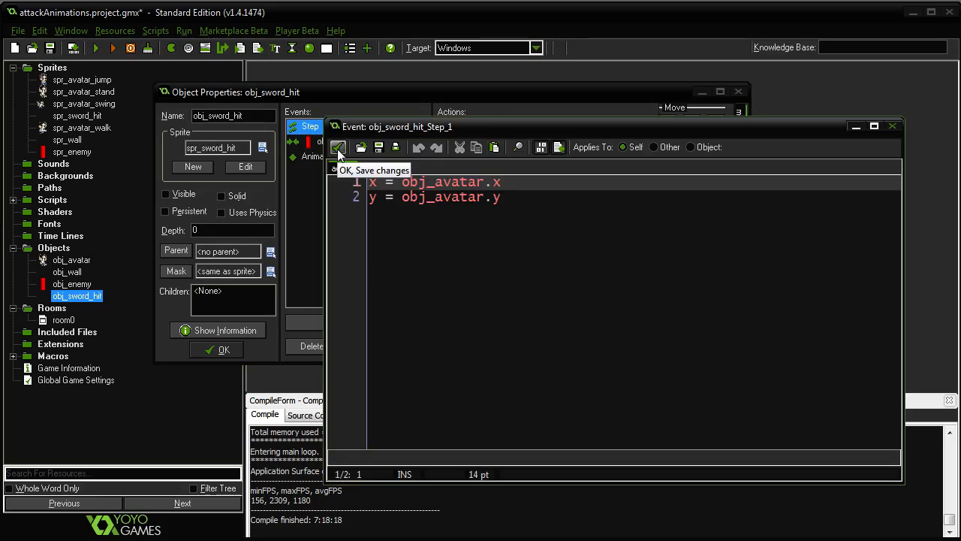
left_click(338, 147)
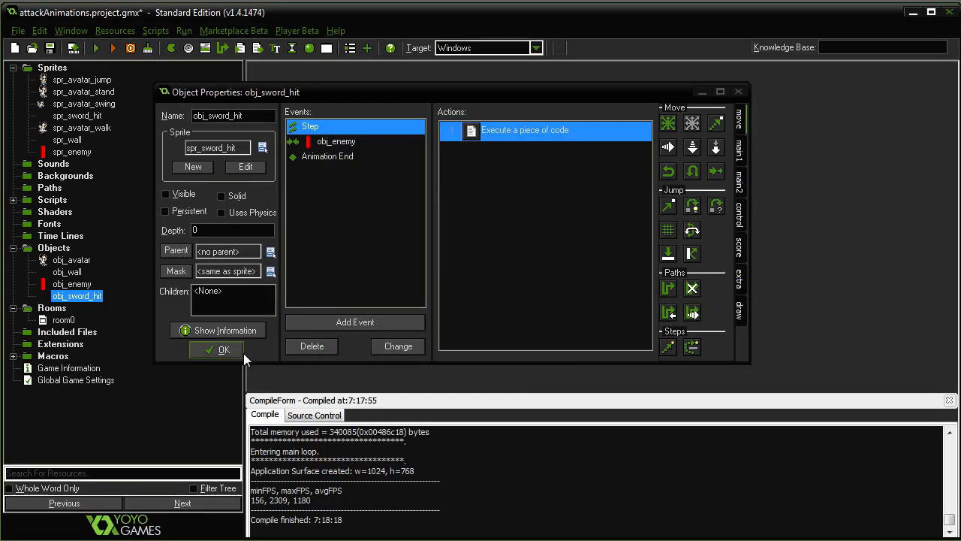
left_click(166, 194)
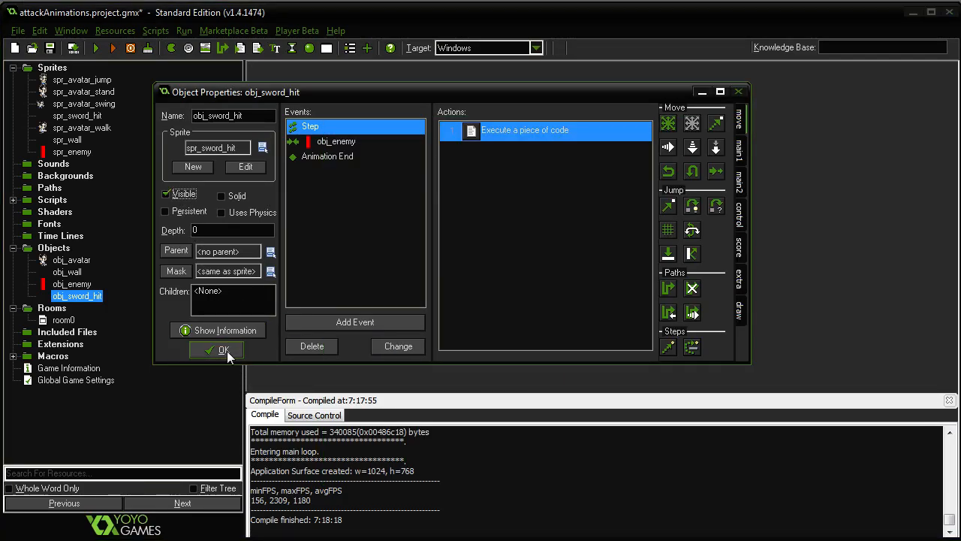
left_click(217, 350)
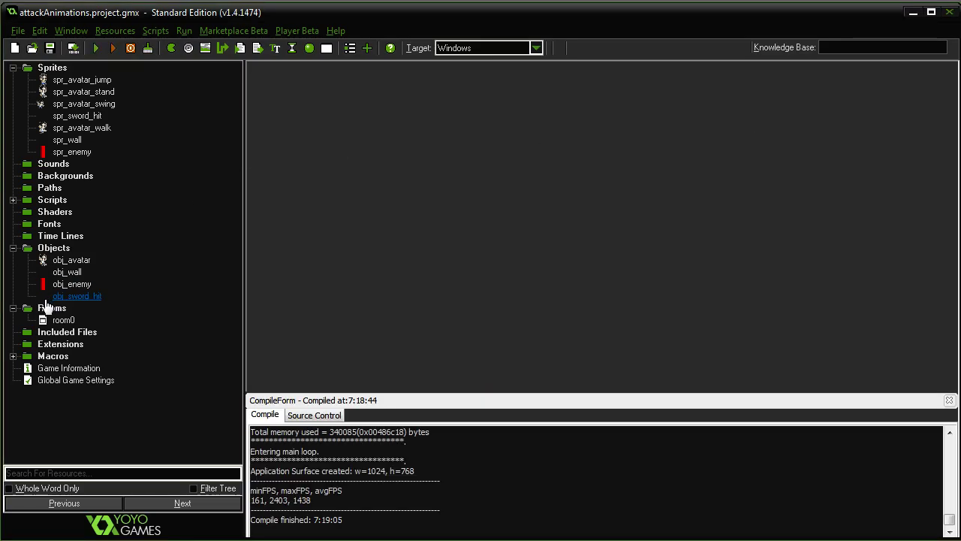
Change obj_sword_hit's Step event into a Begin Step event and confirm.
double_click(71, 259)
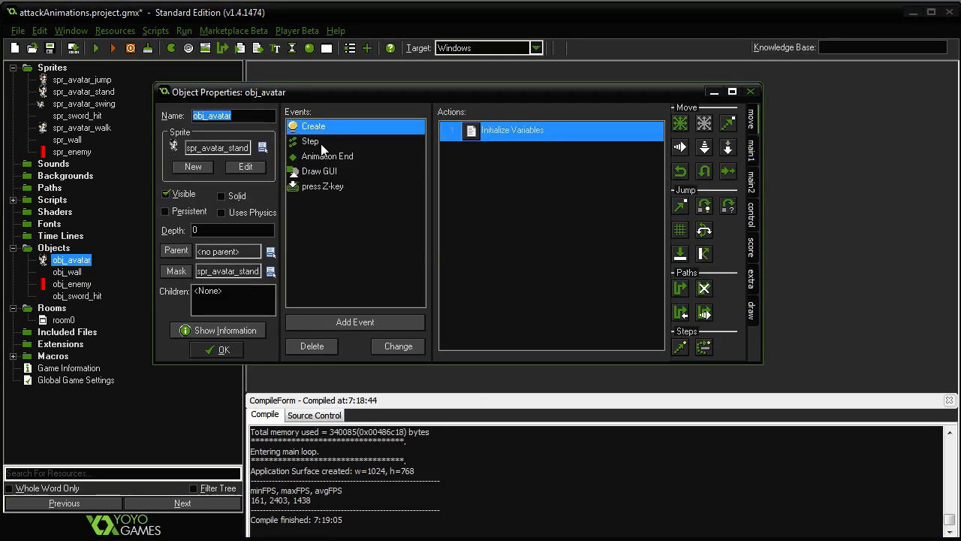
left_click(310, 141)
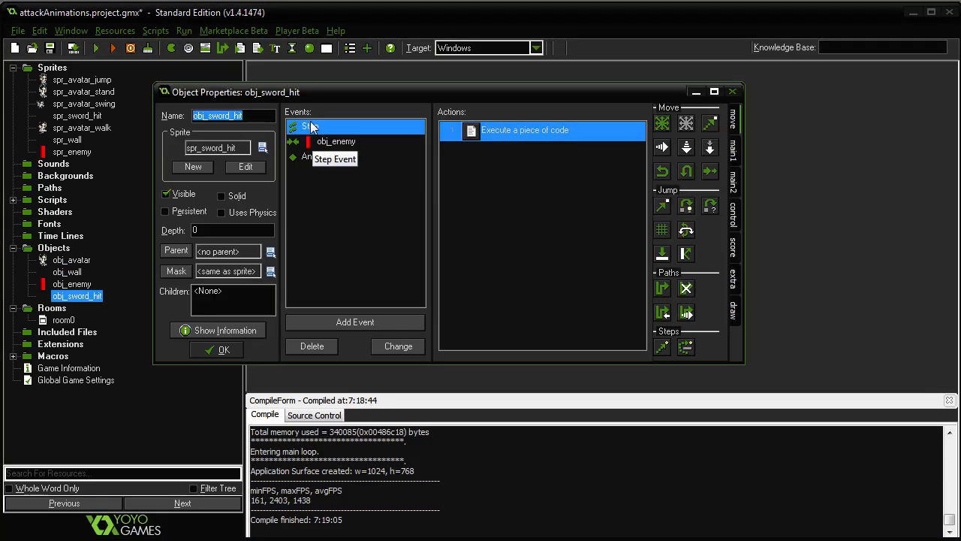
right_click(315, 126)
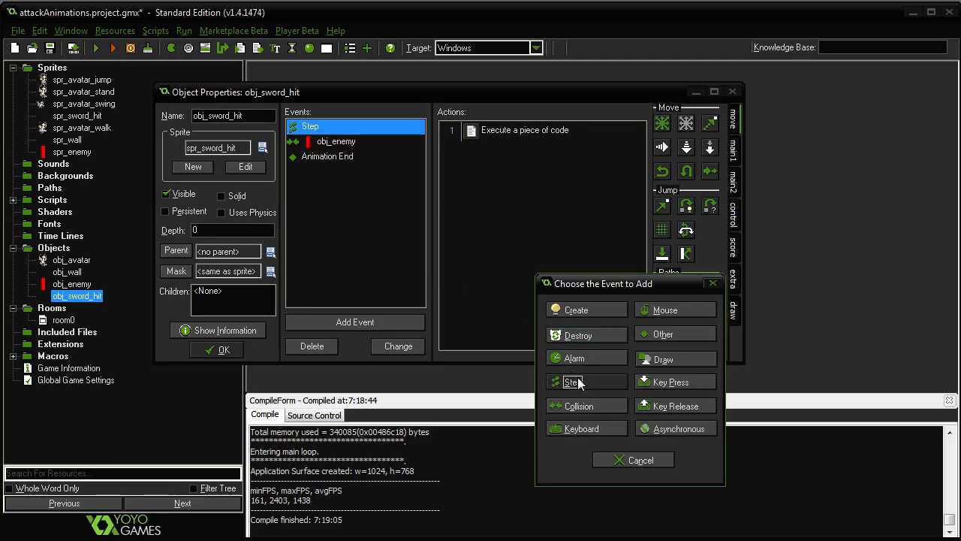
left_click(573, 382)
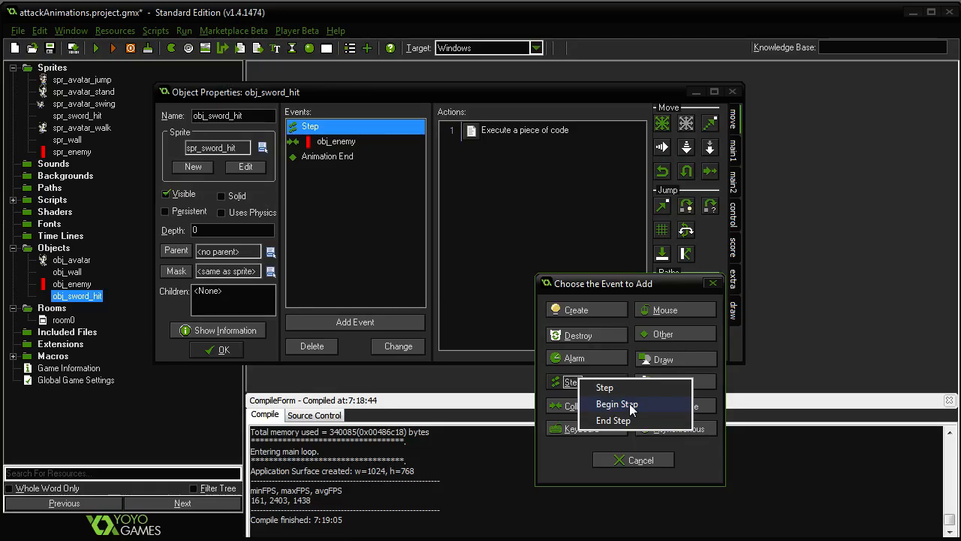
left_click(617, 404)
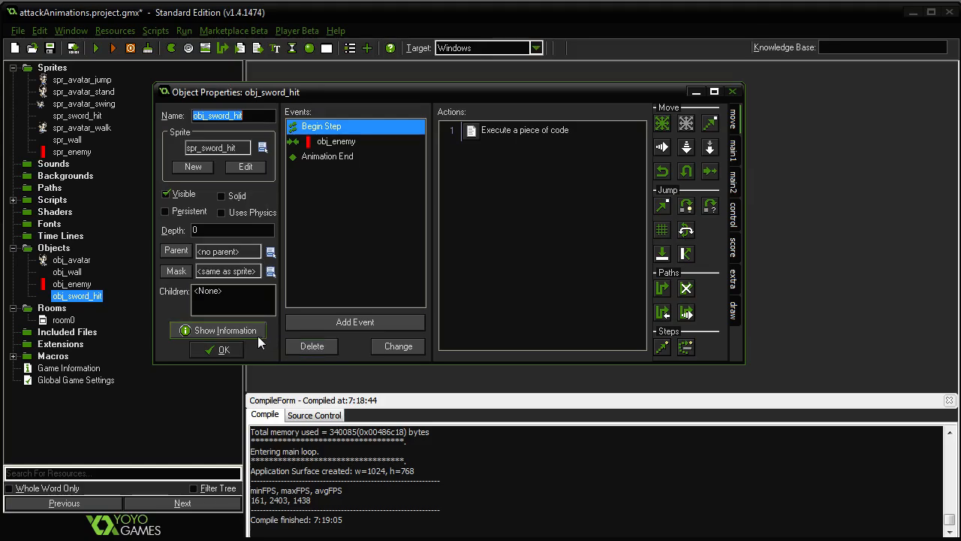
left_click(223, 349)
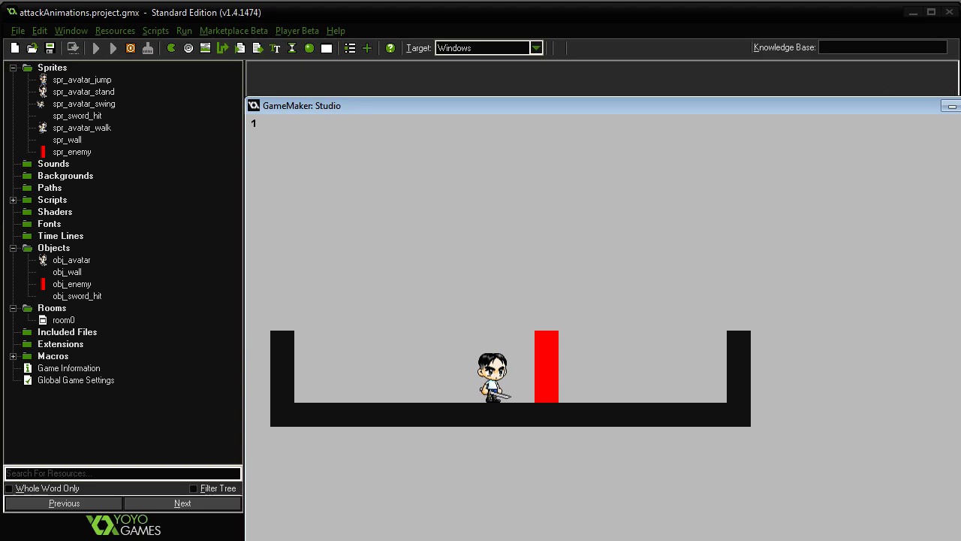
Switch obj_sword_hit's following event to End Step and run the game again.
double_click(77, 296)
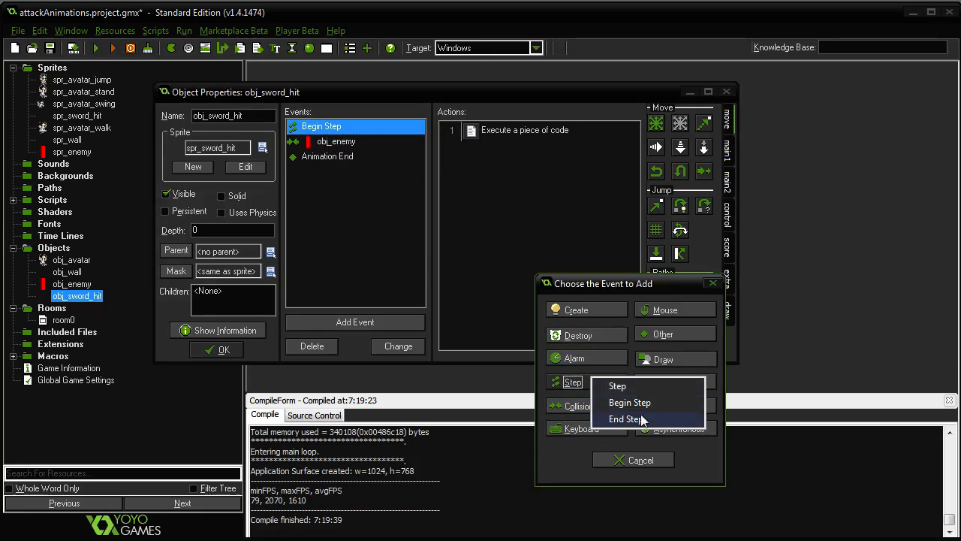
left_click(626, 418)
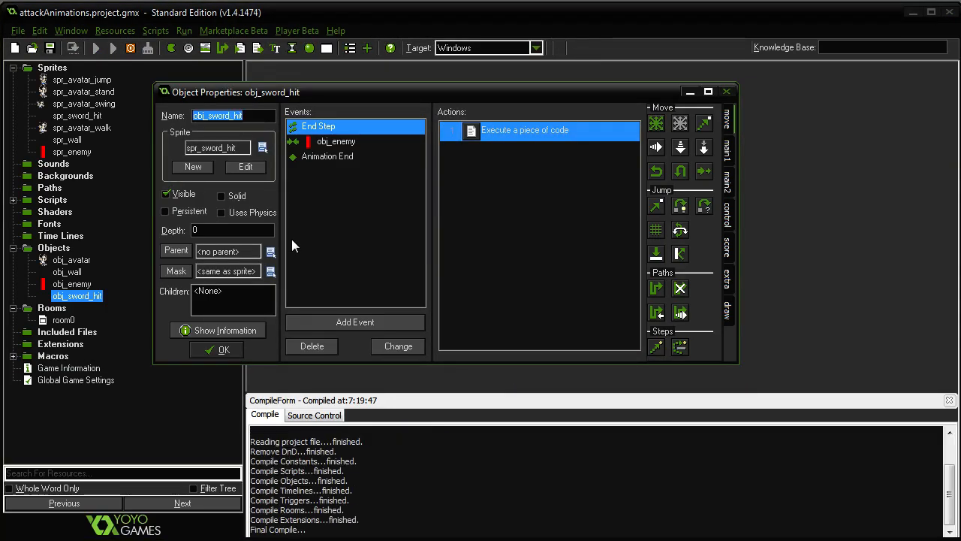
left_click(113, 47)
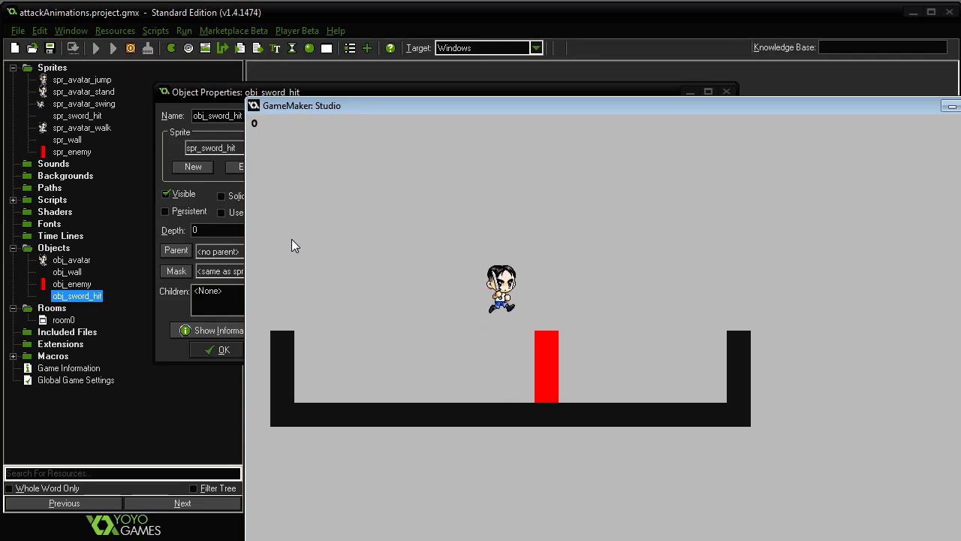